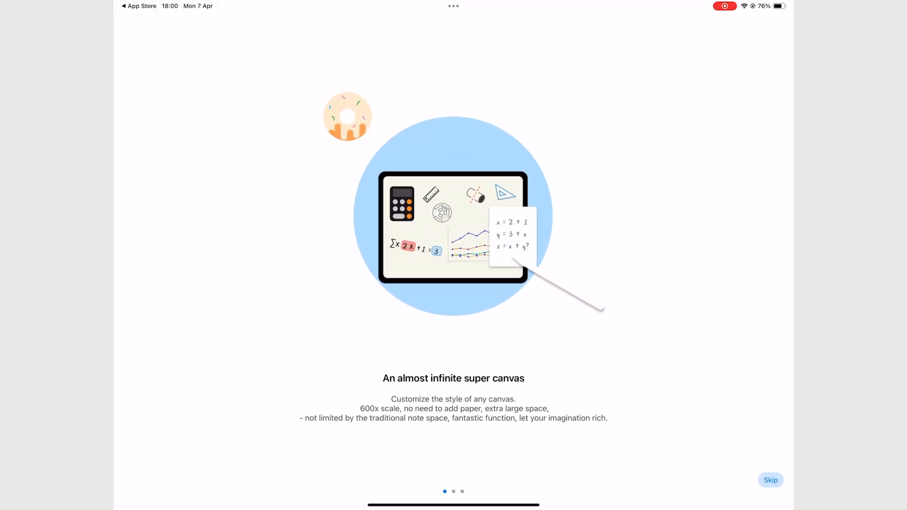
# Step: Swipe through the onboarding pages and start the app to reach the empty Drafts library
pyautogui.hscroll(-3)
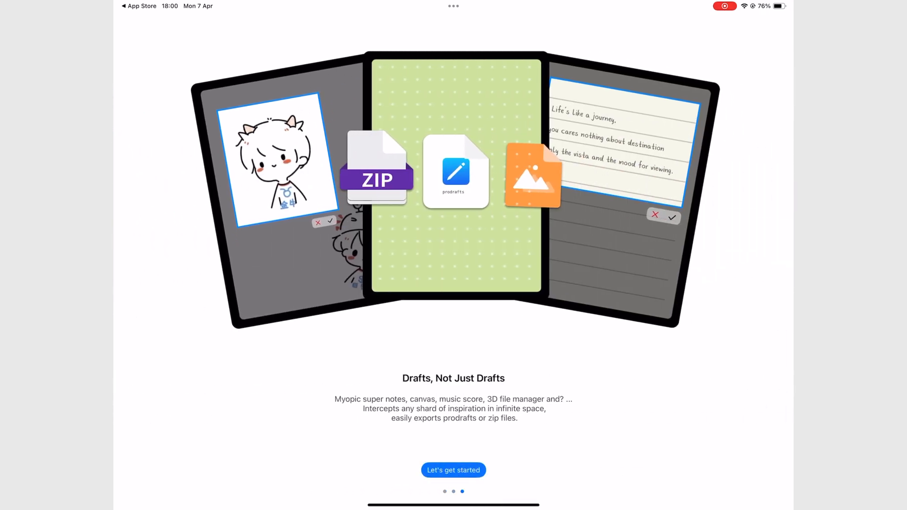
pyautogui.click(454, 471)
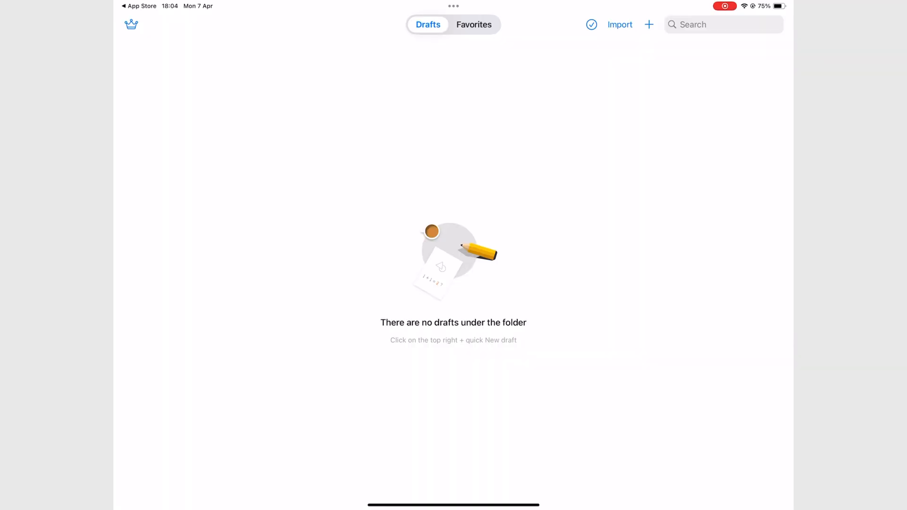
# Step: Bring up the iCloud Settings panel with the Use iCloud toggle from the Drafts library
pyautogui.click(131, 24)
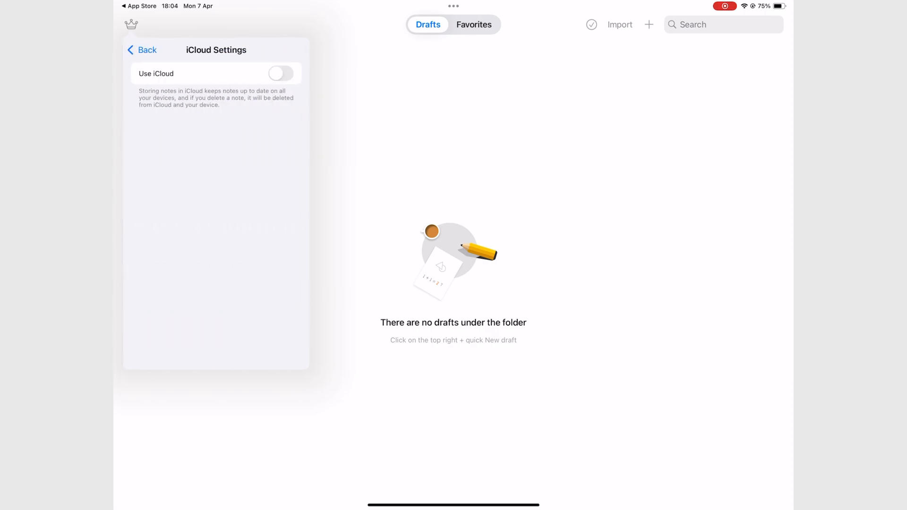
pyautogui.click(281, 73)
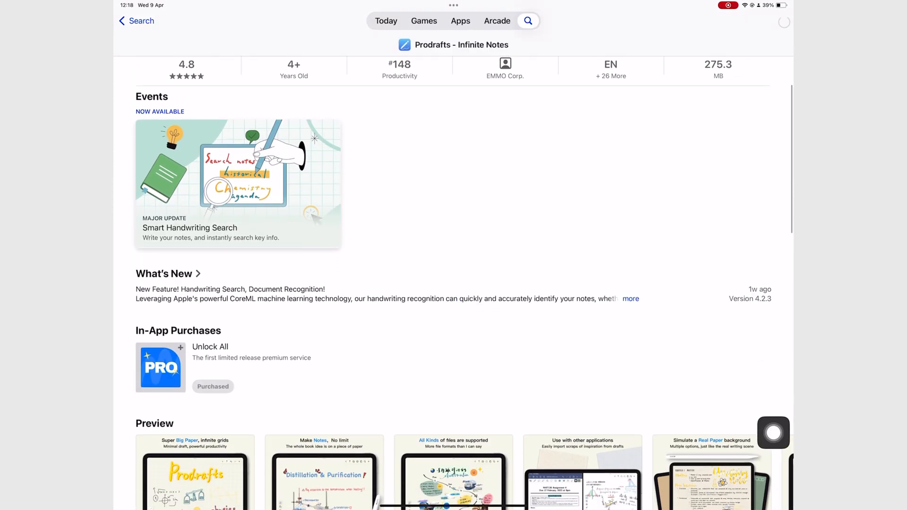
# Step: Scroll the Prodrafts listing down past Preview and Ratings & Reviews to App Privacy and Information
pyautogui.scroll(-3)
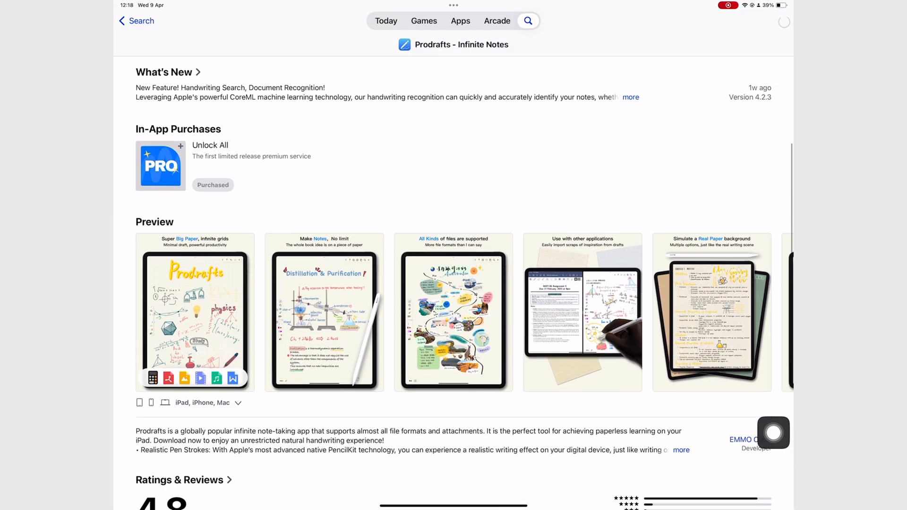
pyautogui.scroll(-3)
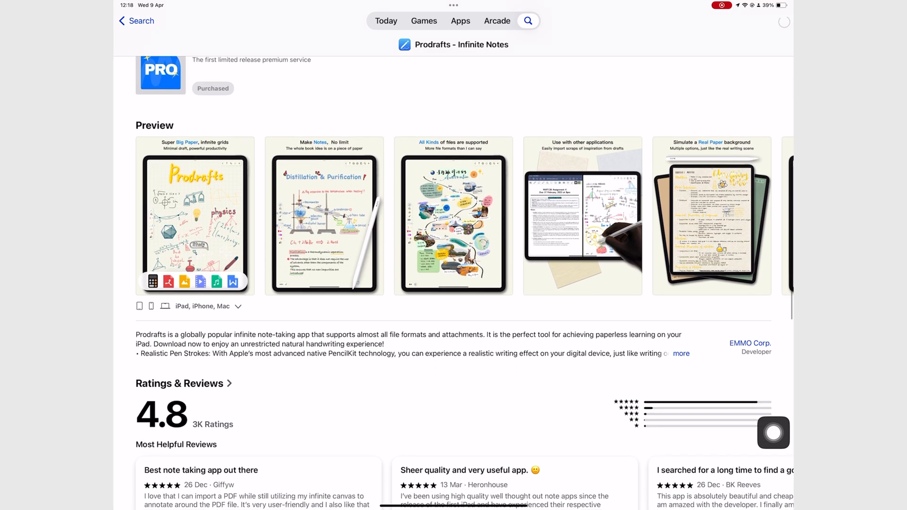
pyautogui.scroll(-3)
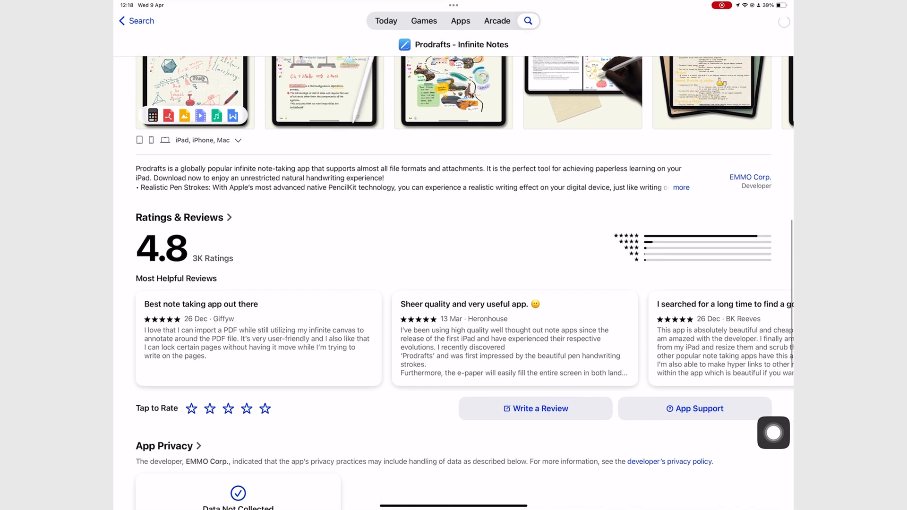
pyautogui.scroll(-3)
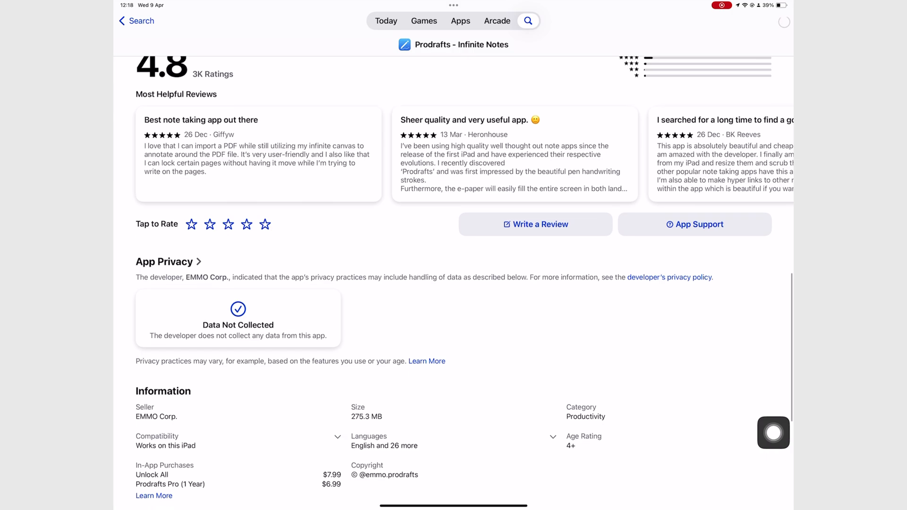
pyautogui.scroll(-3)
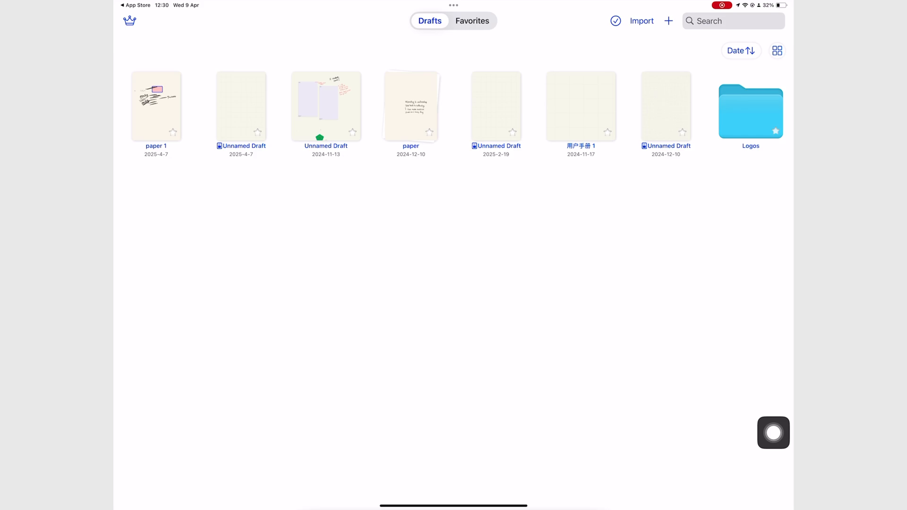
# Step: Create a new Infinite Notes draft, dismiss the handwriting announcement, and bring up Paper Settings
pyautogui.click(668, 21)
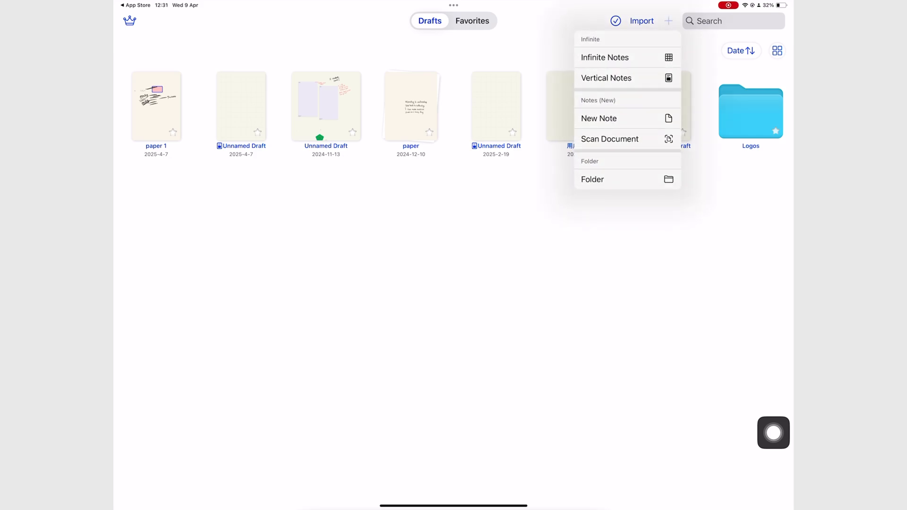
pyautogui.click(599, 118)
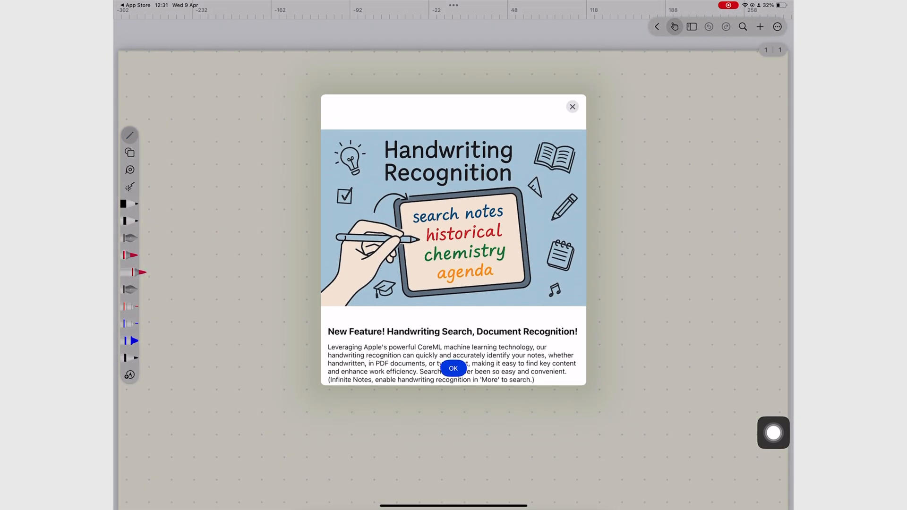
pyautogui.click(453, 369)
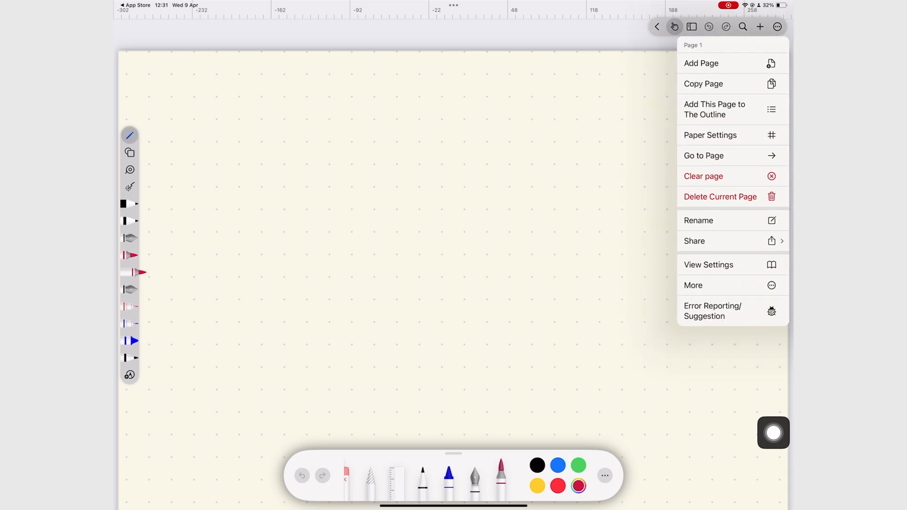
pyautogui.click(711, 135)
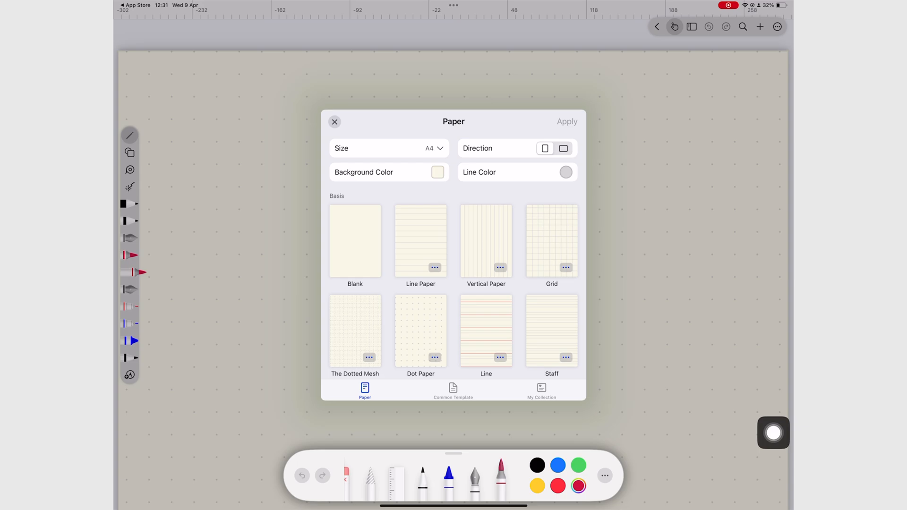
# Step: Set the paper to A5 with orange lines and a pink background
pyautogui.click(388, 148)
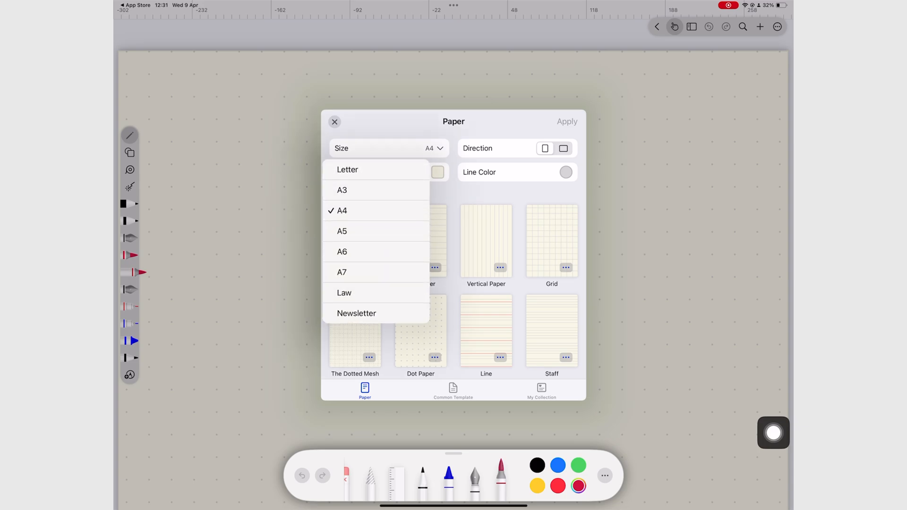
pyautogui.click(342, 230)
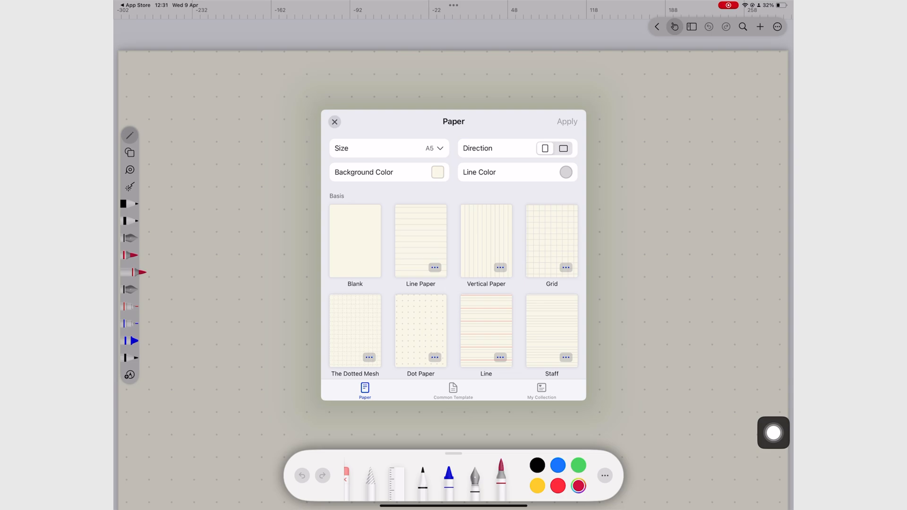
pyautogui.click(565, 172)
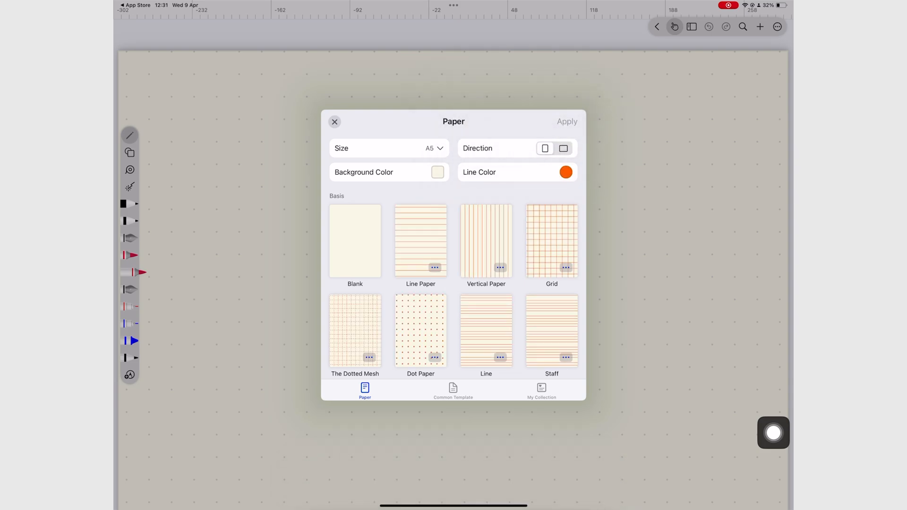
pyautogui.click(438, 172)
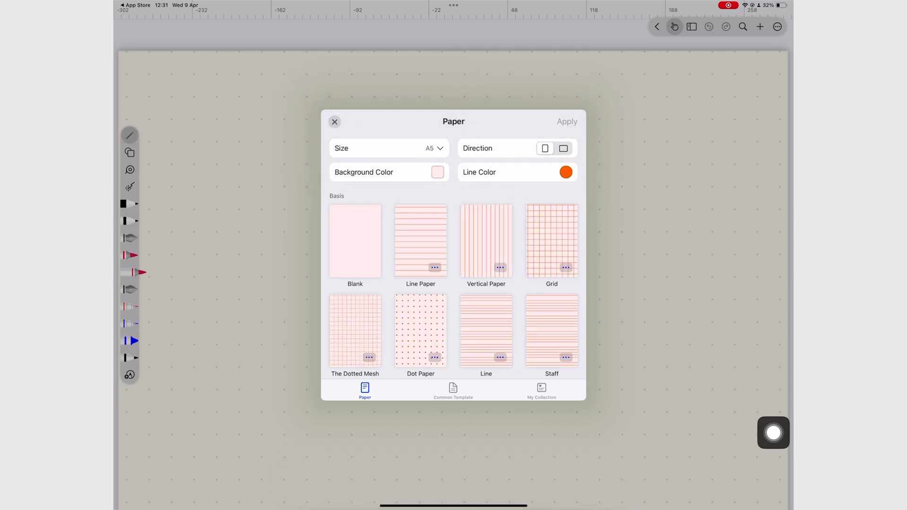
pyautogui.click(387, 148)
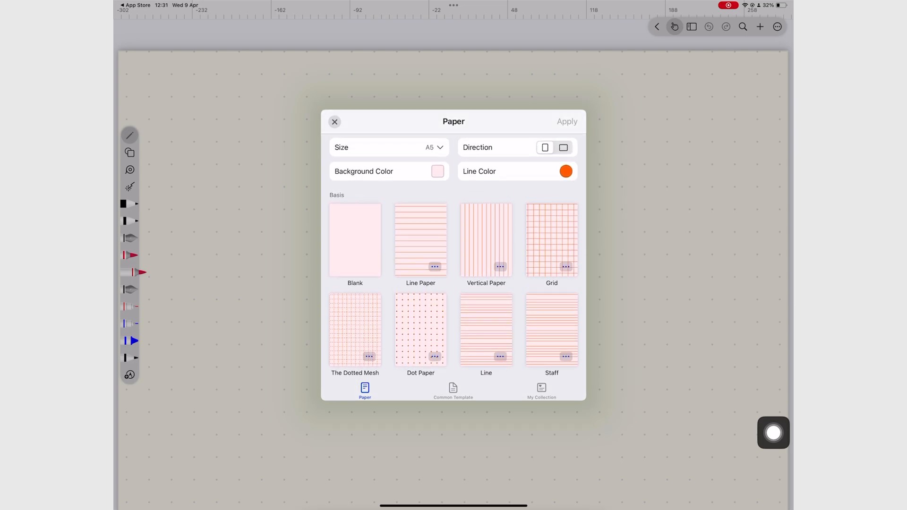
# Step: Check Grid and Line Paper spacing options, choose Line Paper, and reopen the background colours
pyautogui.click(566, 266)
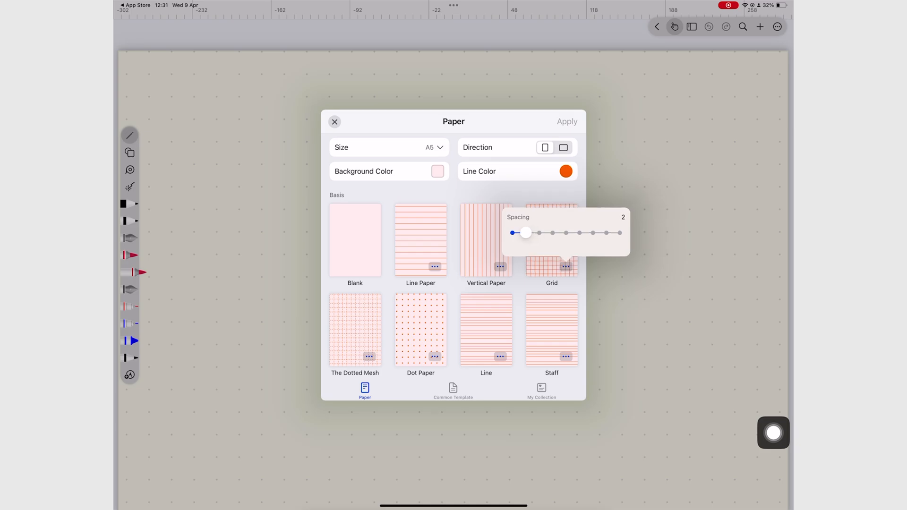
pyautogui.click(550, 239)
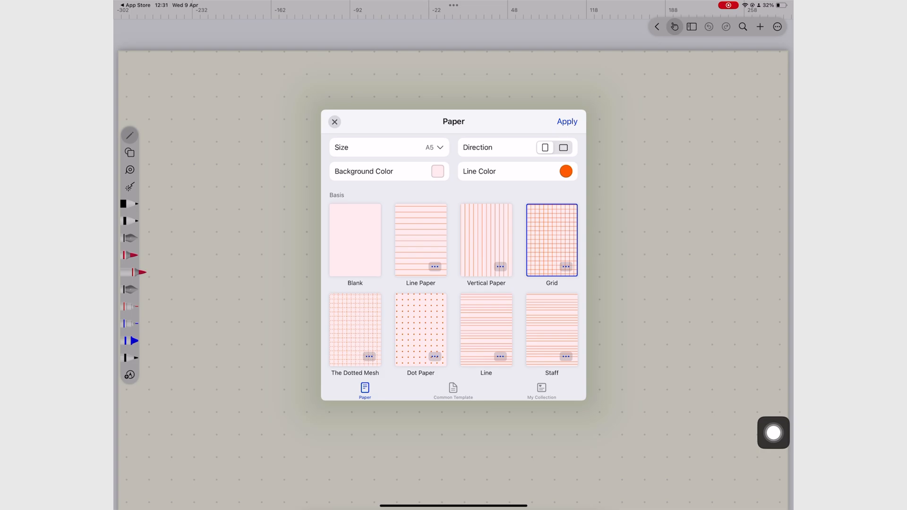
pyautogui.click(432, 266)
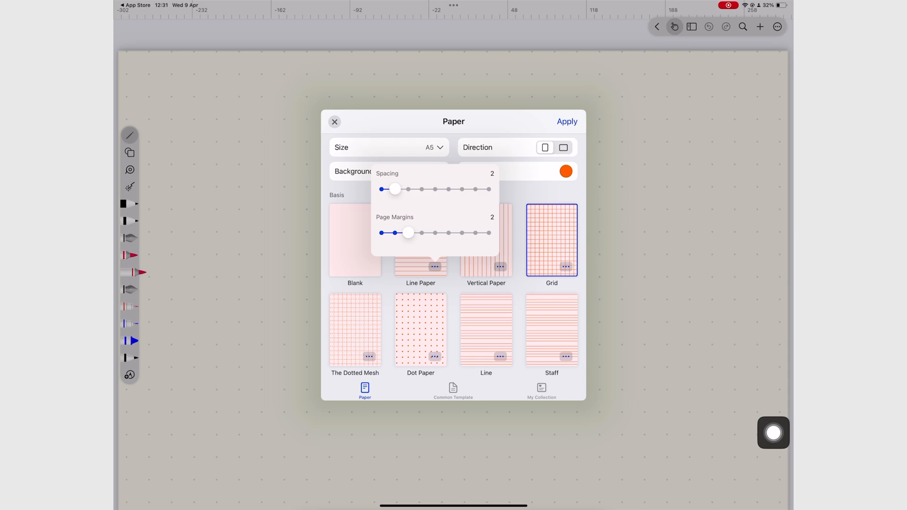
pyautogui.click(419, 240)
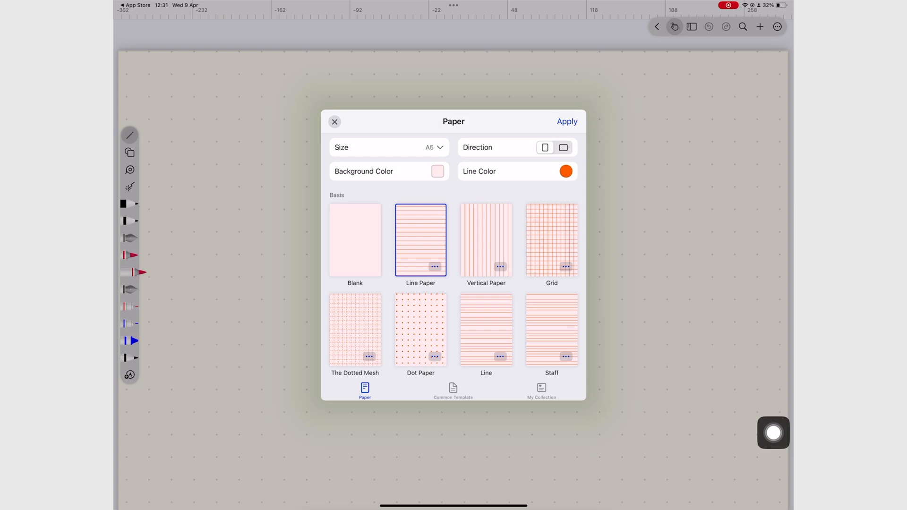
pyautogui.click(437, 171)
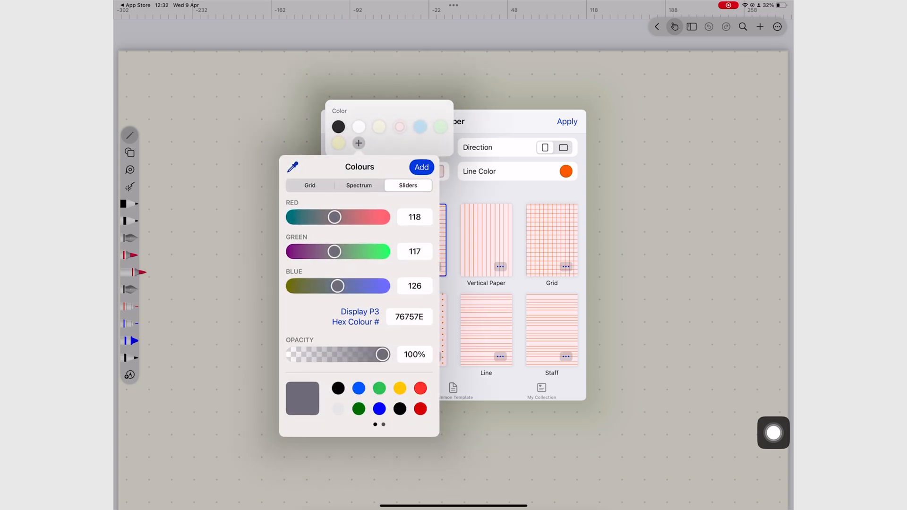
# Step: Experiment with custom background colours, settling on a pale green background
pyautogui.moveTo(382, 354); pyautogui.dragTo(300, 355)
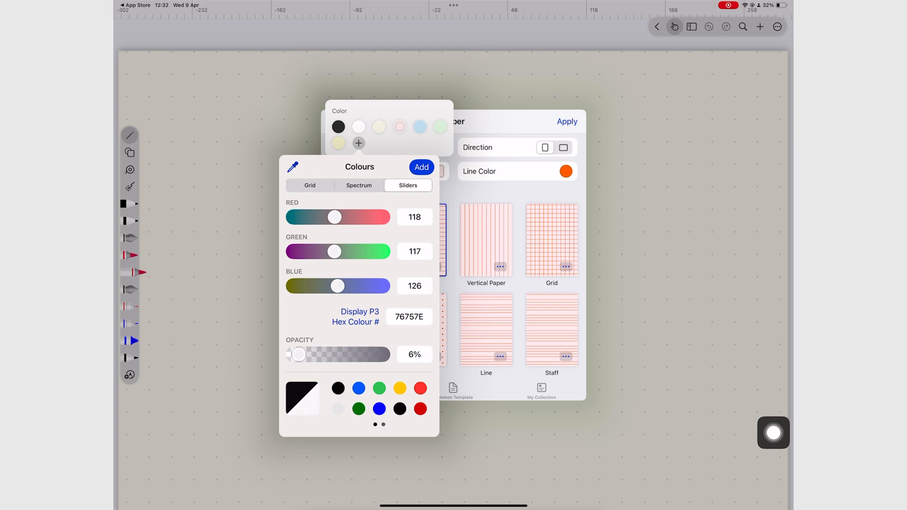
pyautogui.moveTo(298, 354); pyautogui.dragTo(304, 355)
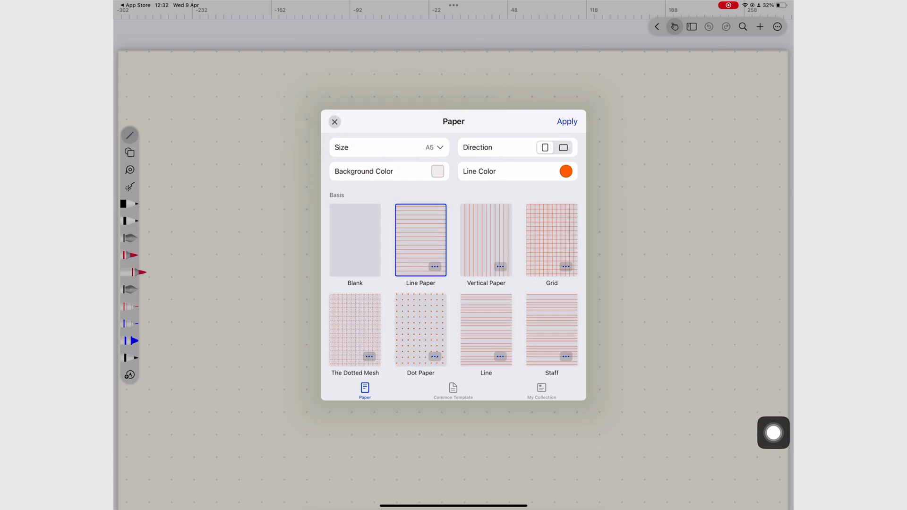
pyautogui.click(438, 172)
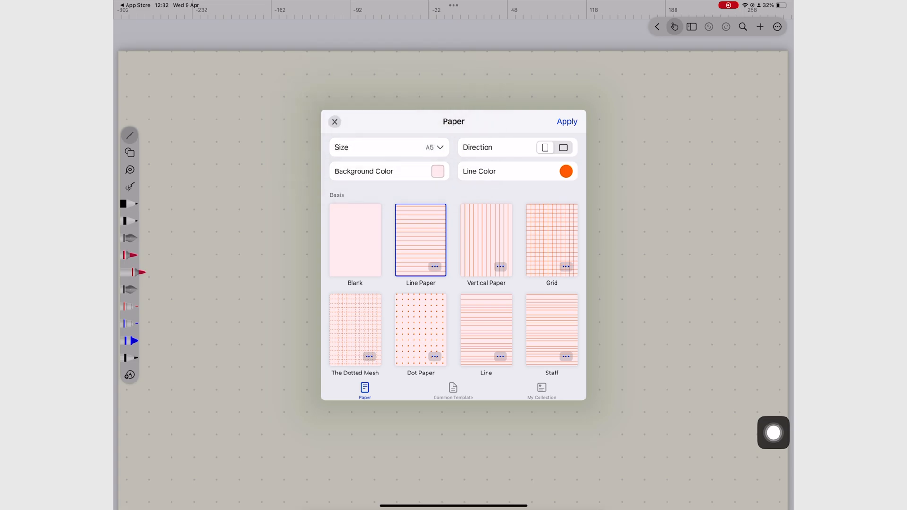
pyautogui.click(437, 171)
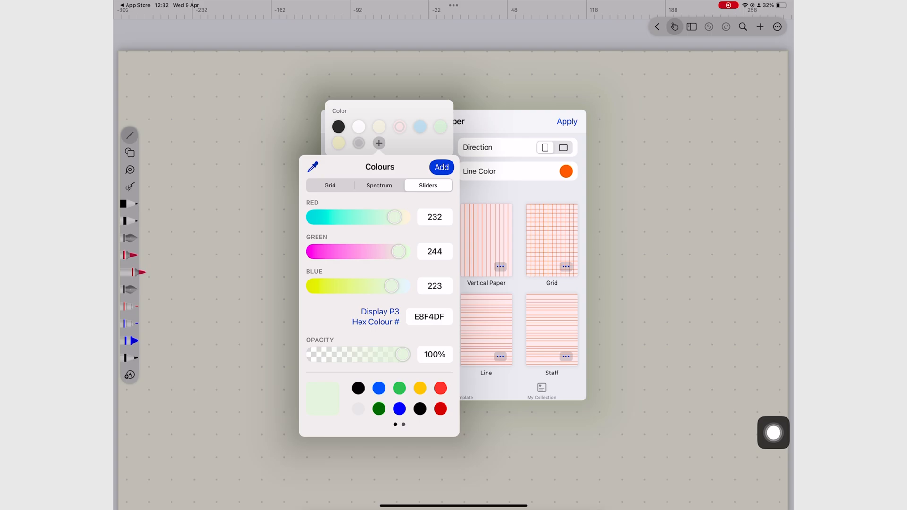
pyautogui.moveTo(404, 354); pyautogui.dragTo(380, 355)
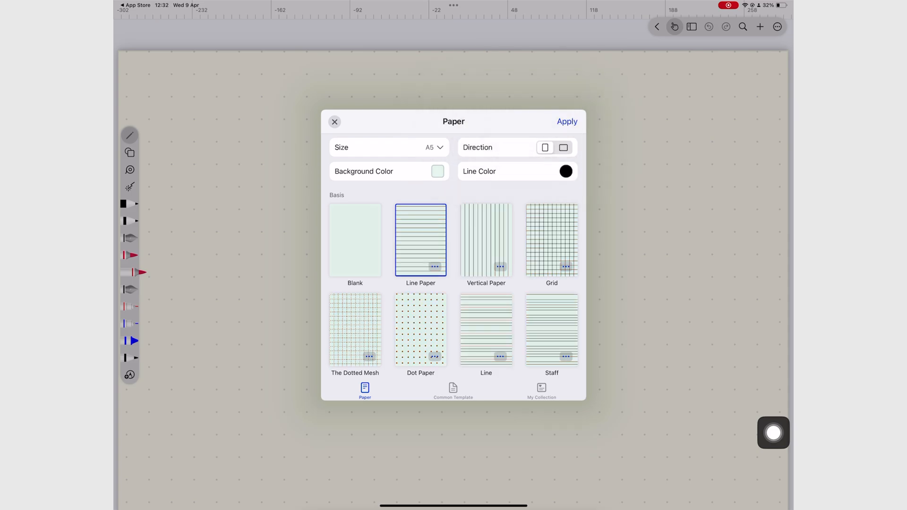
# Step: Apply the lined paper template to the current page and confirm the change
pyautogui.click(566, 122)
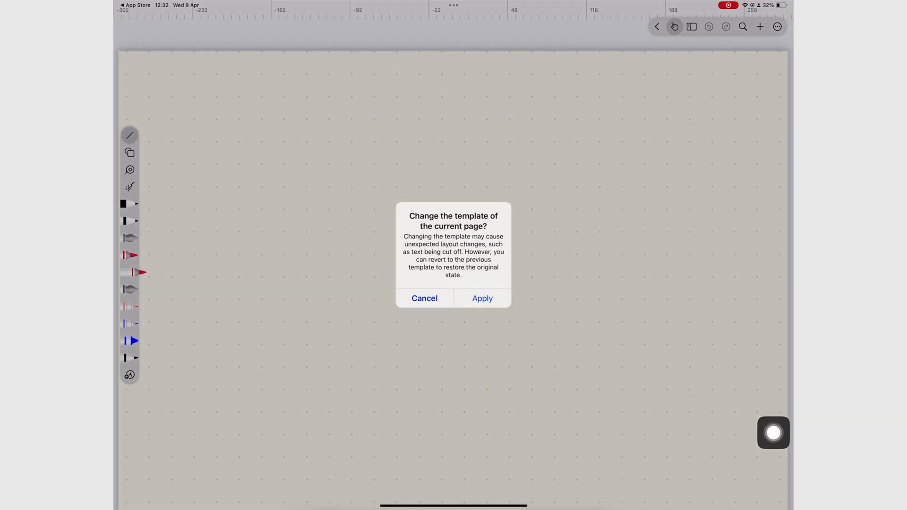
pyautogui.click(482, 298)
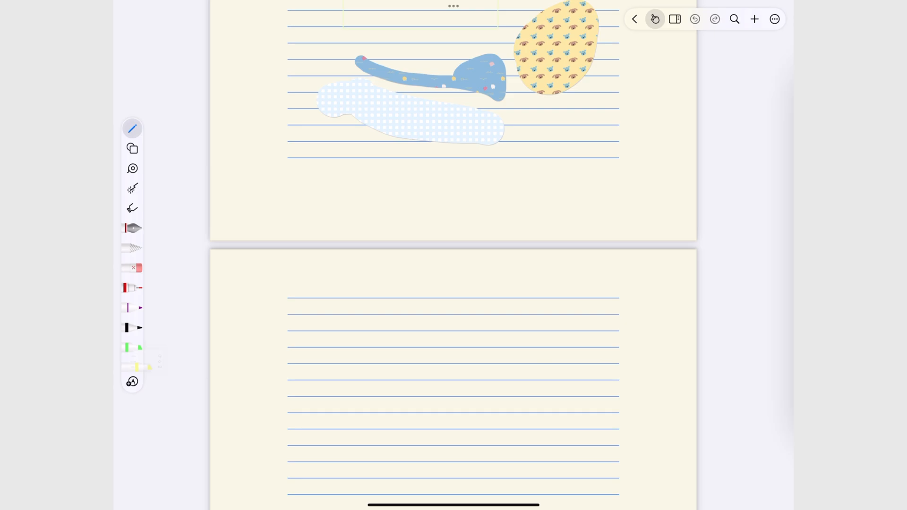
# Step: Enable Show Native Pen in the pen settings so the system Pencil toolbar appears, then pick a pen
pyautogui.click(132, 365)
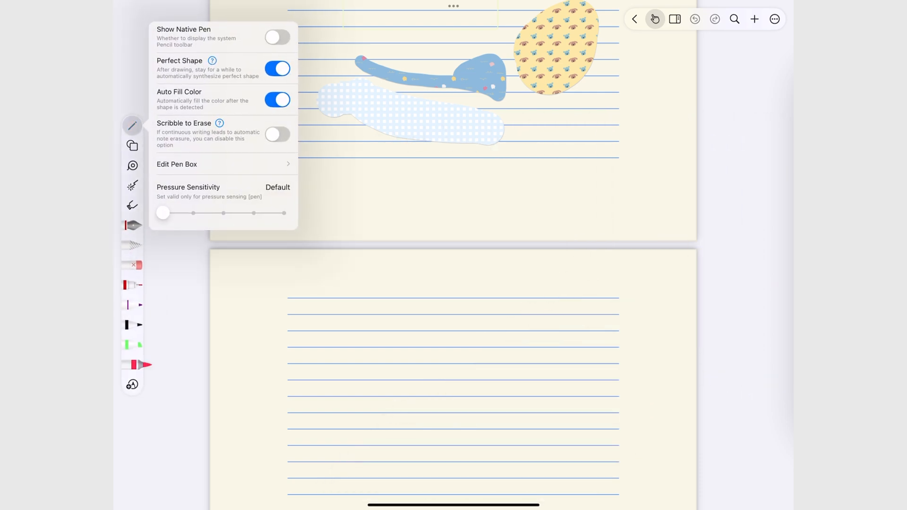
pyautogui.click(277, 37)
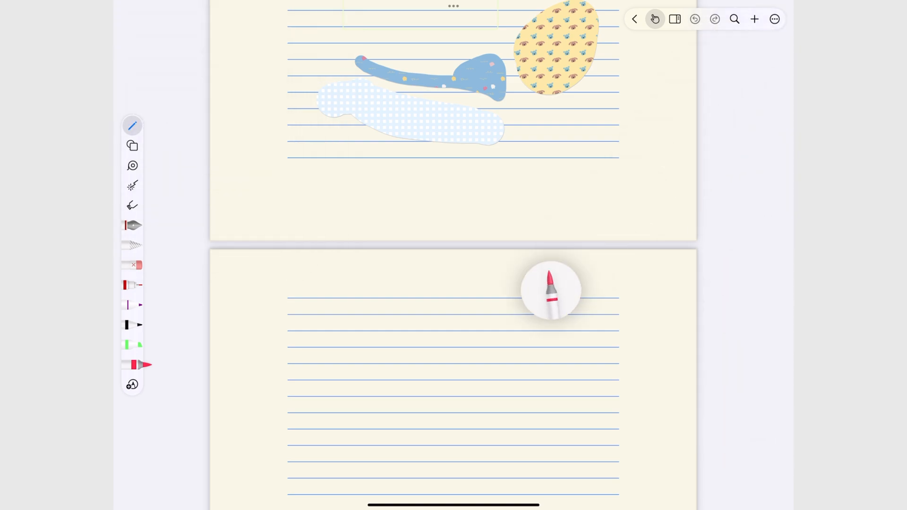
pyautogui.click(550, 290)
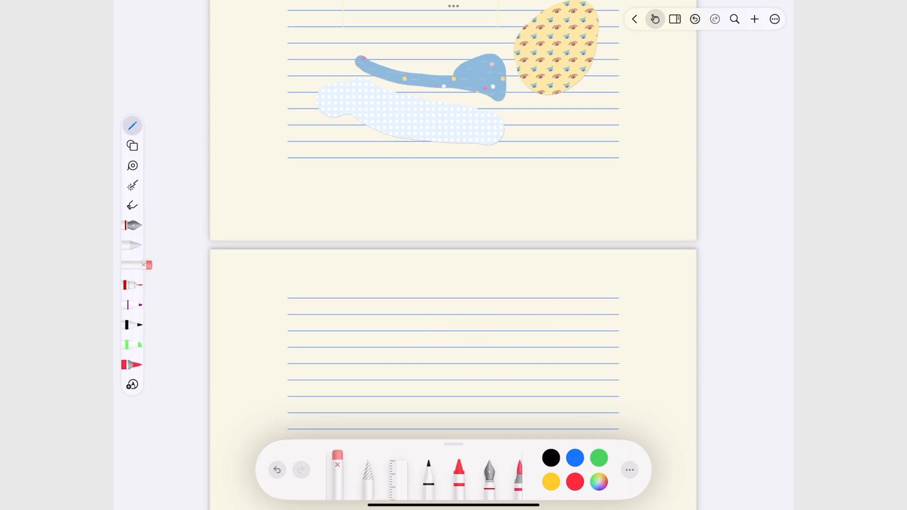
pyautogui.click(133, 126)
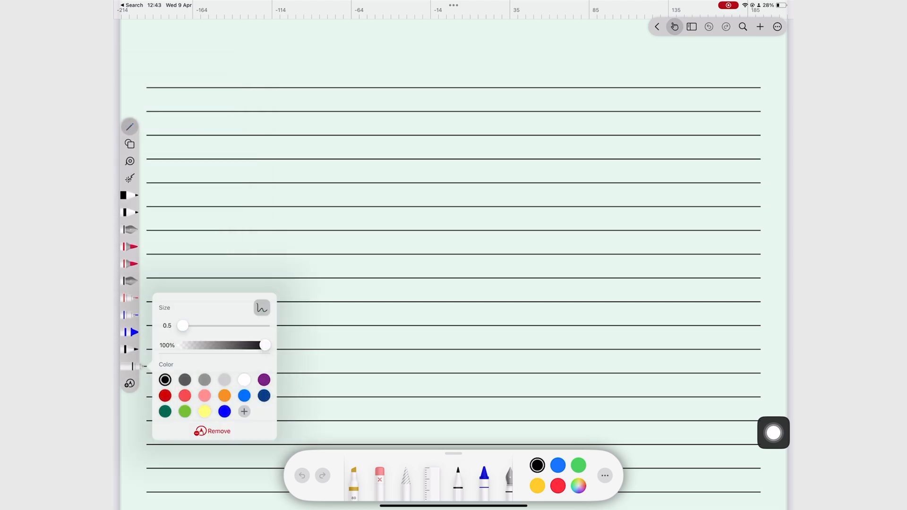
# Step: Thicken the pen stroke to about 1.4 and handwrite the red Monoline pen note
pyautogui.moveTo(182, 325); pyautogui.dragTo(190, 323)
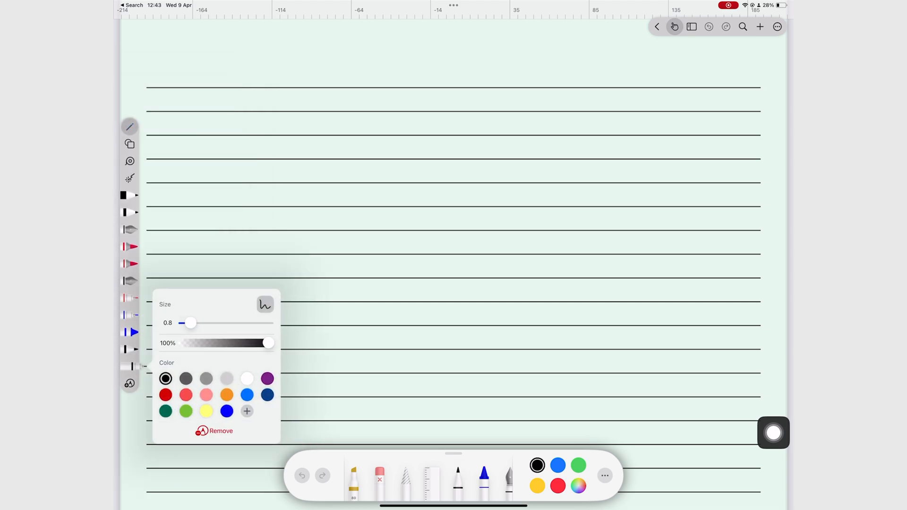
pyautogui.moveTo(189, 324); pyautogui.dragTo(204, 323)
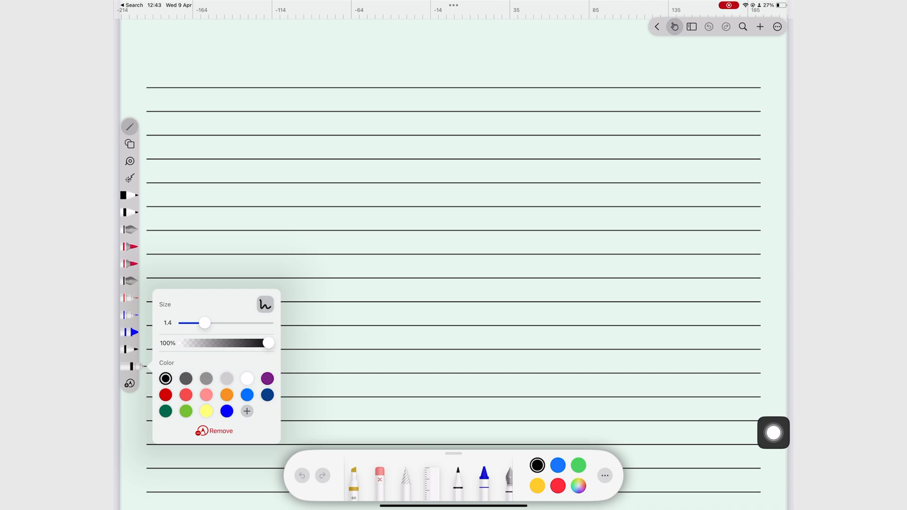
pyautogui.moveTo(204, 323); pyautogui.dragTo(207, 324)
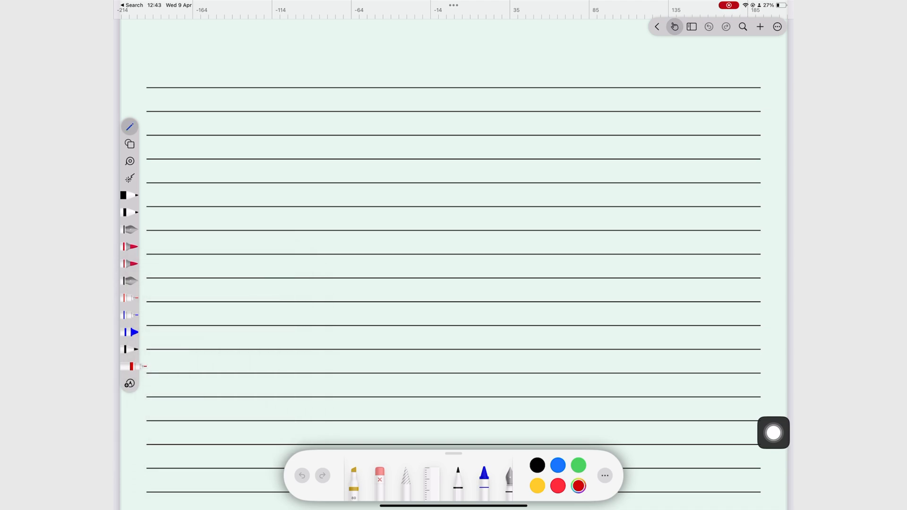
pyautogui.moveTo(373, 104); pyautogui.dragTo(491, 101)
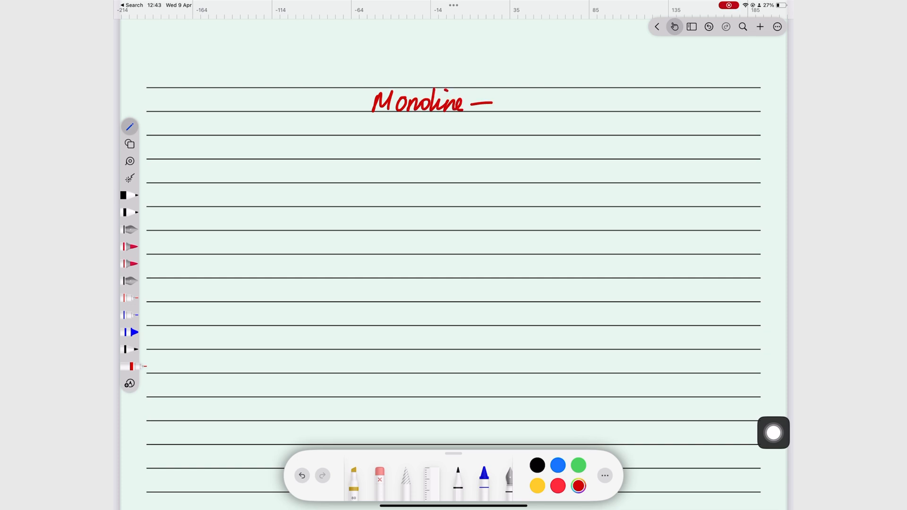
pyautogui.moveTo(507, 99); pyautogui.dragTo(509, 115)
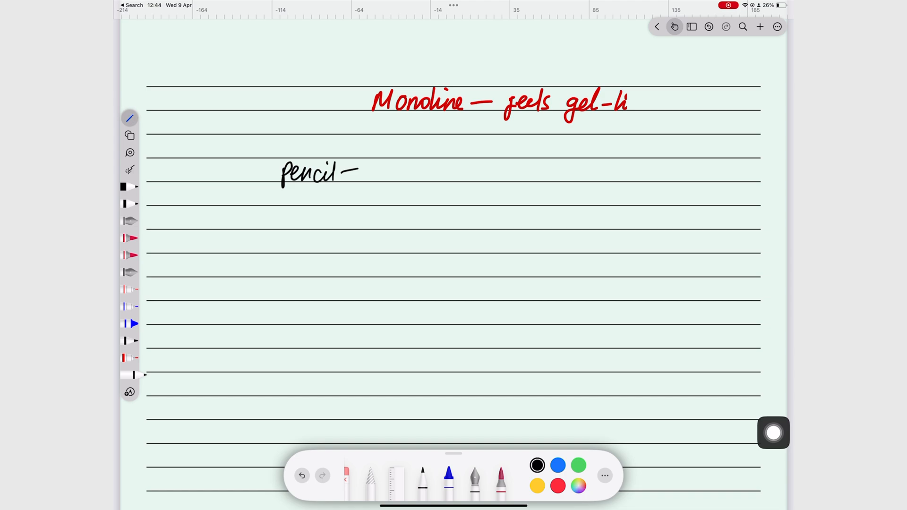
# Step: Handwrite the black pencil note and draw the flower stem below the watercolour petals
pyautogui.moveTo(365, 171); pyautogui.dragTo(388, 174)
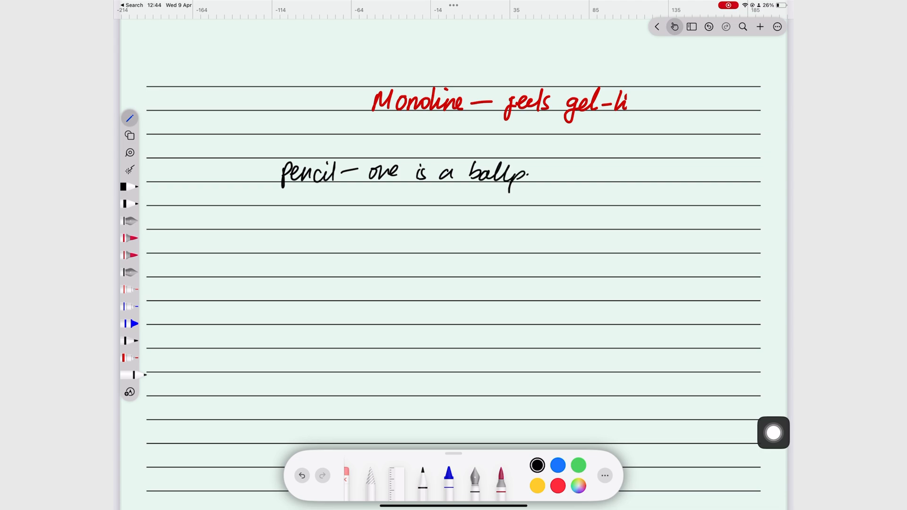
pyautogui.write('oint.??')
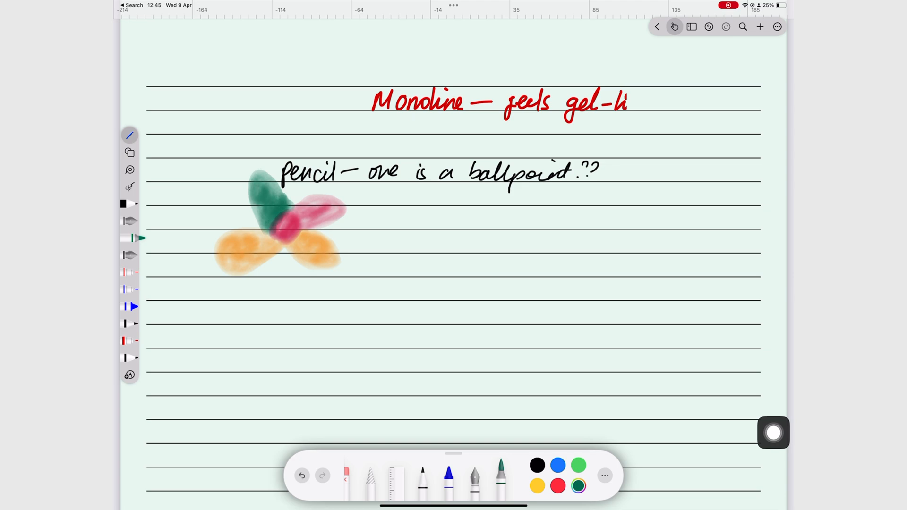
pyautogui.moveTo(359, 278); pyautogui.dragTo(303, 344)
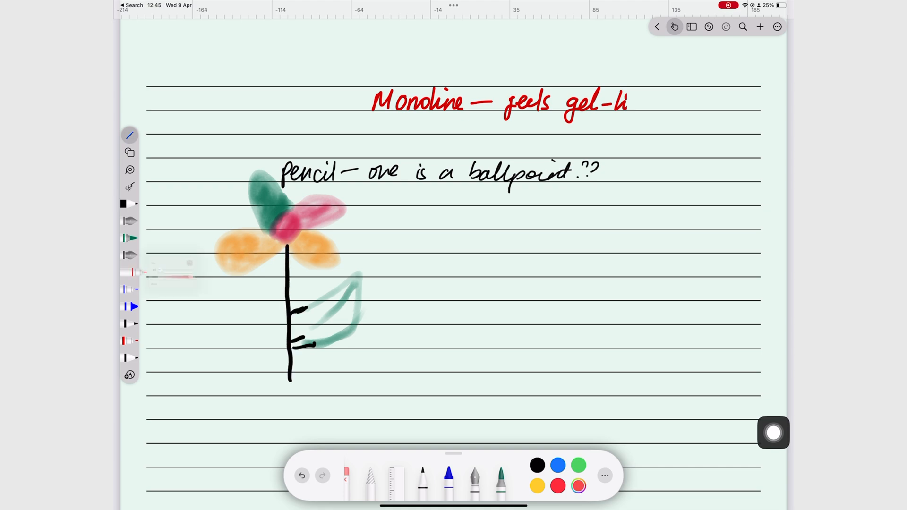
# Step: Handwrite the pink note 'my drawing sucks.' beside the flower
pyautogui.write('my drawine')
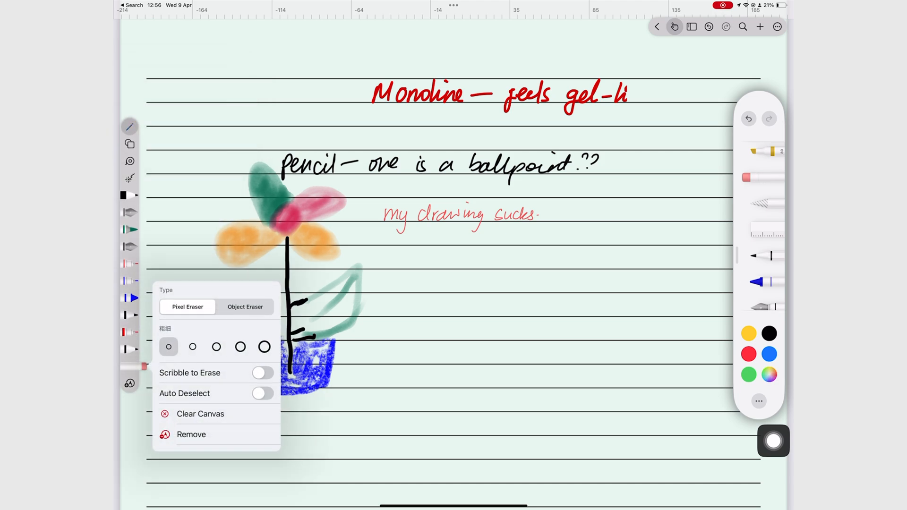
pyautogui.click(261, 393)
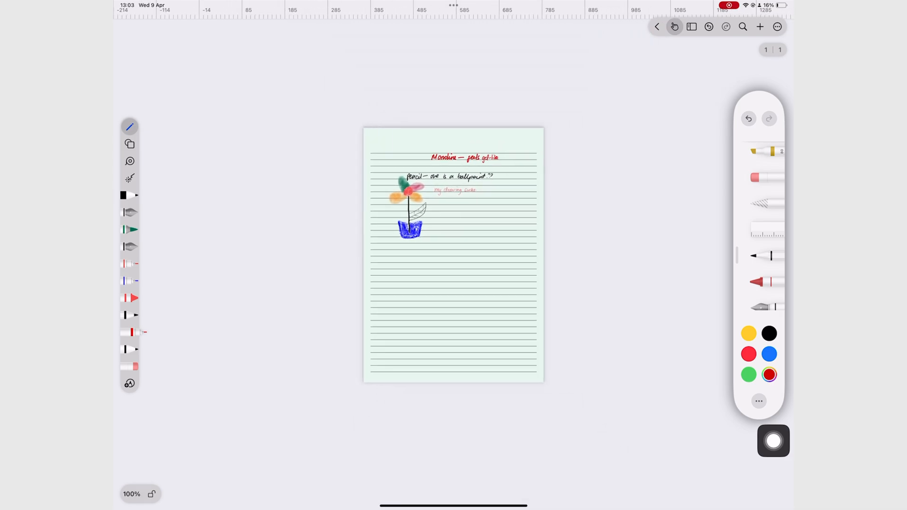
# Step: Switch the shapes tool to Polygon, then select the star and bring up its Shape Editing options
pyautogui.click(129, 167)
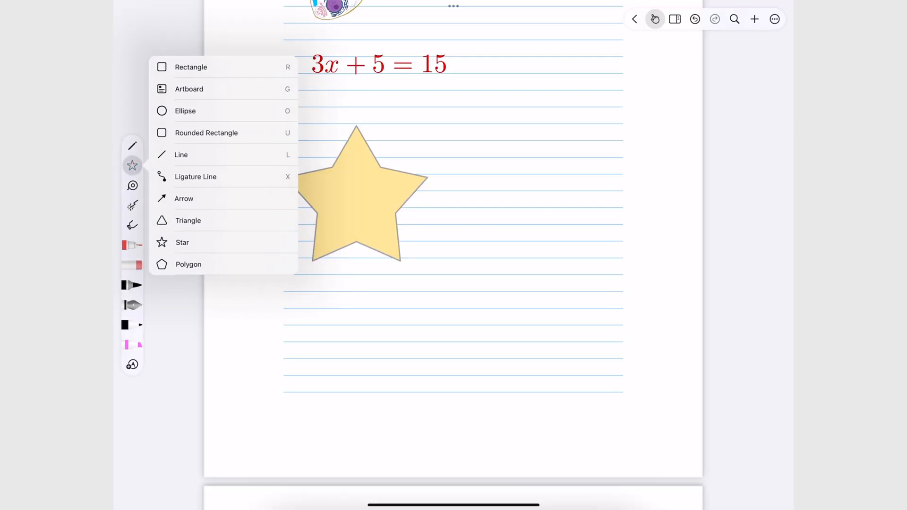
pyautogui.click(188, 265)
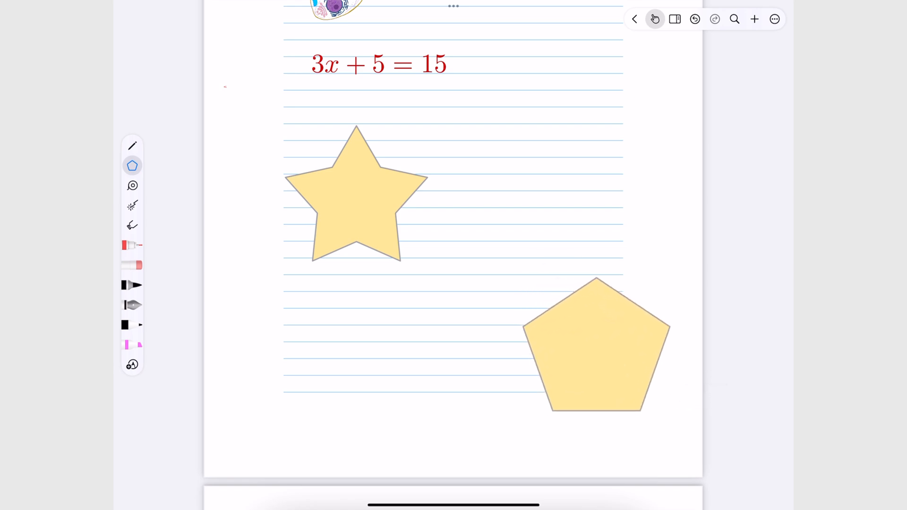
pyautogui.click(356, 199)
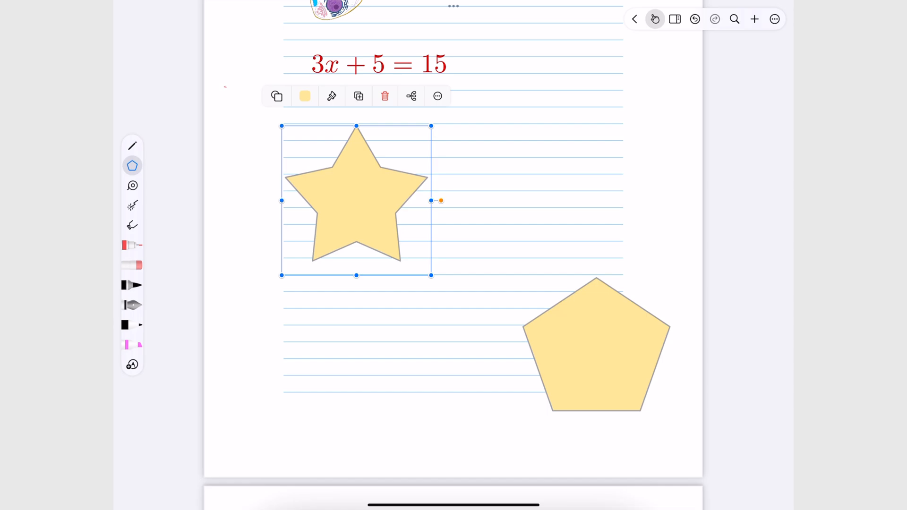
pyautogui.click(305, 96)
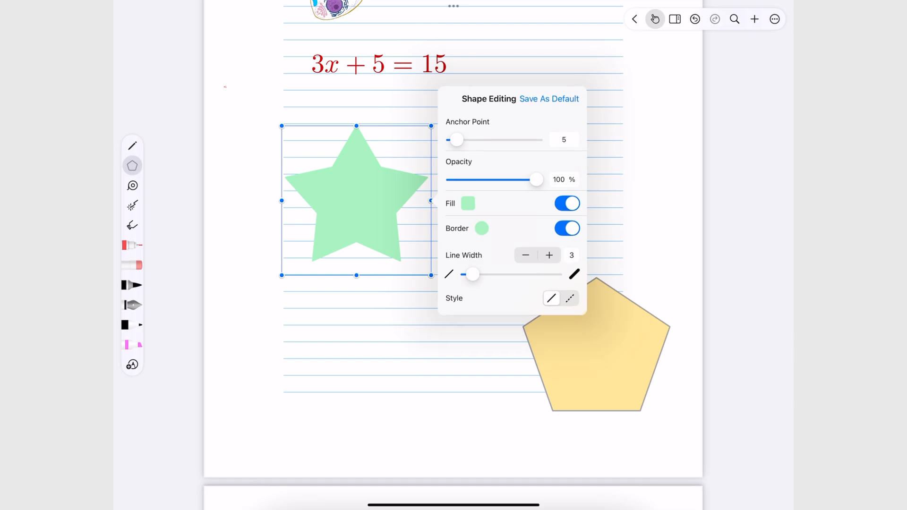
# Step: Give the star 23 anchor points and a thin dark purple outline of line width 5
pyautogui.moveTo(473, 274); pyautogui.dragTo(517, 274)
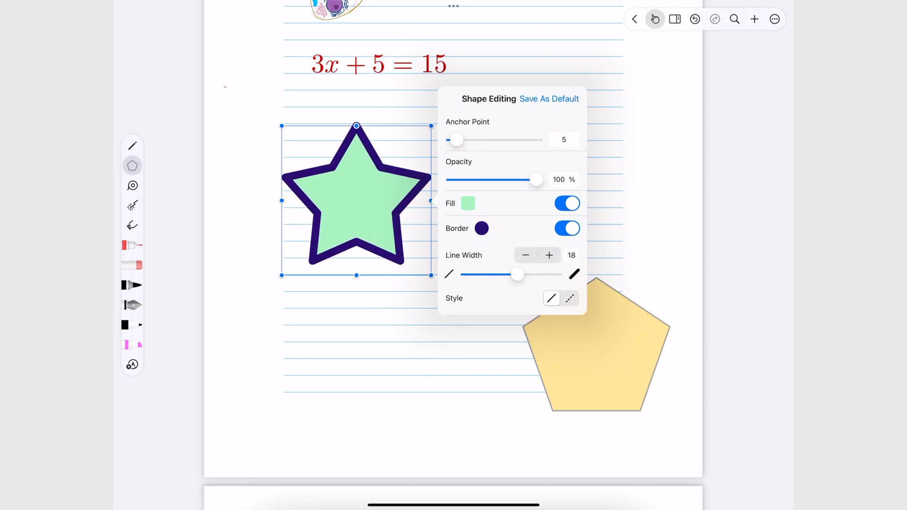
pyautogui.moveTo(456, 140); pyautogui.dragTo(508, 140)
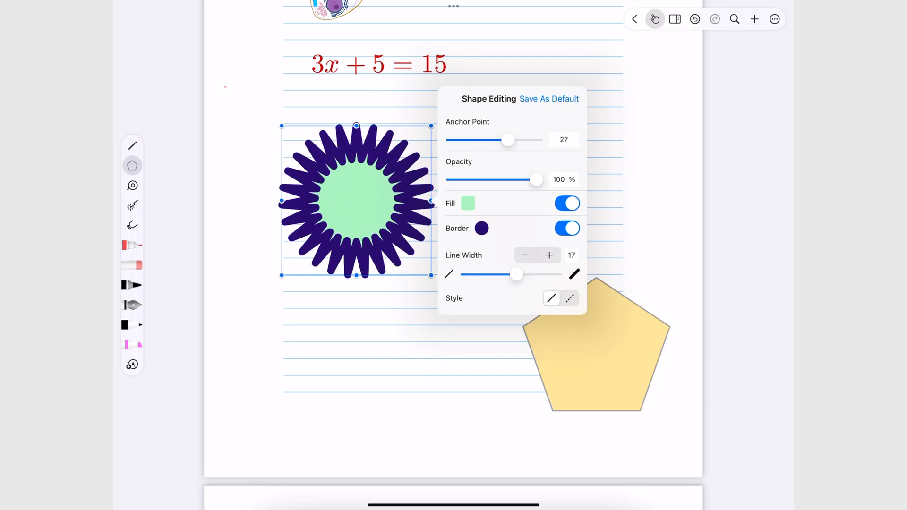
pyautogui.moveTo(508, 140); pyautogui.dragTo(499, 140)
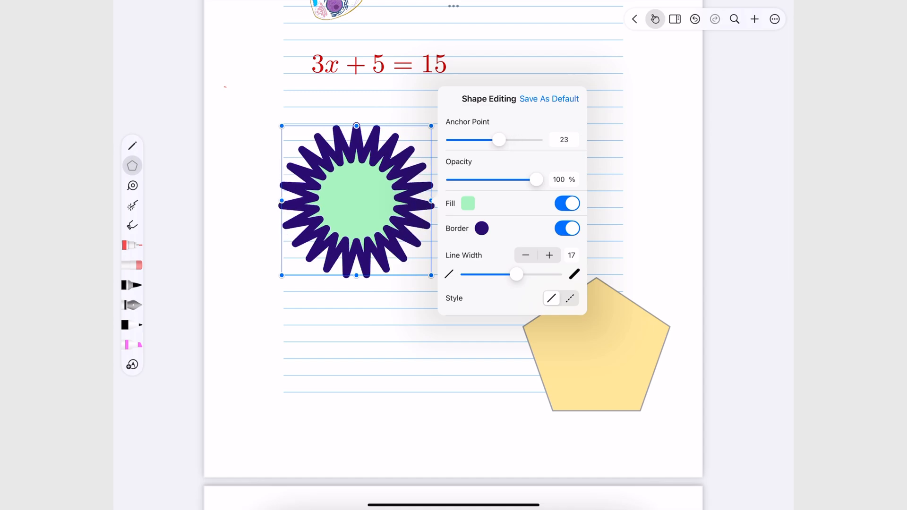
pyautogui.moveTo(516, 274); pyautogui.dragTo(475, 274)
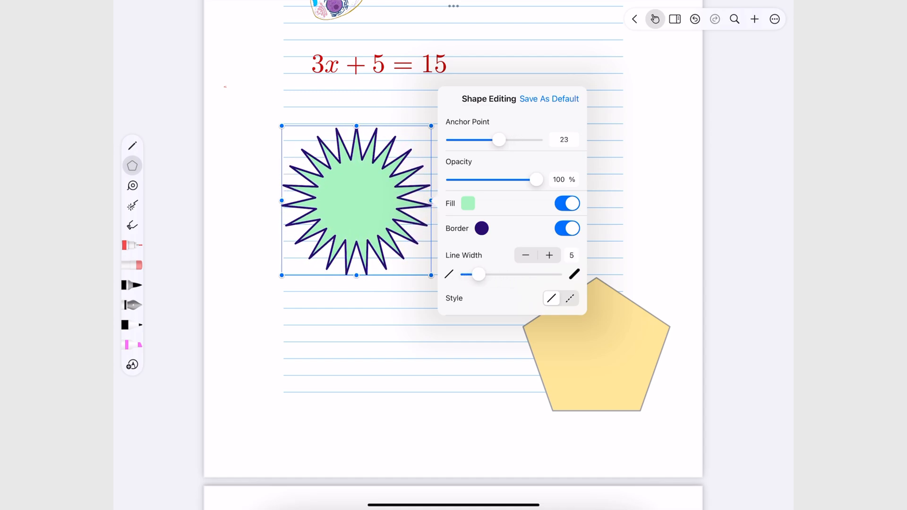
pyautogui.moveTo(499, 139); pyautogui.dragTo(519, 139)
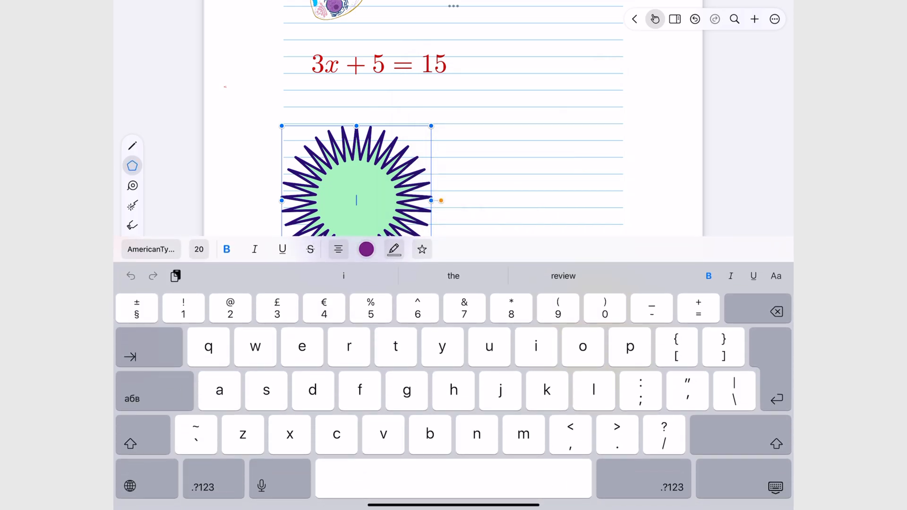
# Step: Enter the text 'Shapes' while styling the Bible translations paragraph box
pyautogui.write('Shapes')
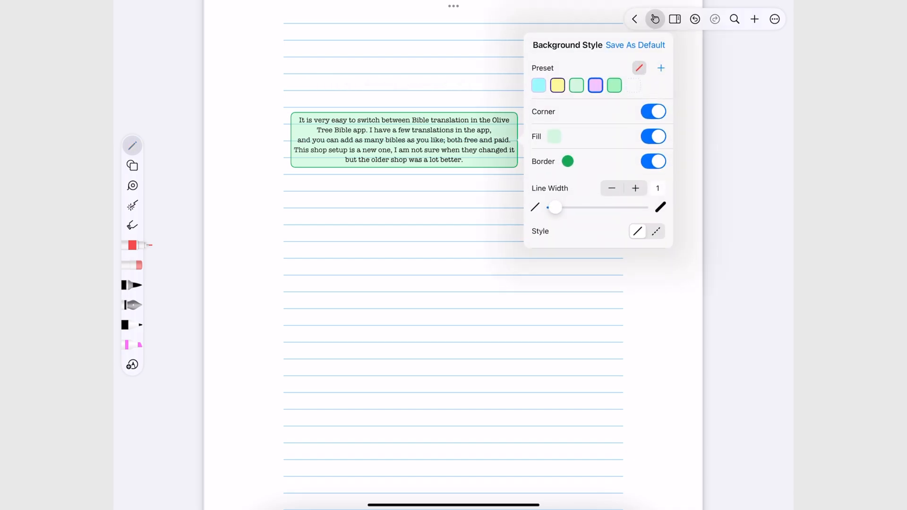
# Step: Thicken the green border to 9 and apply the green background style to the text box
pyautogui.moveTo(555, 207); pyautogui.dragTo(592, 207)
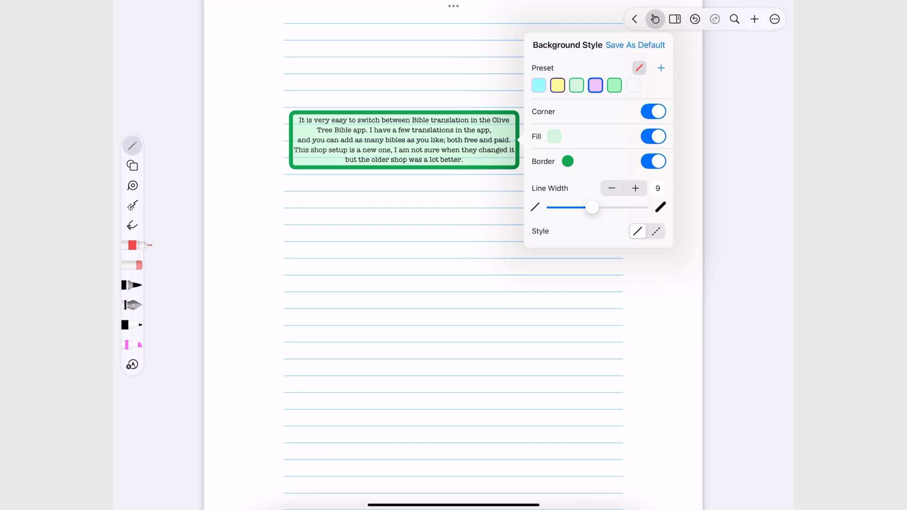
pyautogui.click(568, 160)
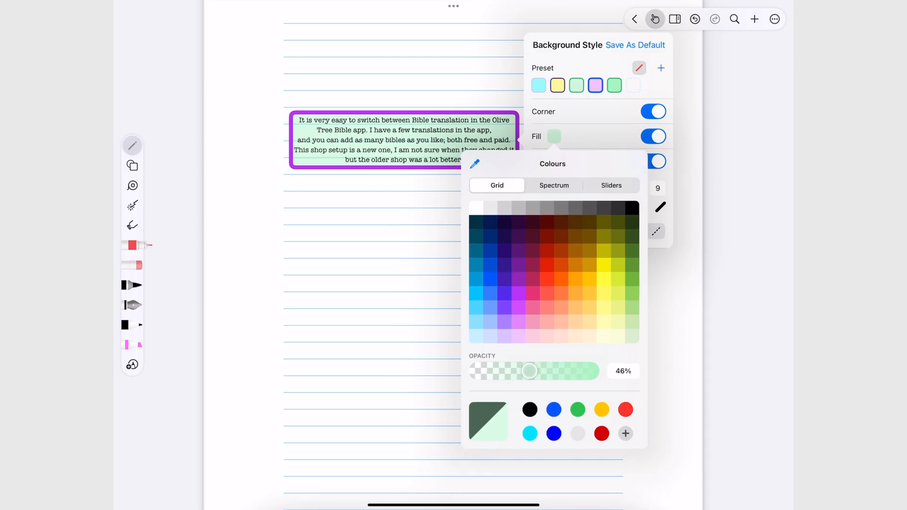
pyautogui.click(604, 278)
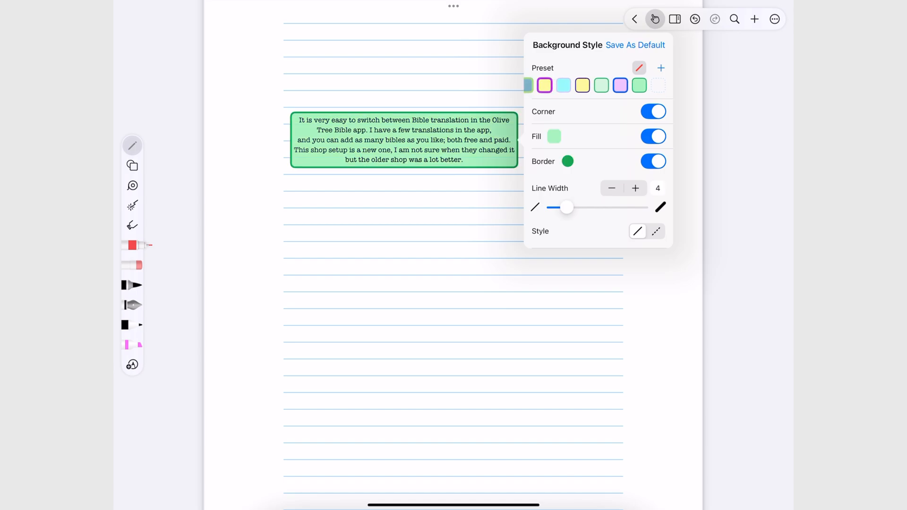
# Step: Restyle the text box with the yellow bordered preset and drag it toward the page's right
pyautogui.click(553, 137)
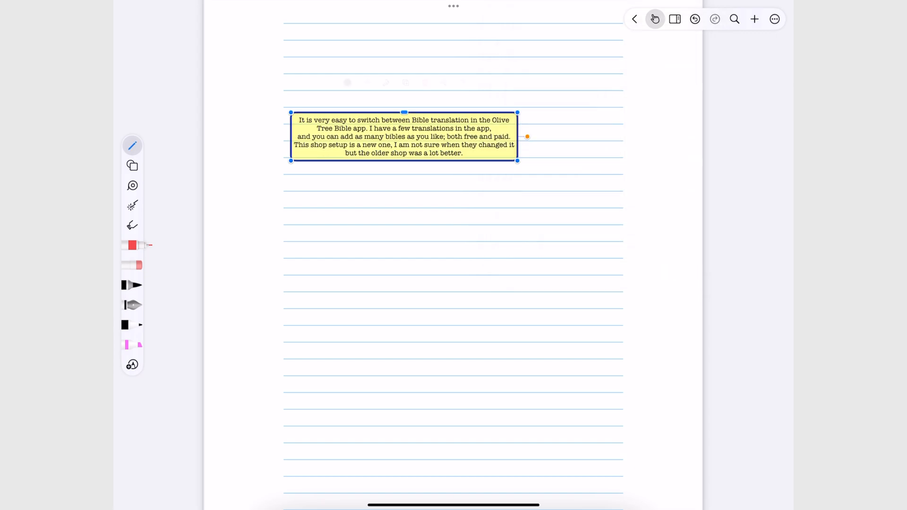
pyautogui.moveTo(404, 136); pyautogui.dragTo(545, 136)
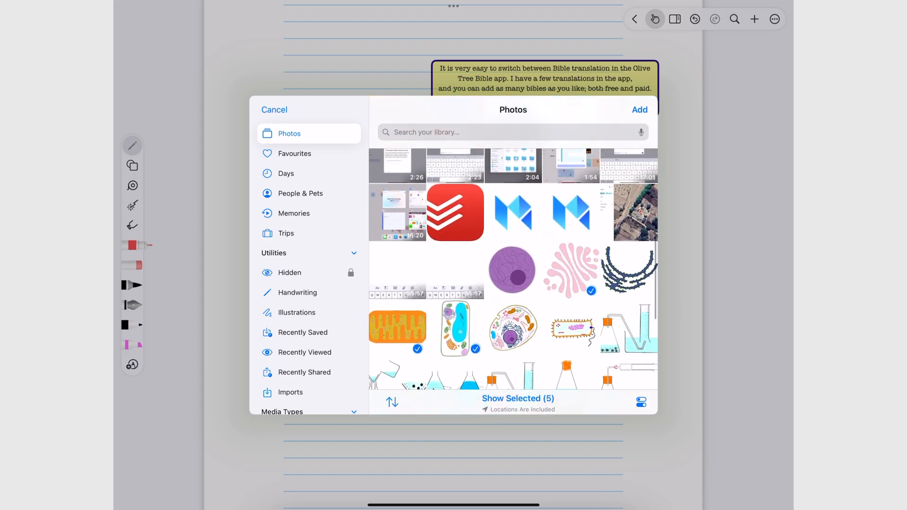
# Step: Add the screen recording as the sixth selected item and insert all six pictures onto the page
pyautogui.scroll(-3)
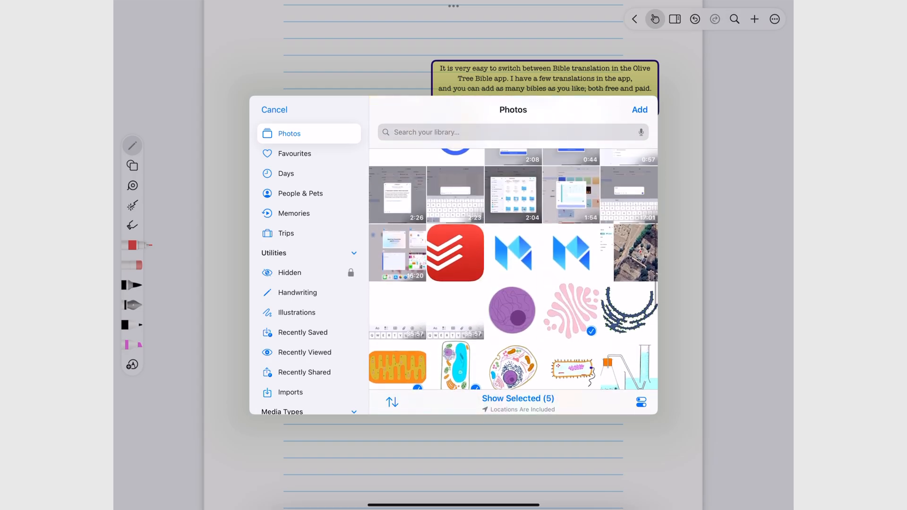
pyautogui.click(572, 195)
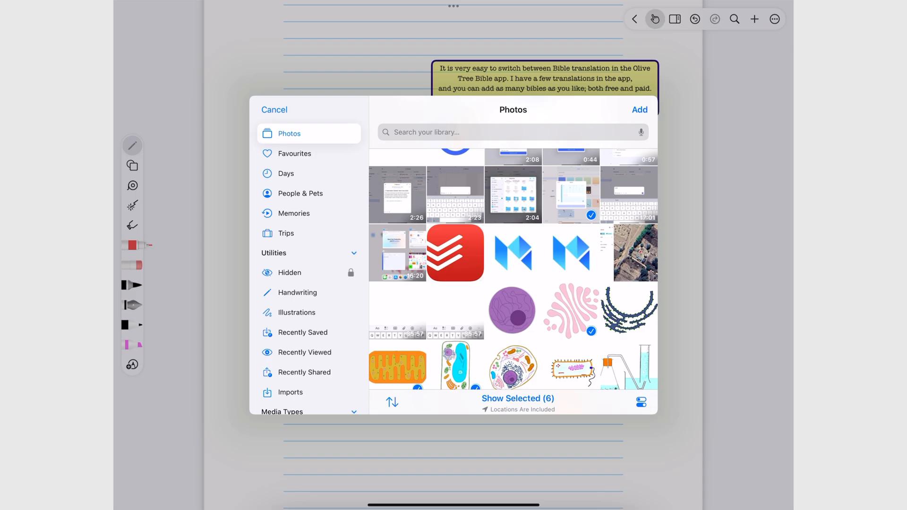
pyautogui.click(640, 109)
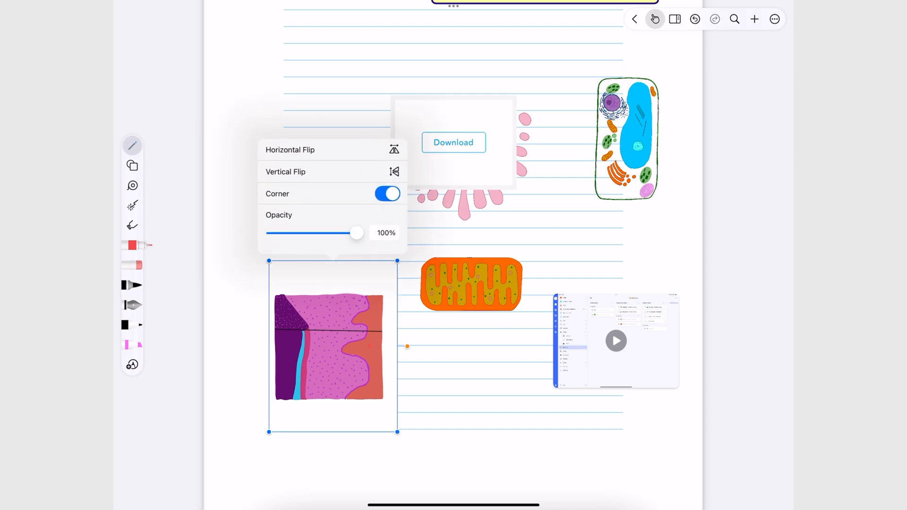
# Step: Lower the skin tissue picture to 73% opacity, then choose Crop on the mitochondria picture
pyautogui.click(452, 142)
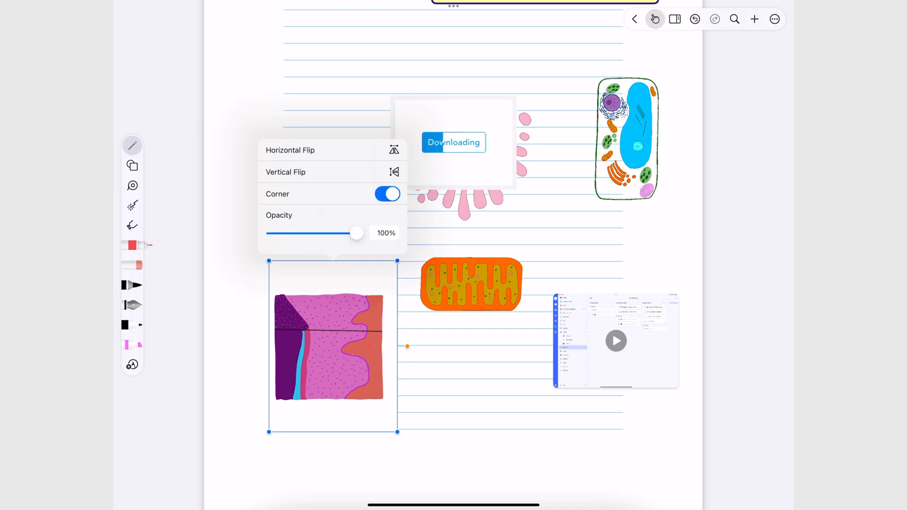
pyautogui.moveTo(357, 232); pyautogui.dragTo(333, 233)
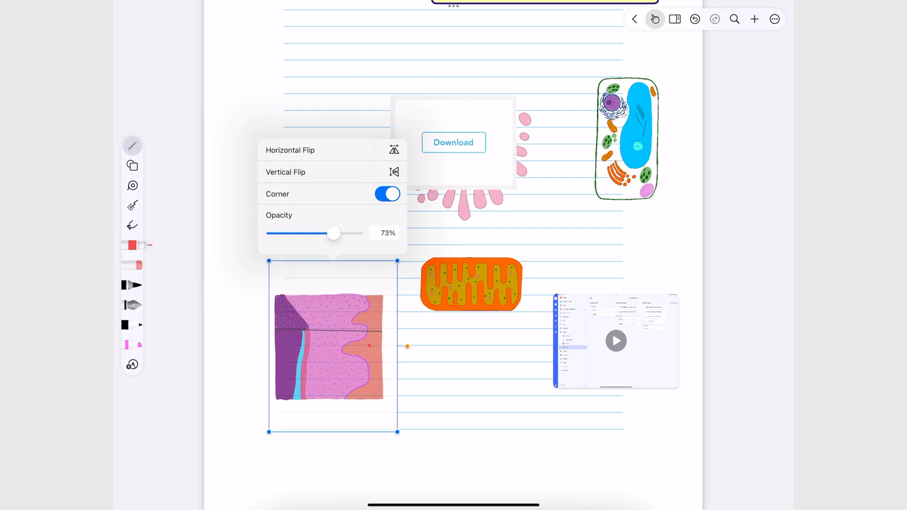
pyautogui.click(454, 143)
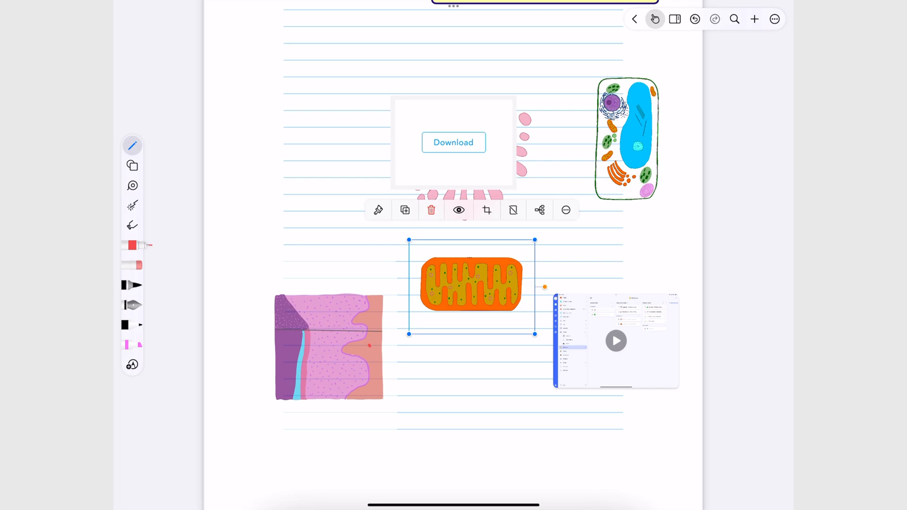
pyautogui.click(487, 210)
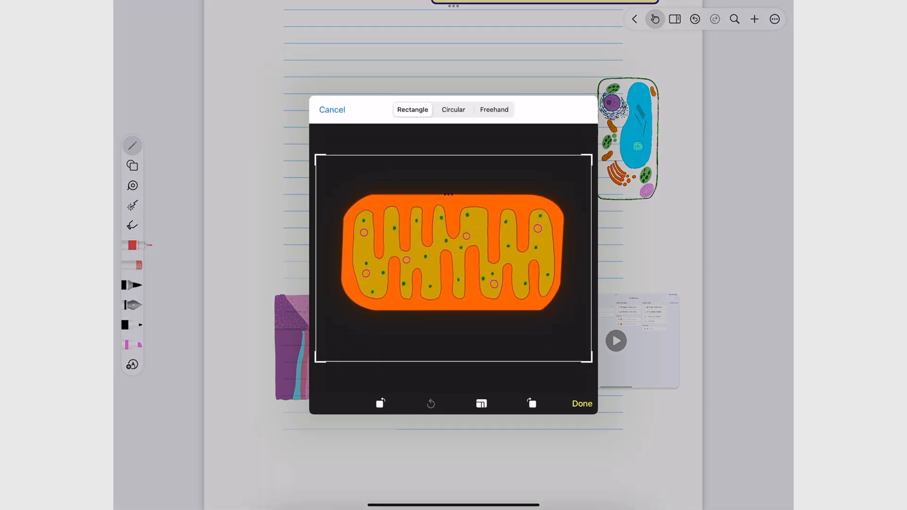
# Step: Crop the mitochondria picture with the Circular shape and confirm with Done
pyautogui.click(481, 403)
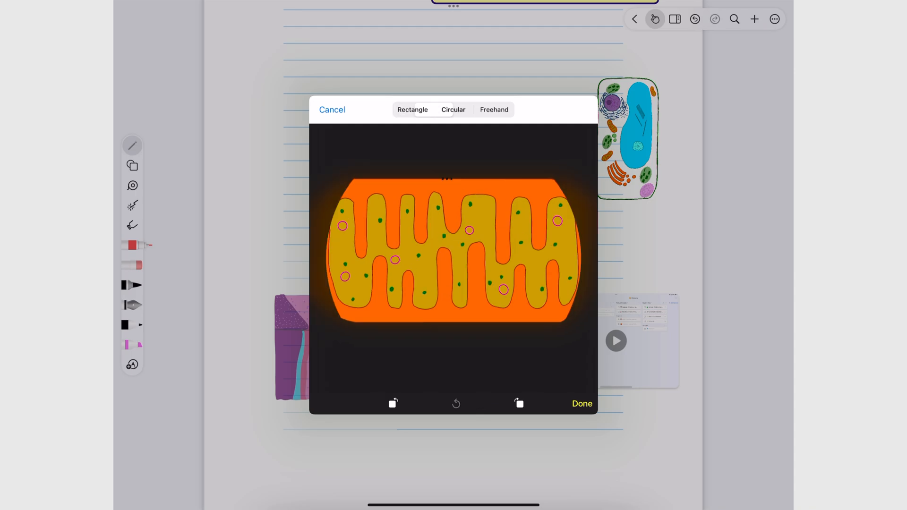
pyautogui.click(452, 110)
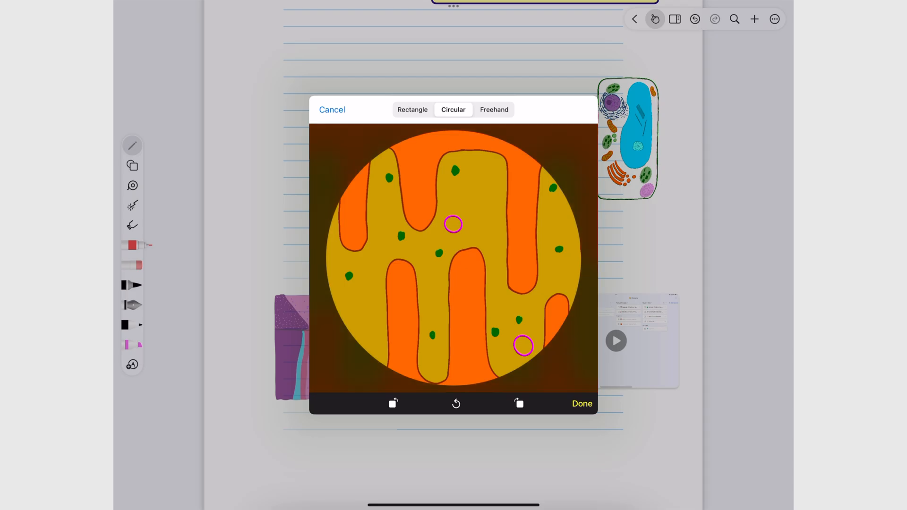
pyautogui.click(581, 403)
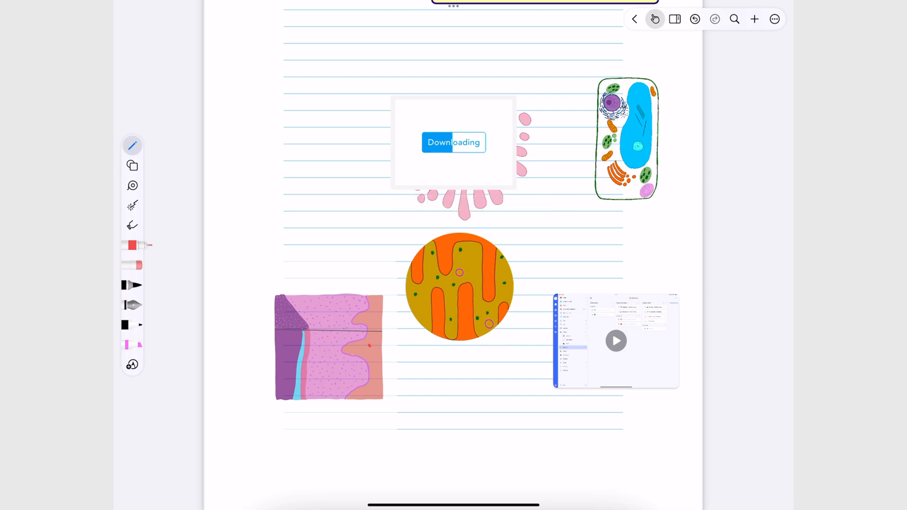
# Step: Select the downloading picture placeholder and drag it up to the left
pyautogui.click(453, 143)
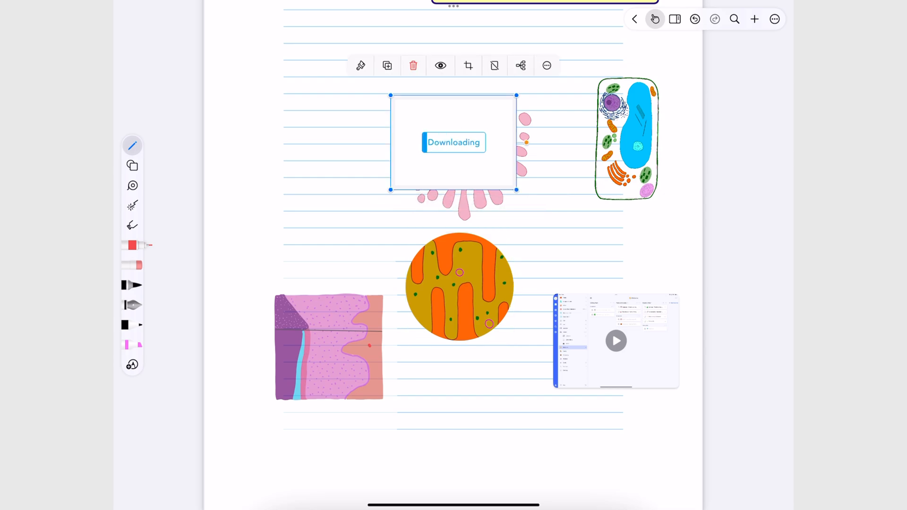
pyautogui.moveTo(454, 141); pyautogui.dragTo(319, 130)
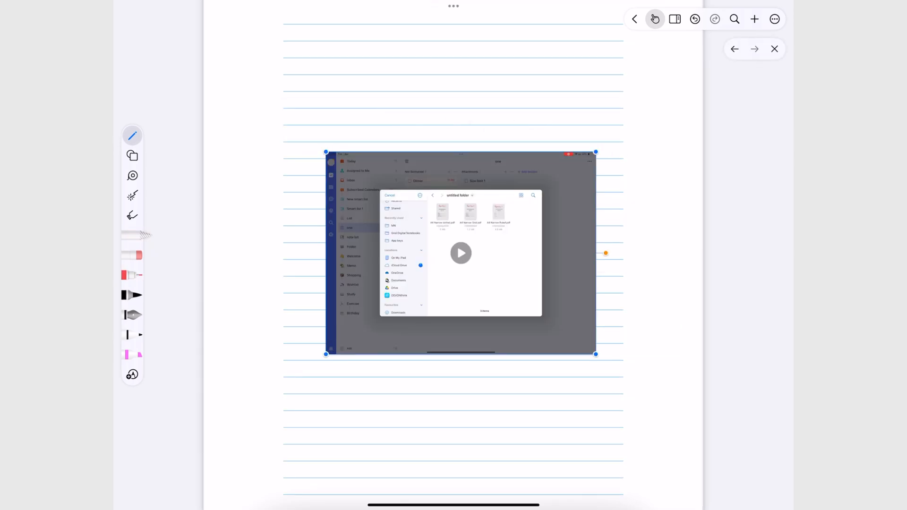
# Step: Play the screen-recording video full screen with its controls shown, leaving it tilted, and bring up the insert list
pyautogui.moveTo(597, 353); pyautogui.dragTo(623, 386)
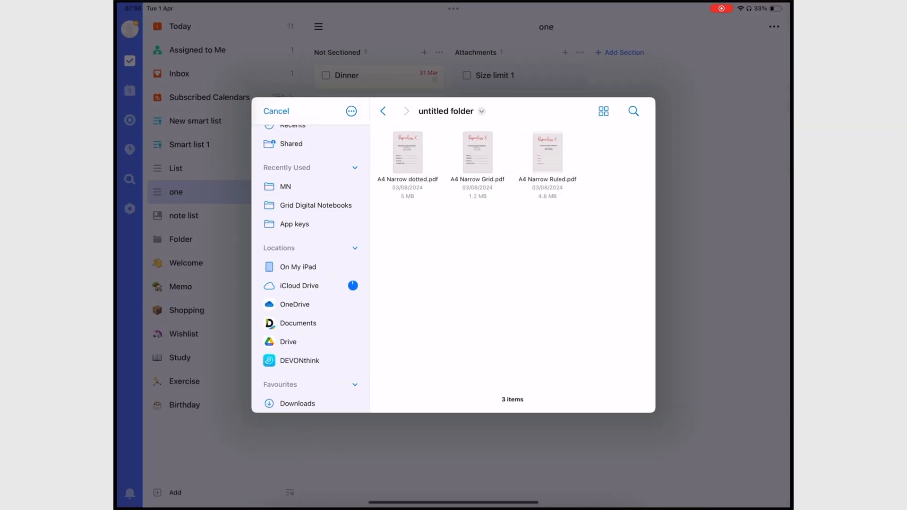
pyautogui.click(300, 286)
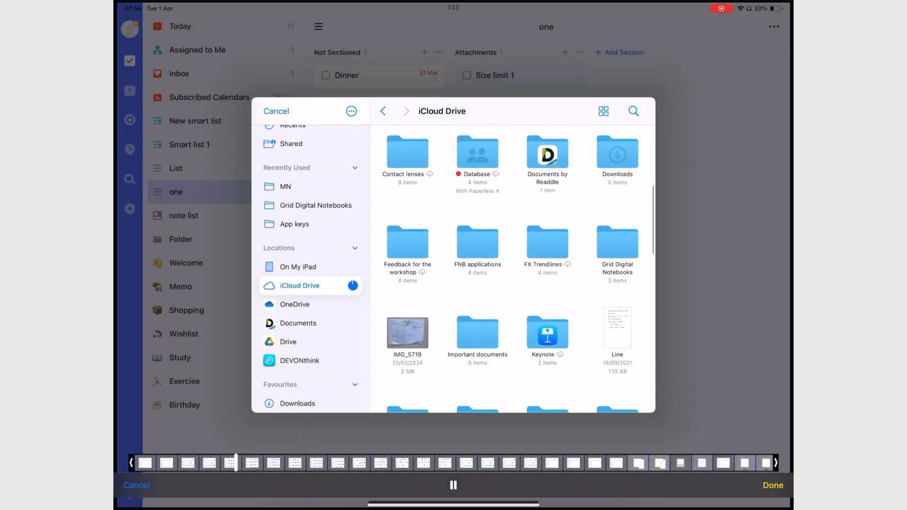
pyautogui.scroll(-3)
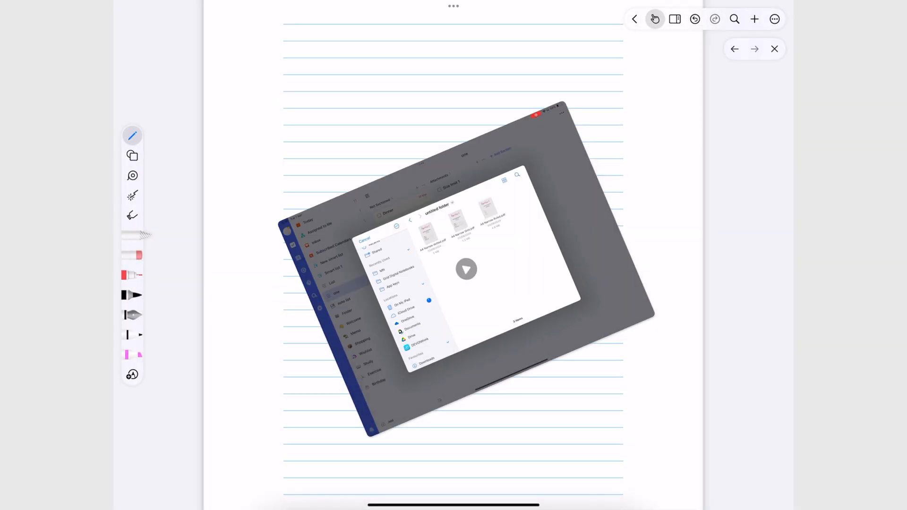
pyautogui.click(755, 19)
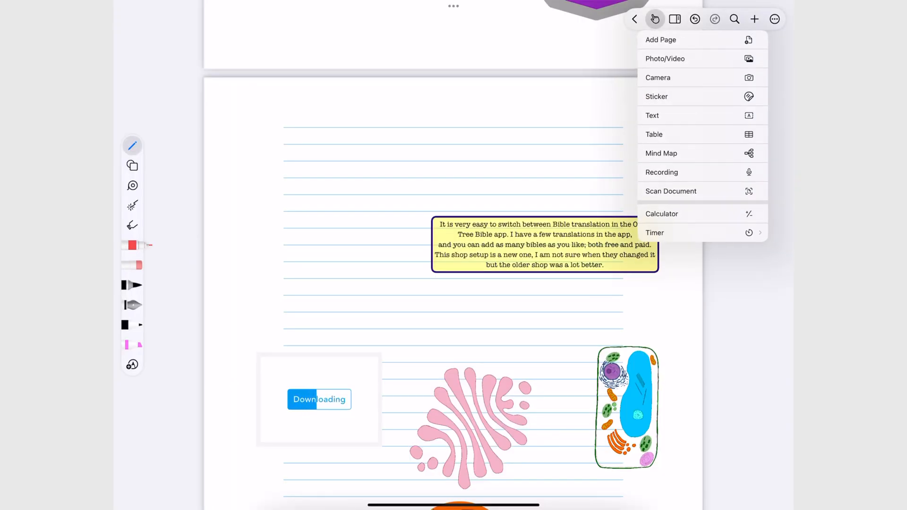
# Step: Browse the sticker library through Post-it Note, Element, INS Style and Emmo Mood categories
pyautogui.click(657, 96)
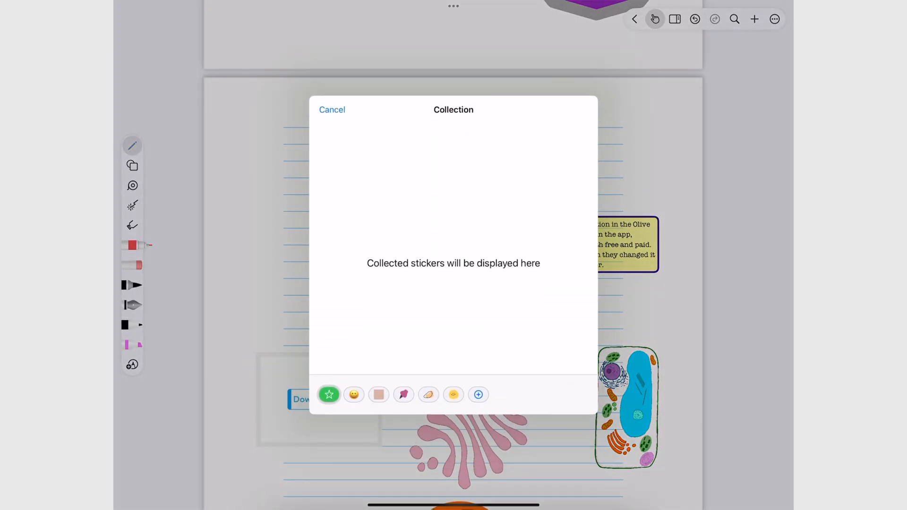
pyautogui.click(378, 395)
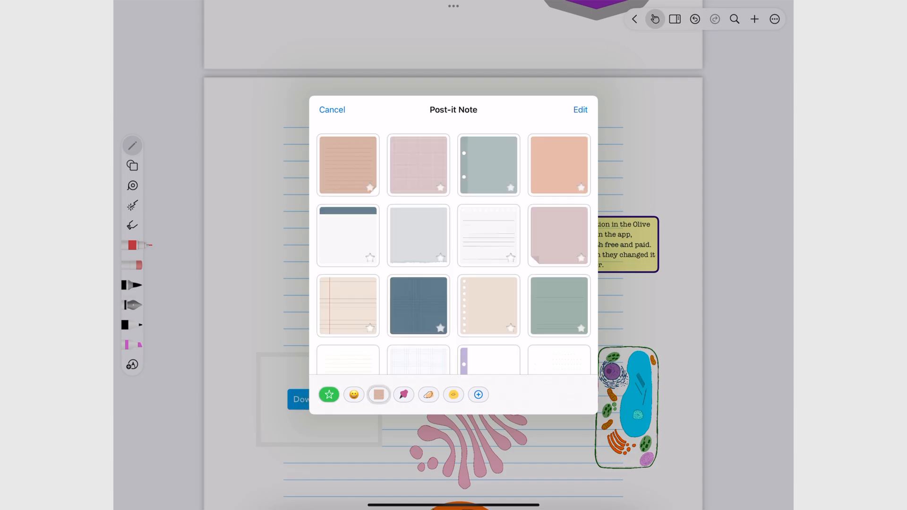
pyautogui.click(404, 395)
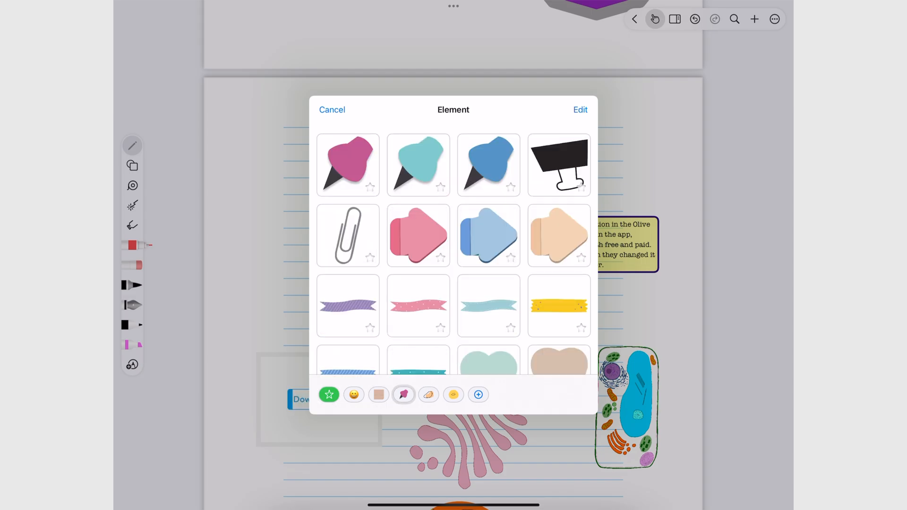
pyautogui.click(428, 395)
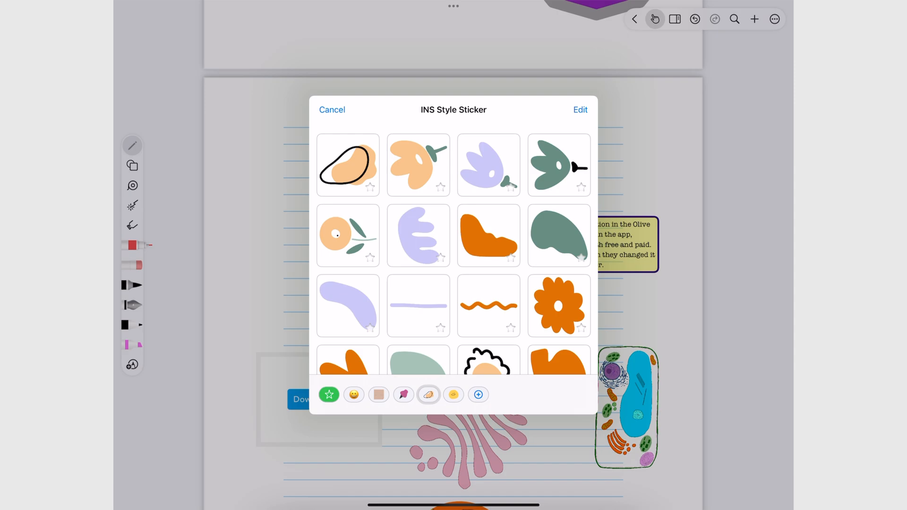
pyautogui.click(453, 395)
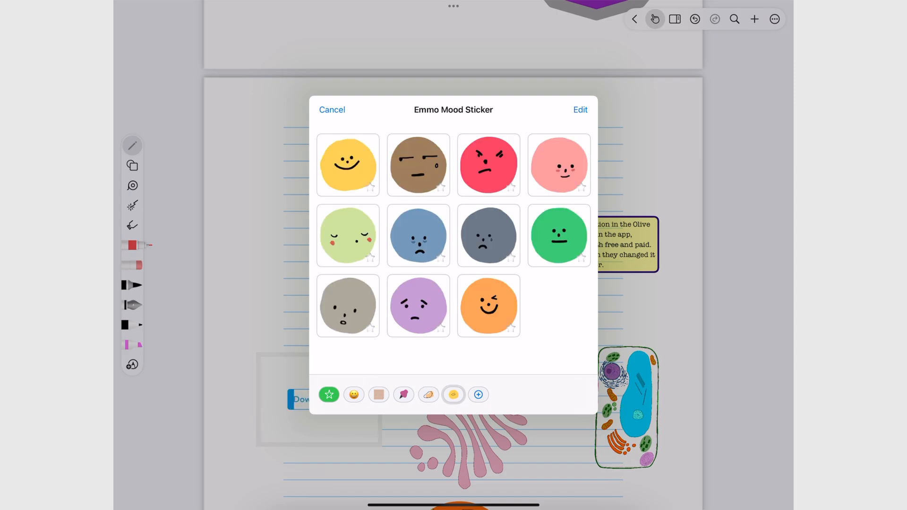
pyautogui.click(404, 395)
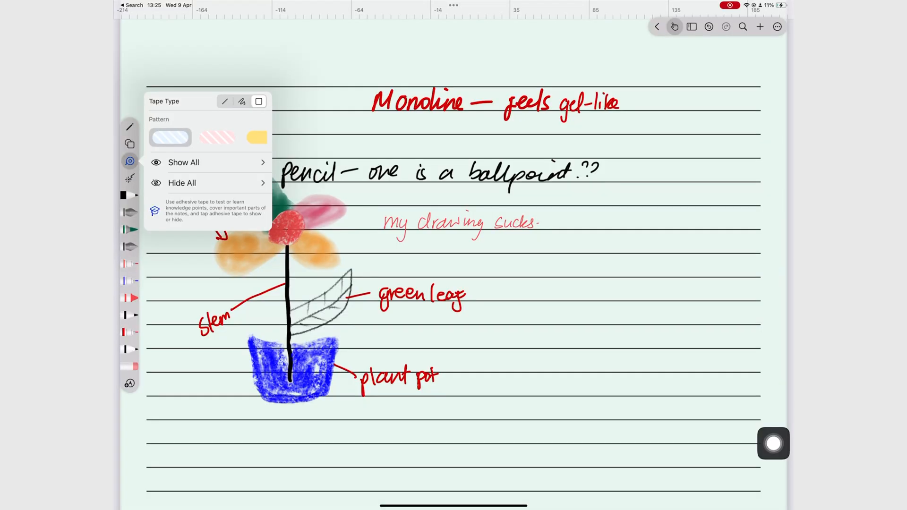
# Step: Choose the straight-line tape type, revealing its pattern and thickness options
pyautogui.click(225, 81)
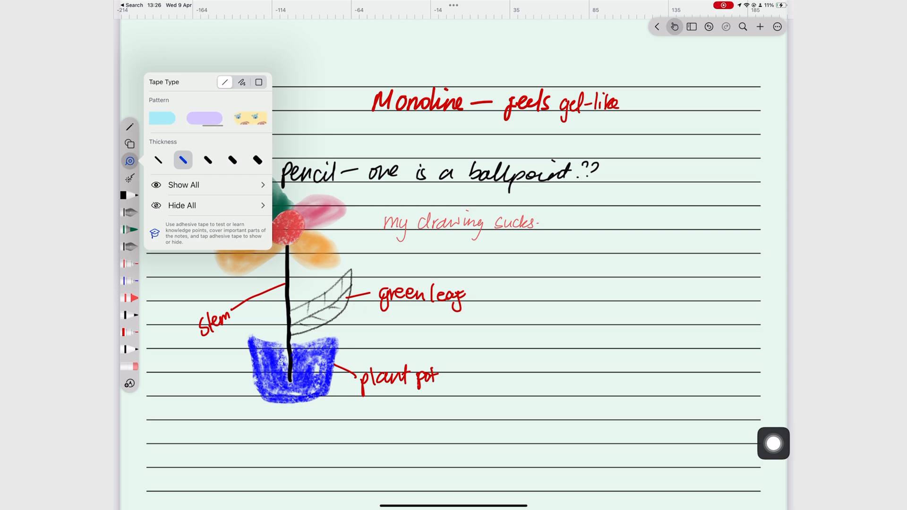
pyautogui.click(162, 118)
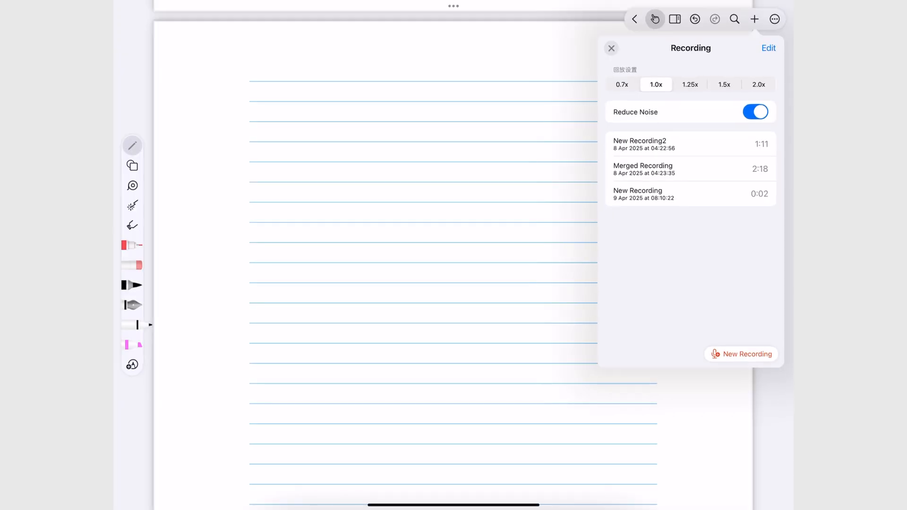
# Step: Start an audio recording and handwrite the sentence about tags and smart folders
pyautogui.click(741, 354)
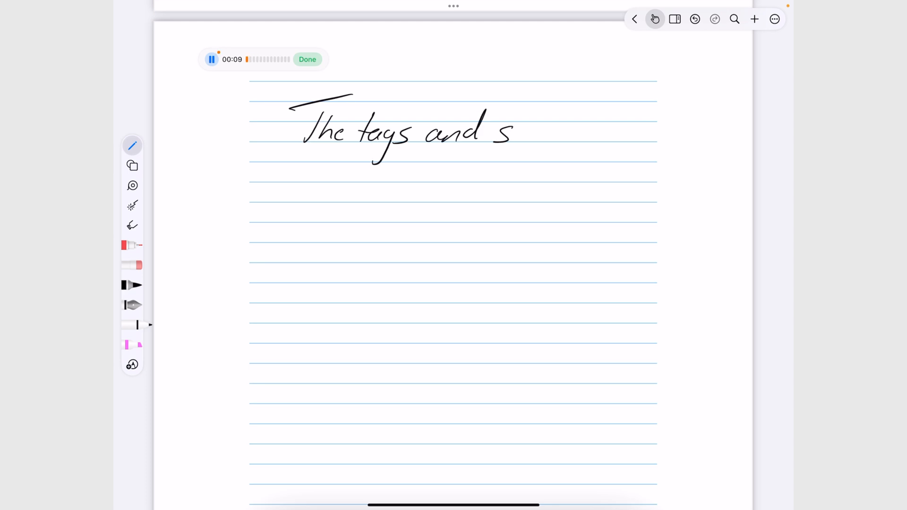
pyautogui.moveTo(513, 133); pyautogui.dragTo(590, 130)
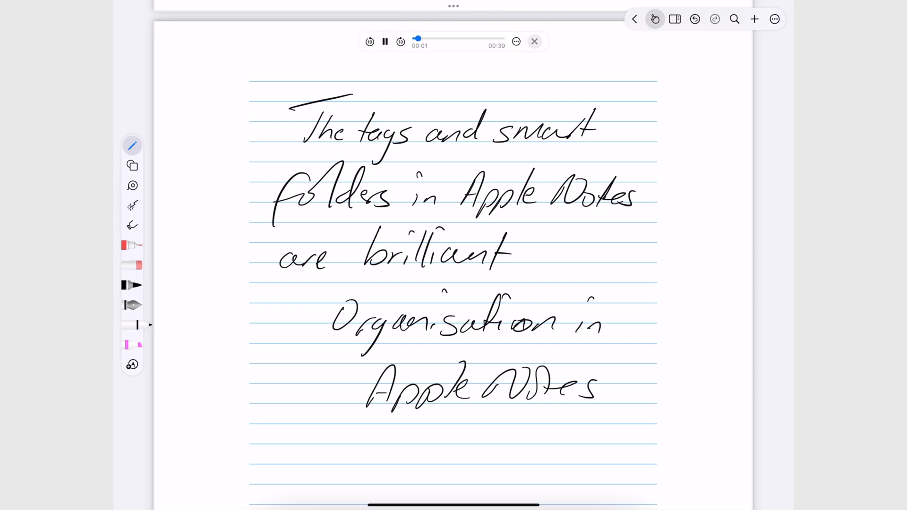
# Step: Play the saved recording back at 0.7x and then at normal 1.0x speed
pyautogui.click(516, 42)
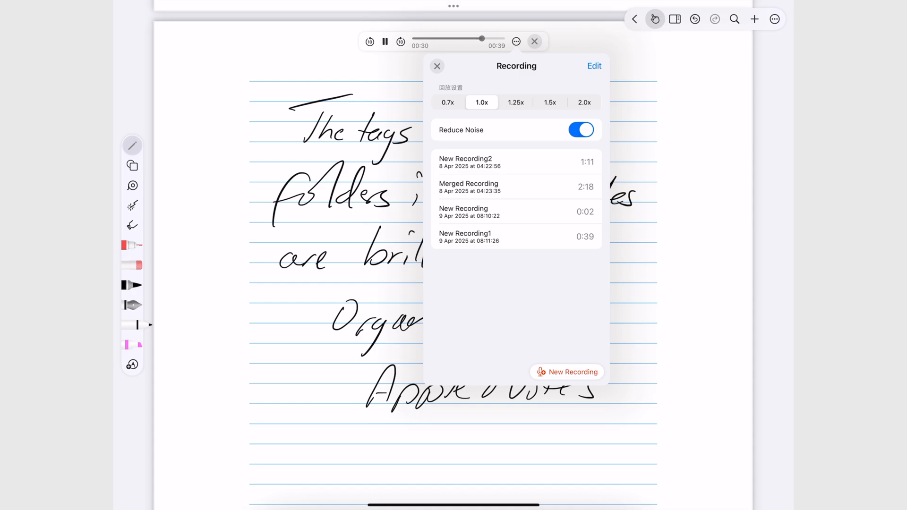
pyautogui.click(448, 102)
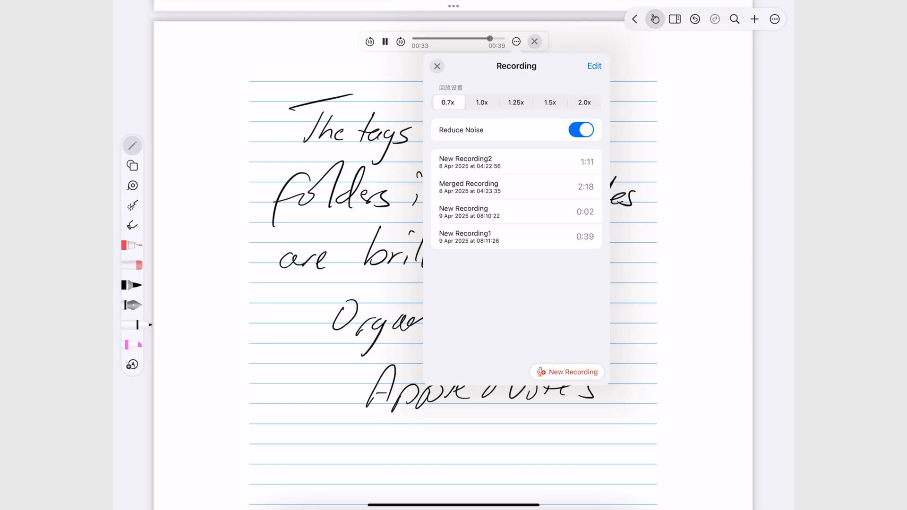
pyautogui.click(481, 102)
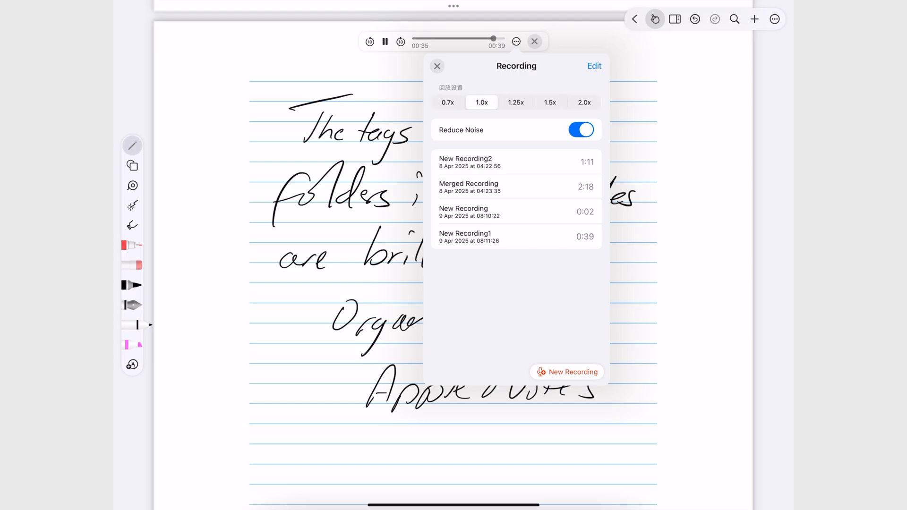
pyautogui.click(581, 130)
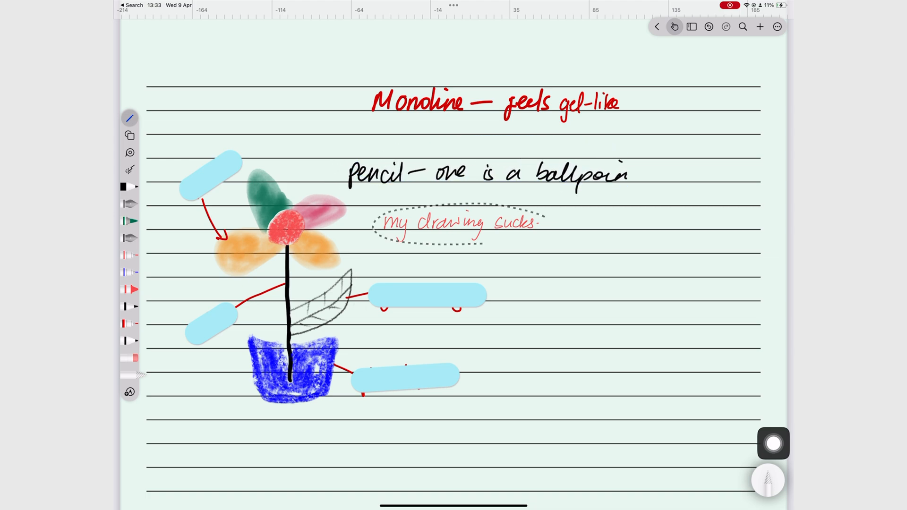
# Step: Swipe to the green ruled page with the potted flower sketch and pen comparison notes
pyautogui.moveTo(428, 226); pyautogui.dragTo(249, 130)
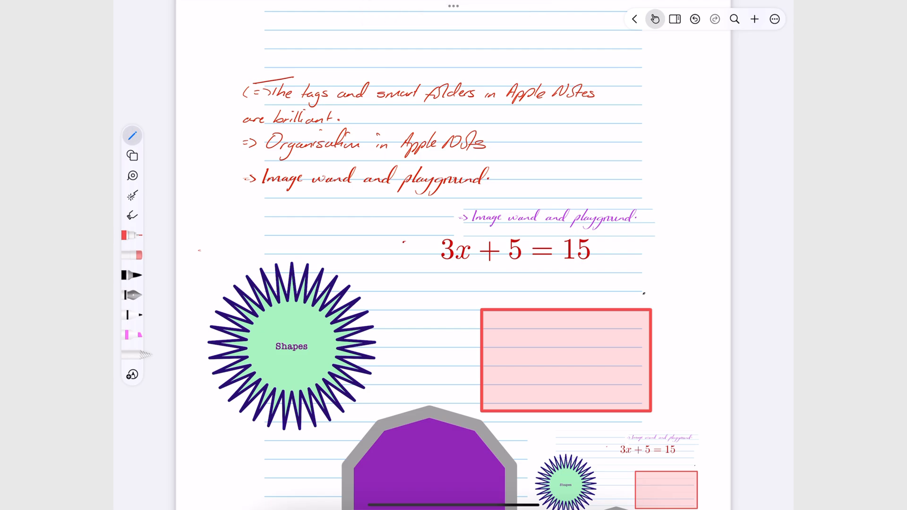
# Step: Convert the lassoed red handwriting to a typed text box and adjust its font size
pyautogui.click(754, 19)
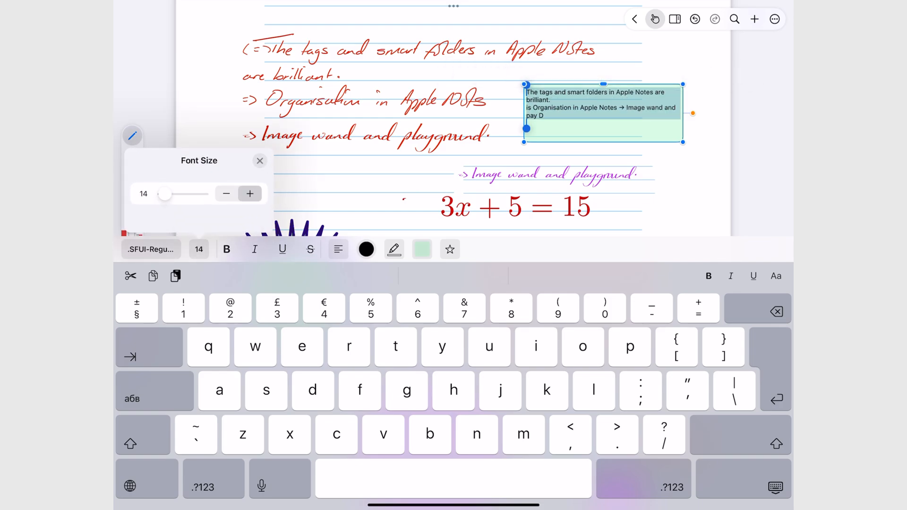
pyautogui.click(250, 193)
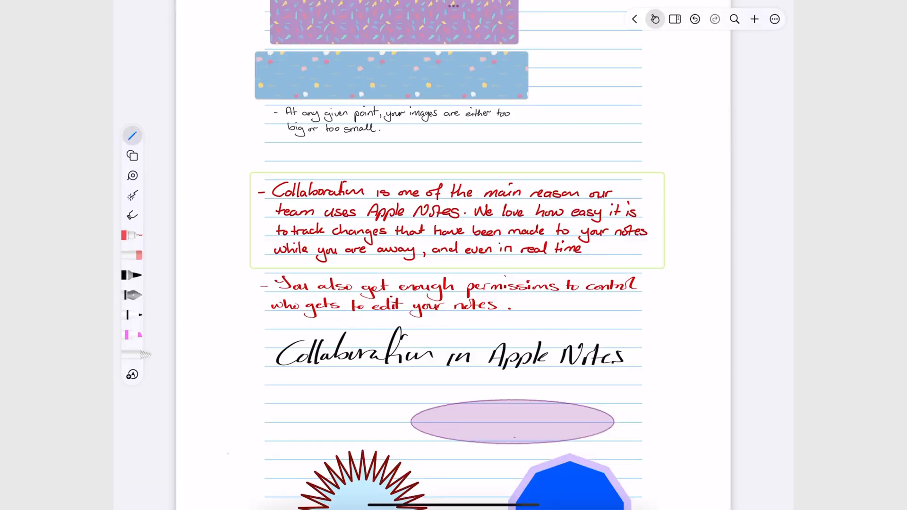
# Step: Search the notebook for 'th', jump to the page 4 matches, then return to the note
pyautogui.click(734, 19)
pyautogui.write('th')
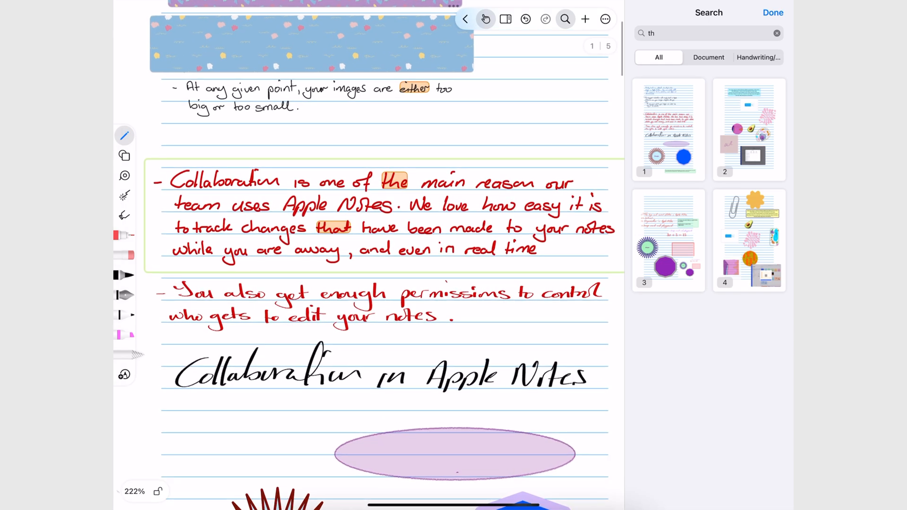
pyautogui.scroll(-3)
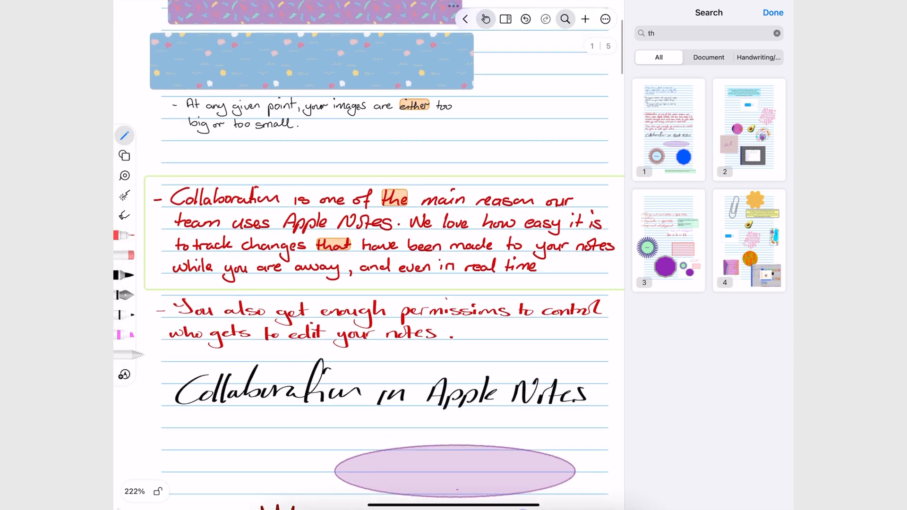
pyautogui.scroll(-3)
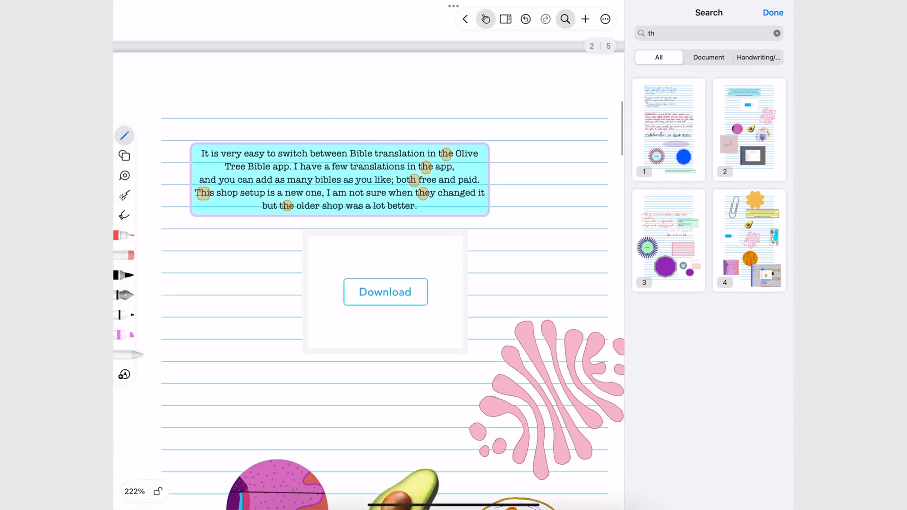
pyautogui.click(385, 292)
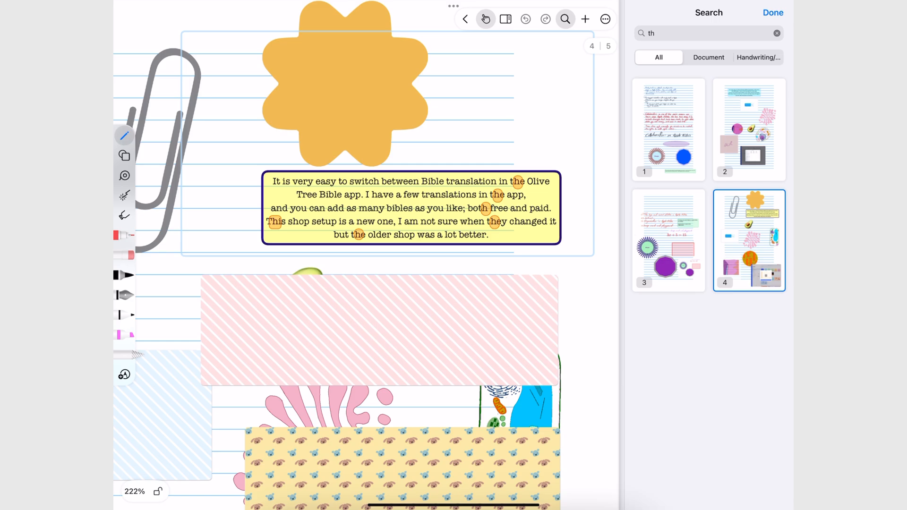
pyautogui.click(773, 12)
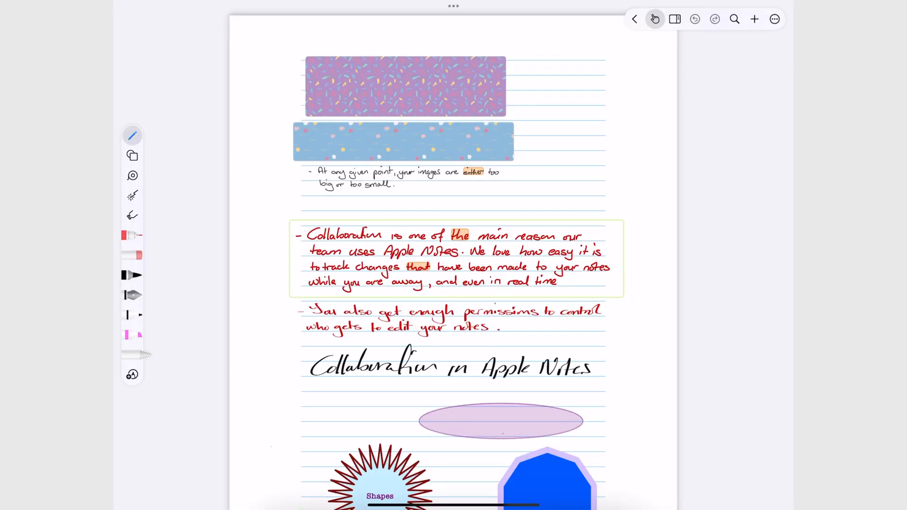
# Step: Show the notebook in a second Split View window, then switch it to Slide Over
pyautogui.click(453, 7)
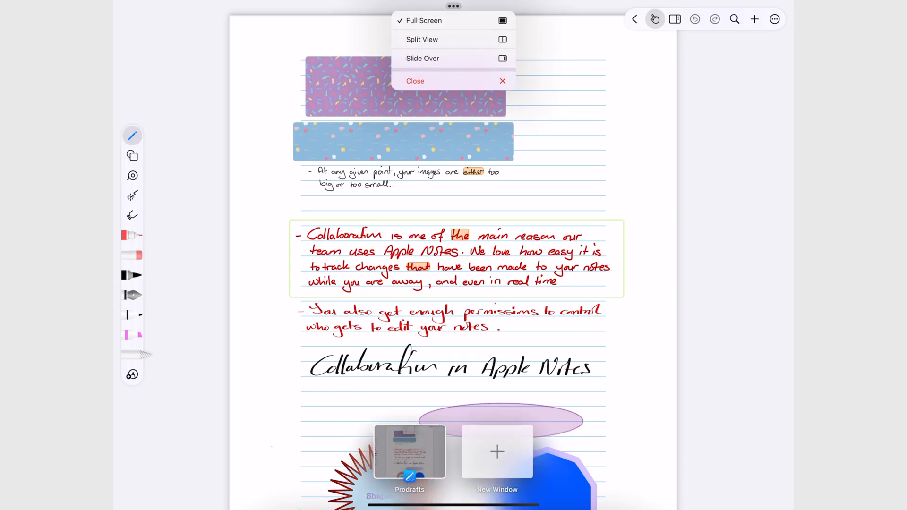
pyautogui.click(415, 82)
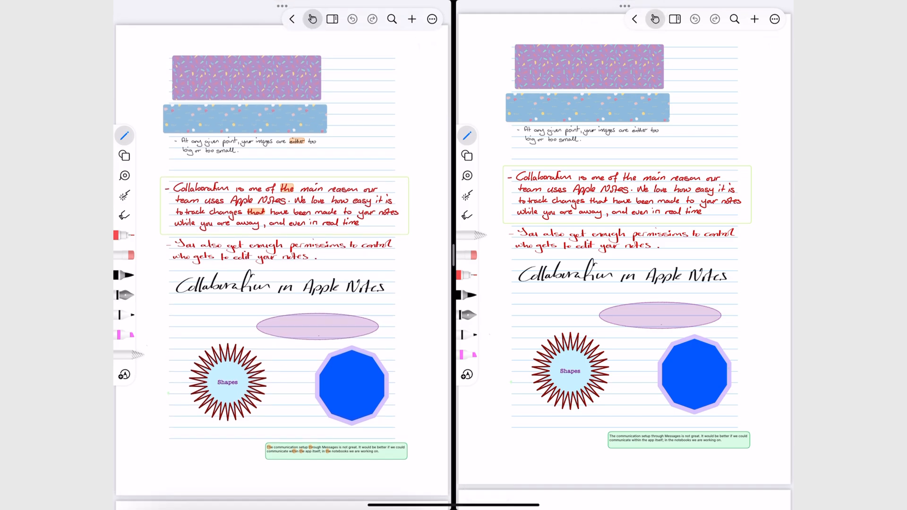
pyautogui.click(624, 7)
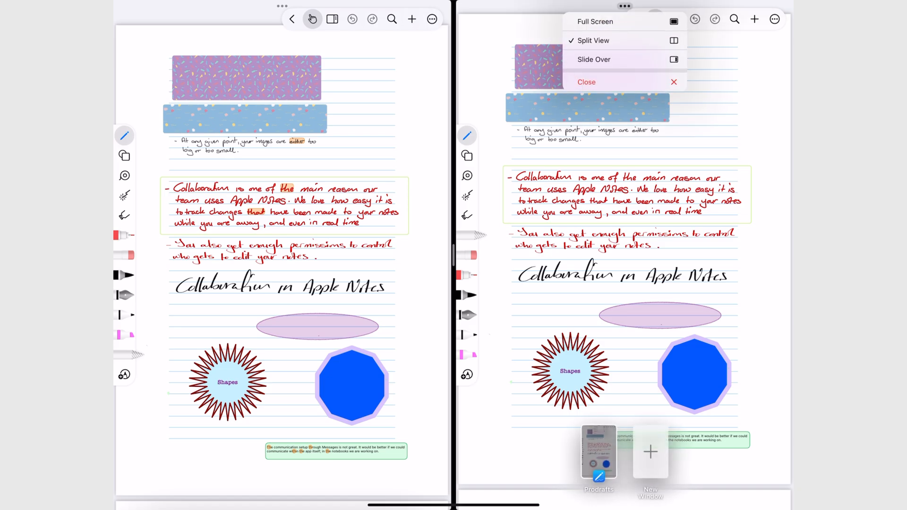
pyautogui.click(594, 40)
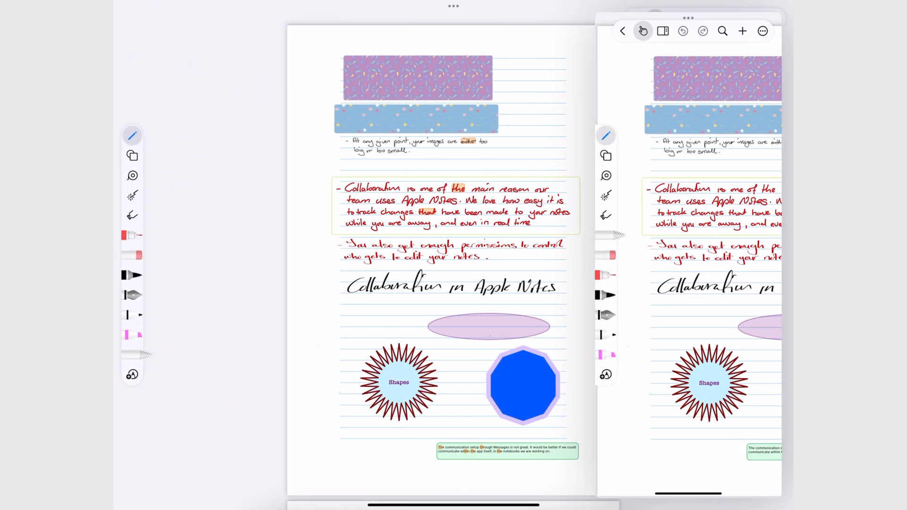
pyautogui.scroll(-3)
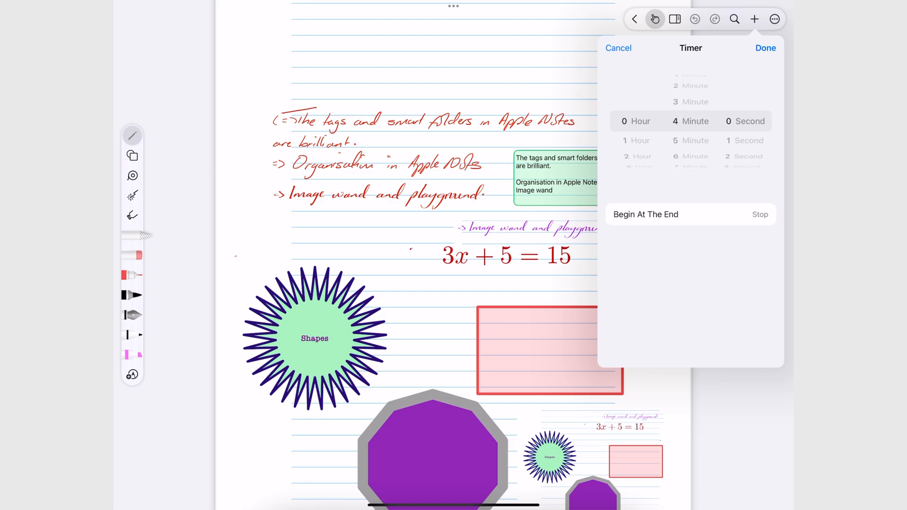
# Step: Set the four-minute timer to end with the Clock sound and start the countdown
pyautogui.click(645, 215)
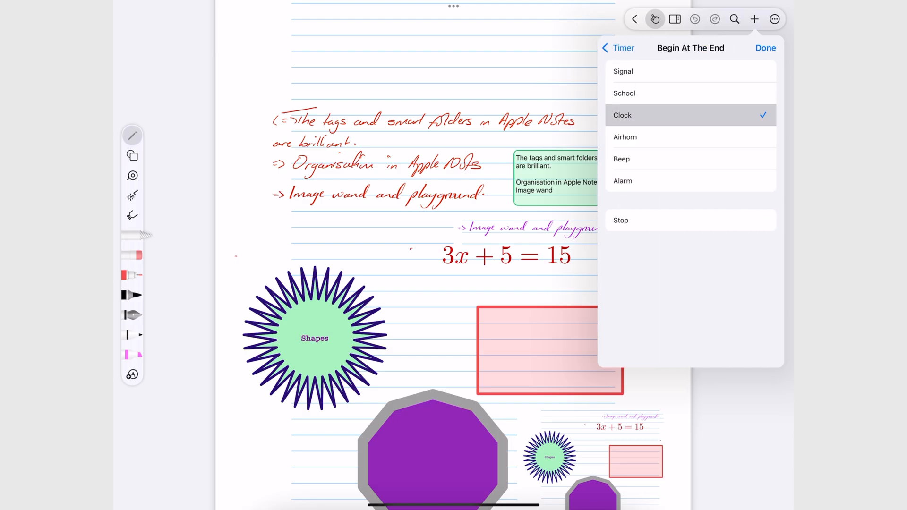
pyautogui.click(765, 48)
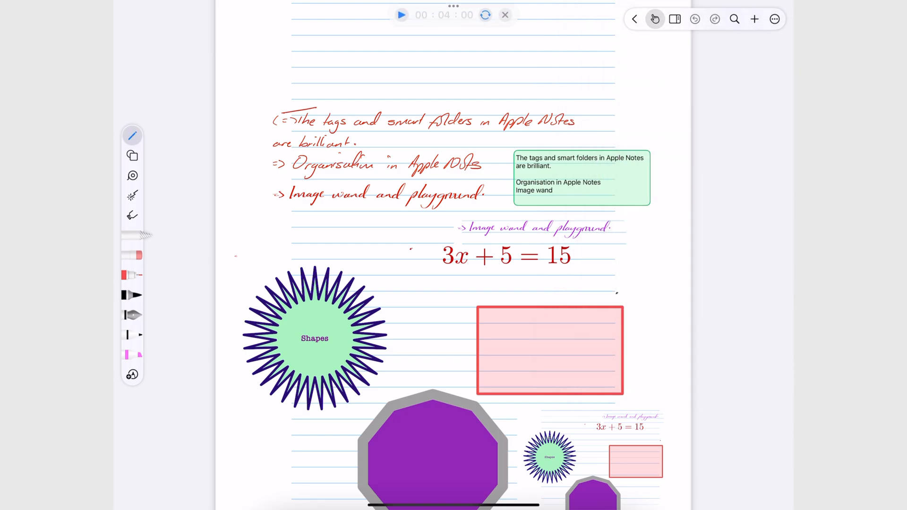
pyautogui.click(401, 16)
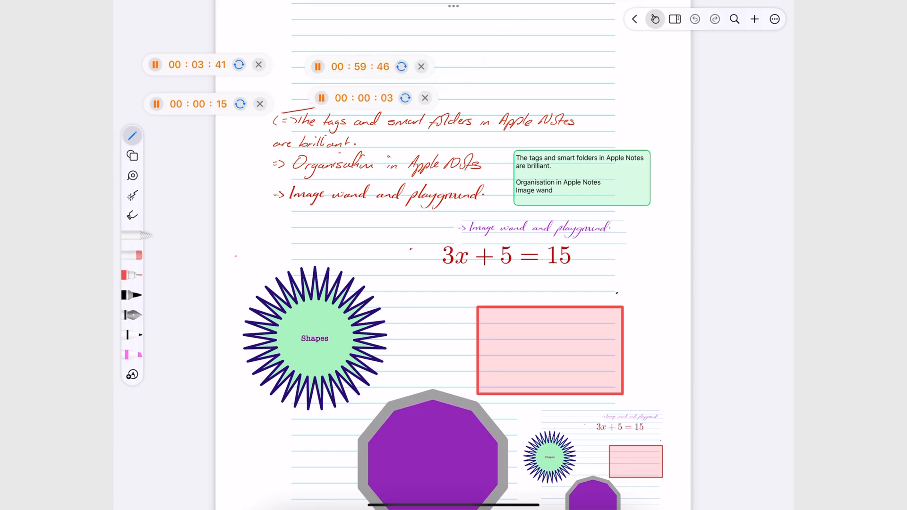
# Step: Scroll down to the green page with the handwritten 50 and 60
pyautogui.scroll(-3)
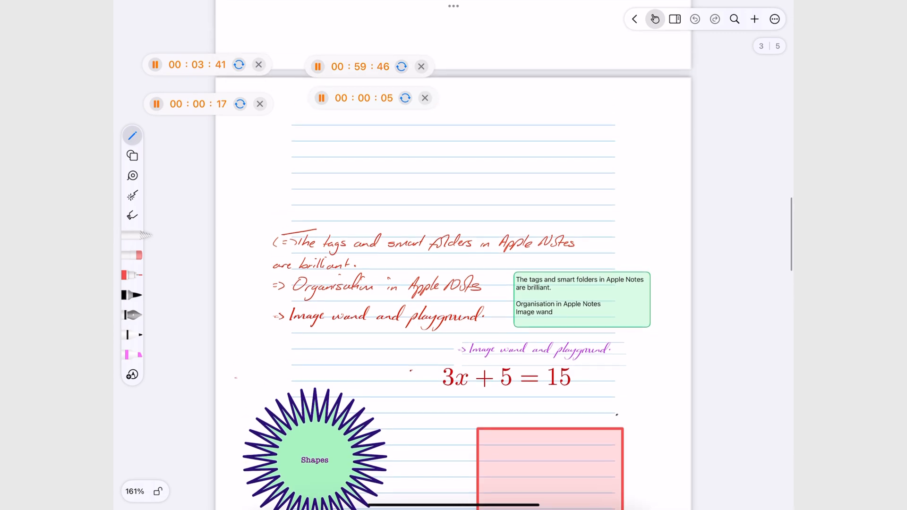
pyautogui.scroll(-3)
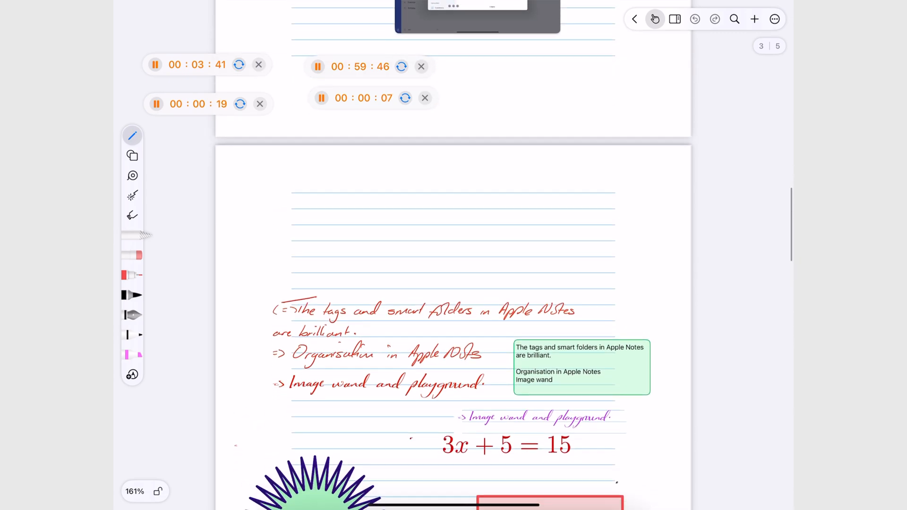
pyautogui.scroll(-3)
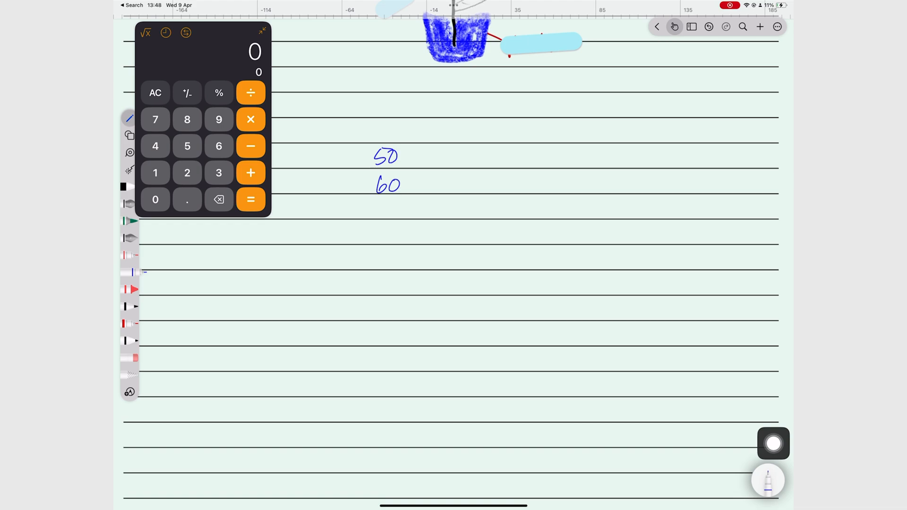
# Step: Write 175 and 85 under the column and draw a total line beneath the numbers
pyautogui.write('175')
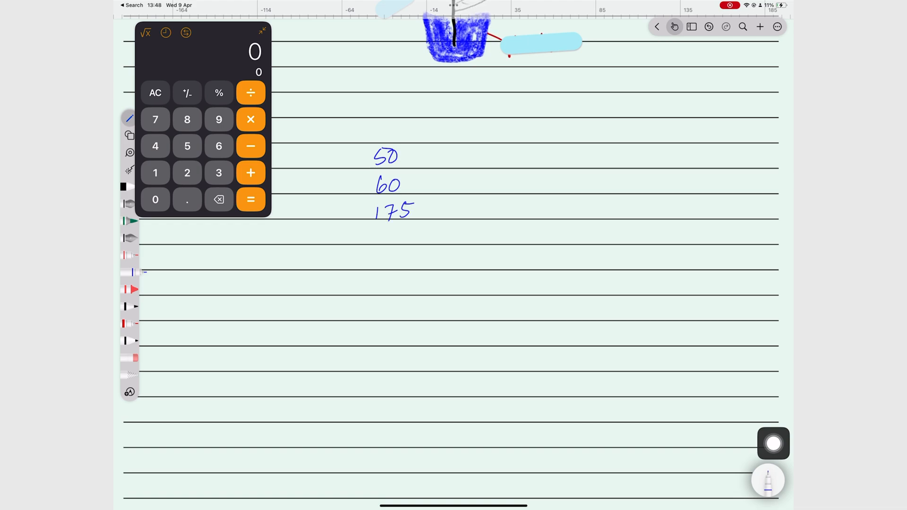
pyautogui.moveTo(384, 230); pyautogui.dragTo(414, 237)
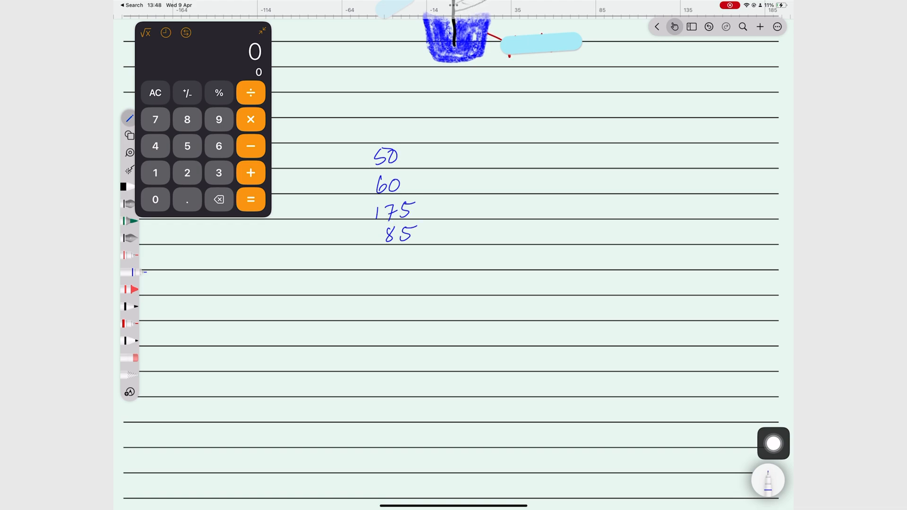
pyautogui.moveTo(364, 246); pyautogui.dragTo(447, 238)
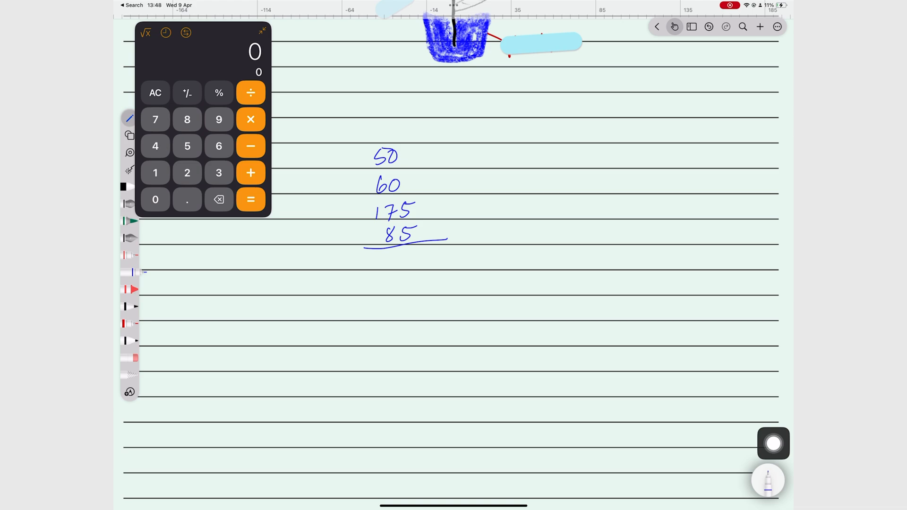
# Step: Sum 50+60+175+85 on the calculator and handwrite the total 370, underlined
pyautogui.click(187, 146)
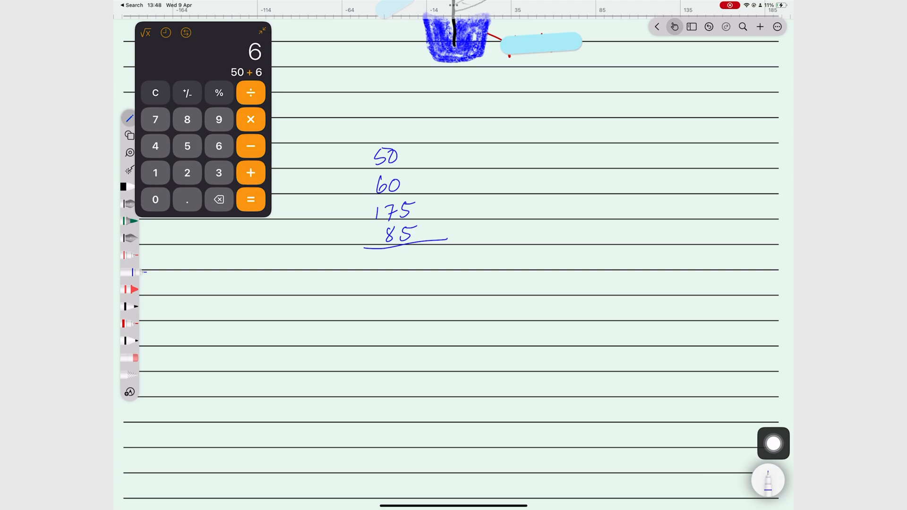
pyautogui.click(155, 172)
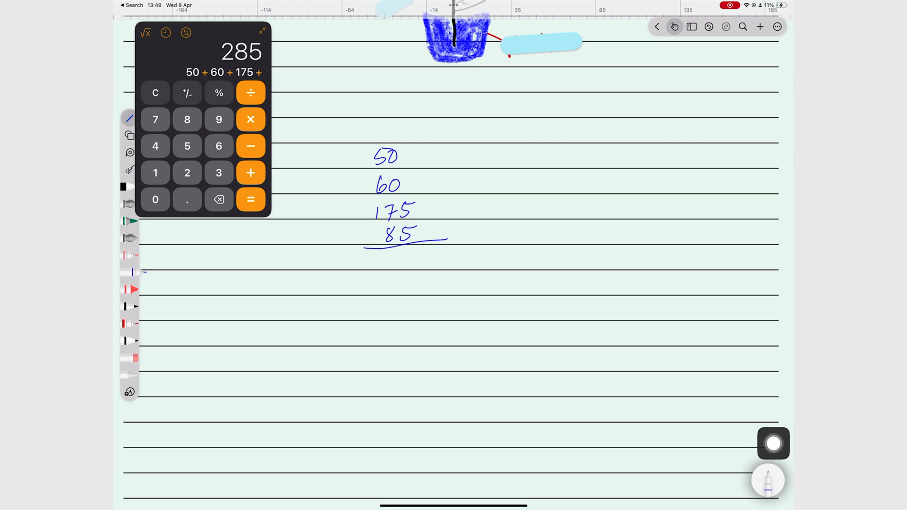
pyautogui.click(249, 199)
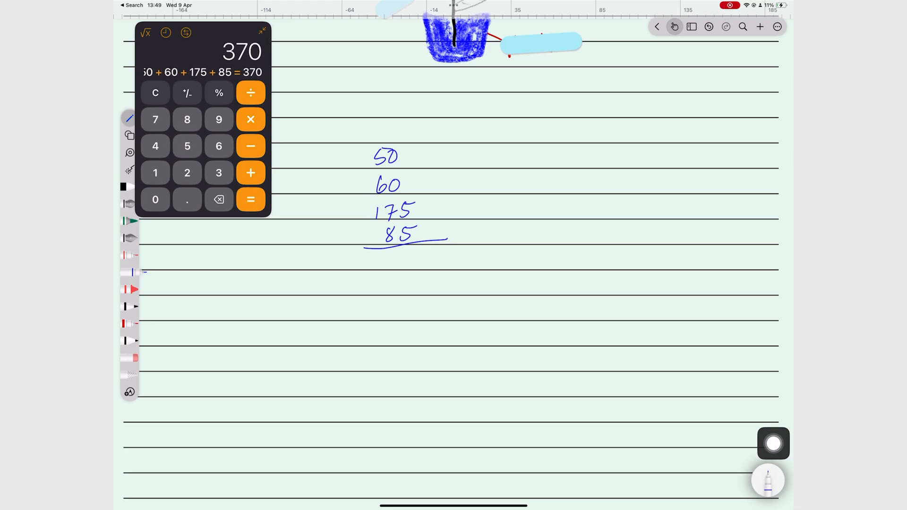
pyautogui.moveTo(370, 261); pyautogui.dragTo(422, 267)
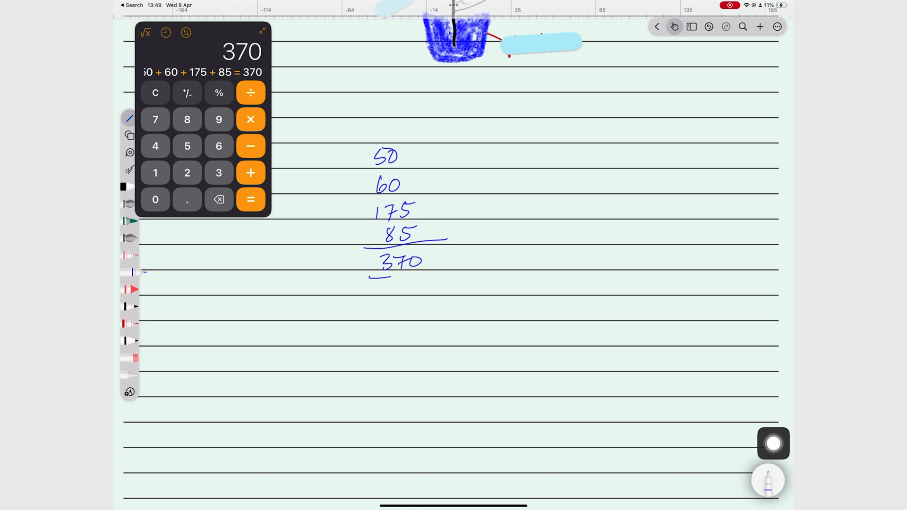
pyautogui.moveTo(370, 274); pyautogui.dragTo(455, 269)
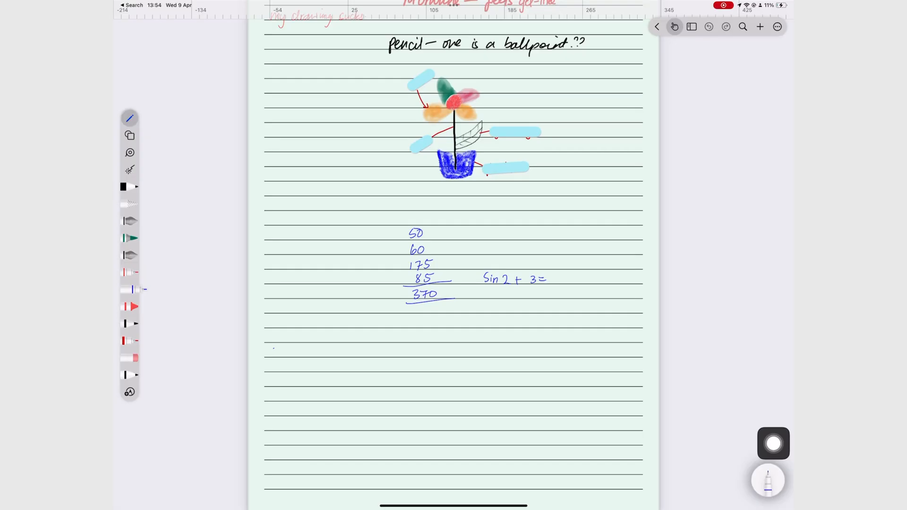
# Step: Copy the flower page from the page thumbnail sidebar
pyautogui.click(691, 26)
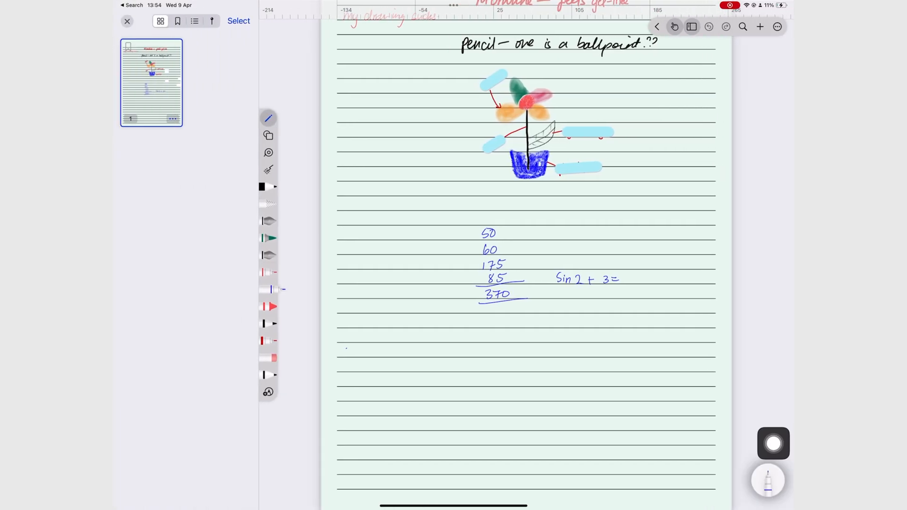
pyautogui.click(173, 119)
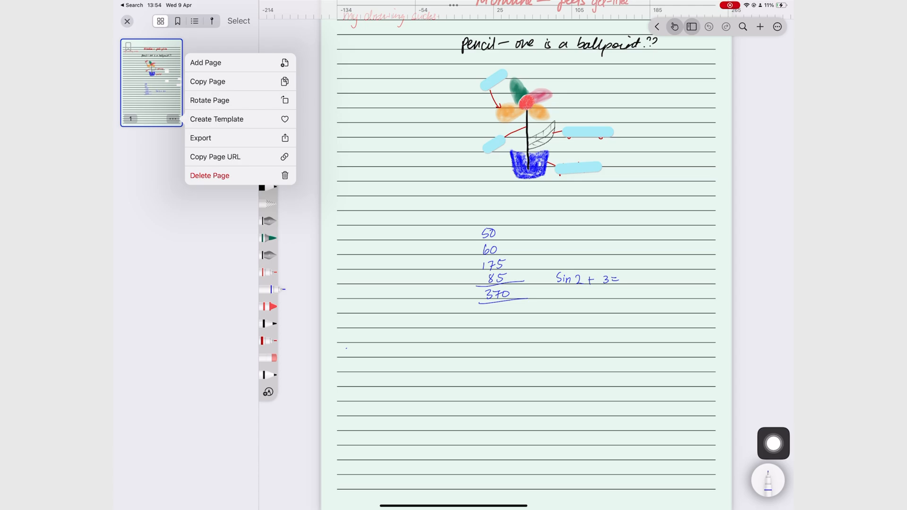
pyautogui.click(207, 81)
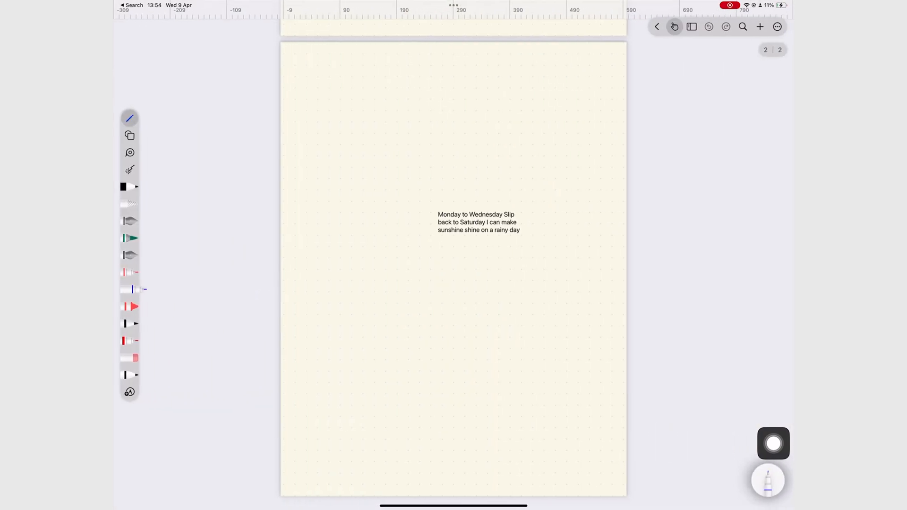
# Step: Paste the copied pages into the cream dotted notebook, giving it a third page
pyautogui.click(692, 26)
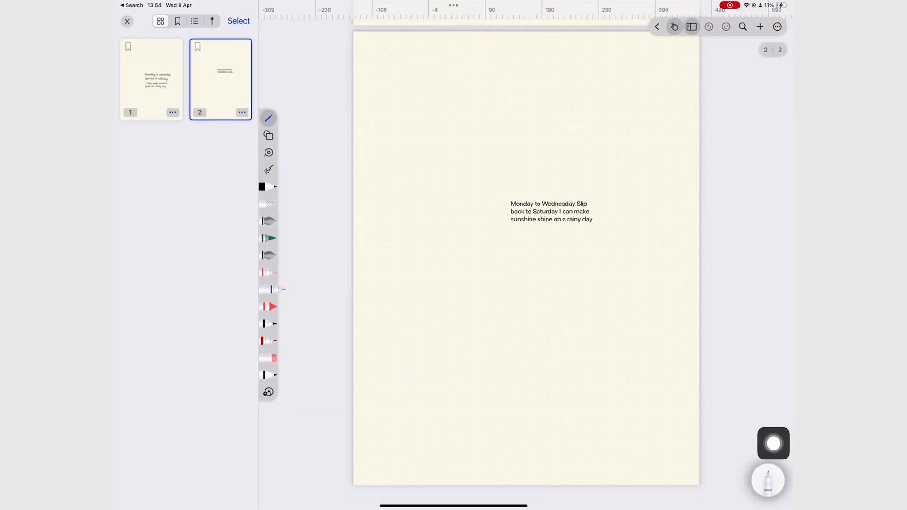
pyautogui.click(242, 112)
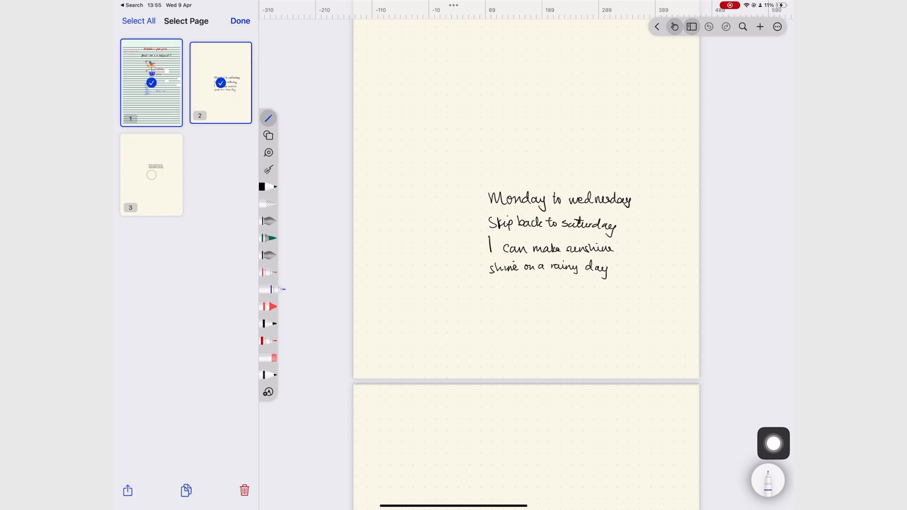
pyautogui.click(186, 490)
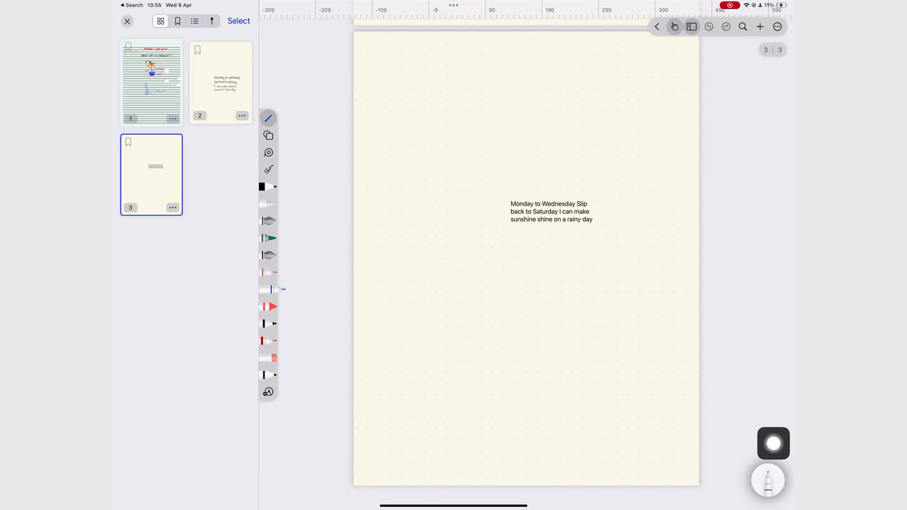
pyautogui.click(173, 207)
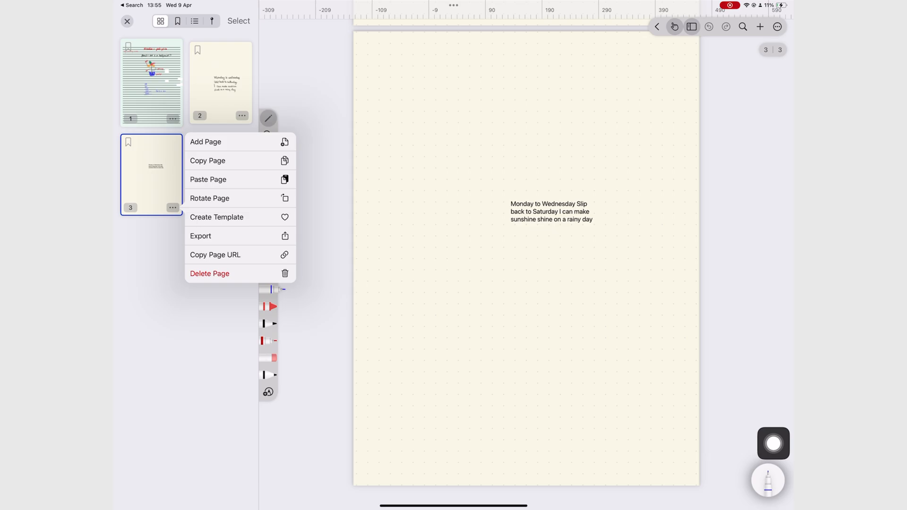
pyautogui.click(207, 161)
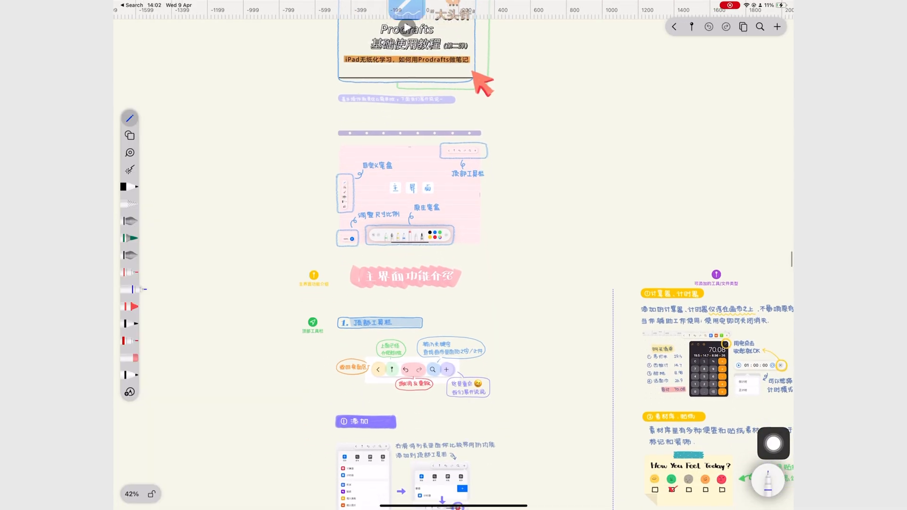
# Step: Handwrite the red 'keep going' note with arrows on empty space of the infinite canvas
pyautogui.scroll(-3)
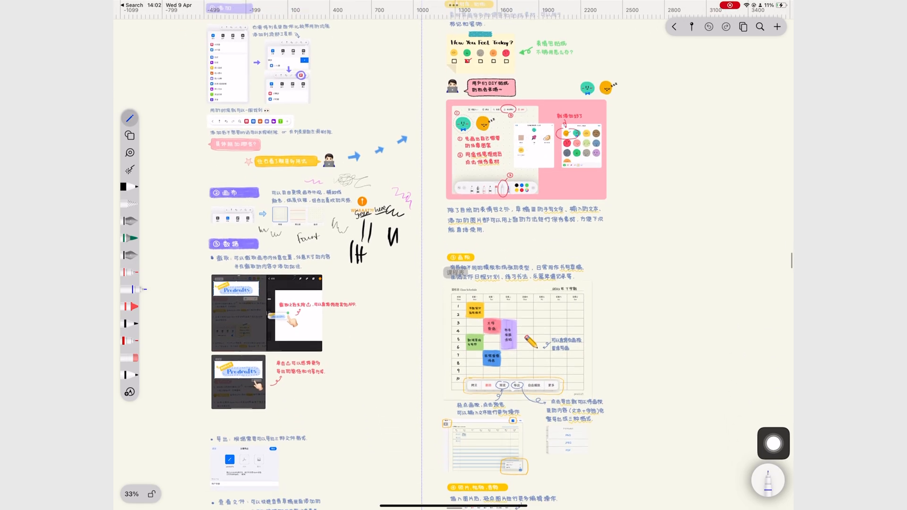
pyautogui.scroll(-3)
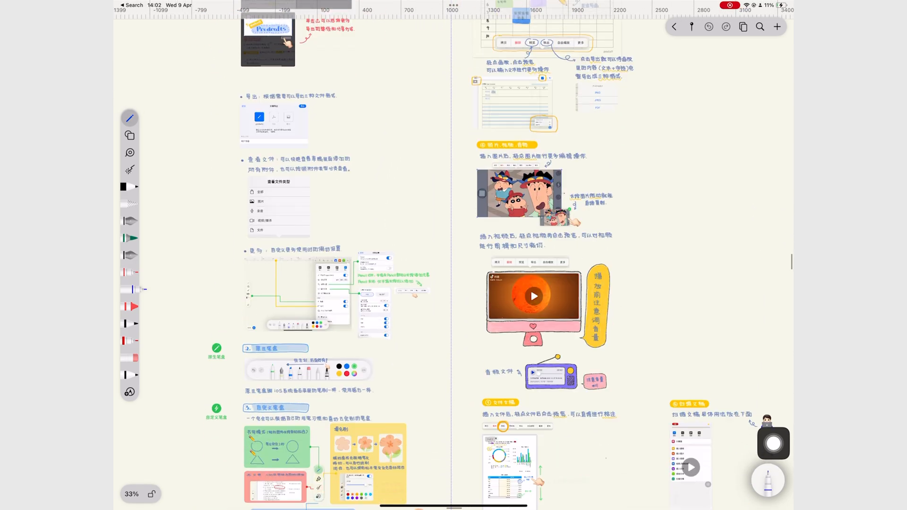
pyautogui.scroll(-3)
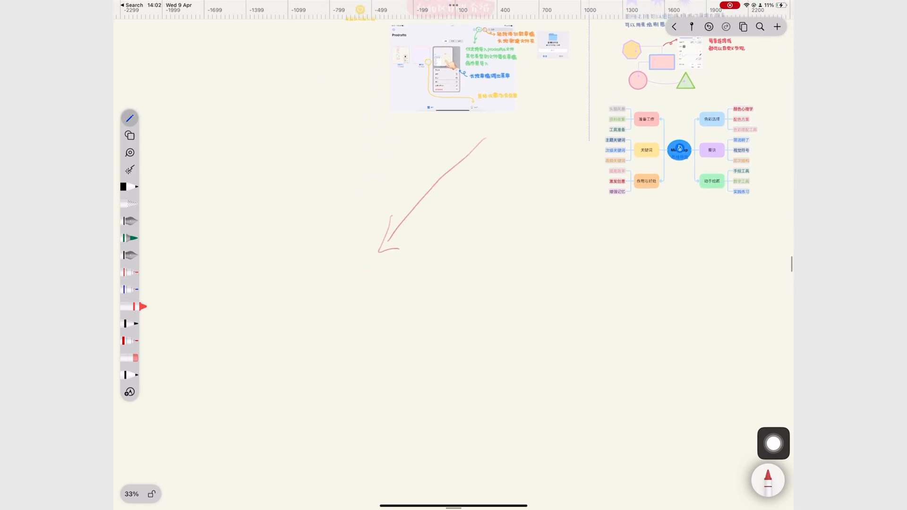
pyautogui.write('keep going with')
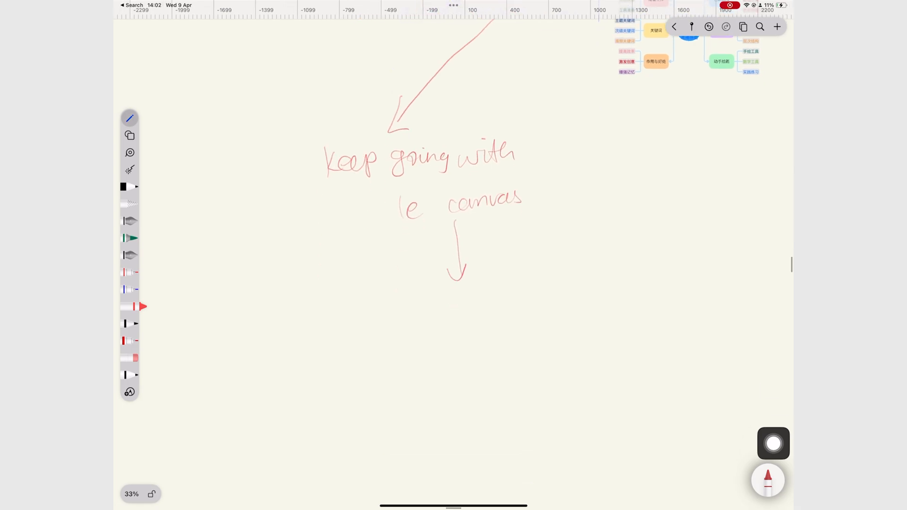
pyautogui.moveTo(445, 310); pyautogui.dragTo(599, 304)
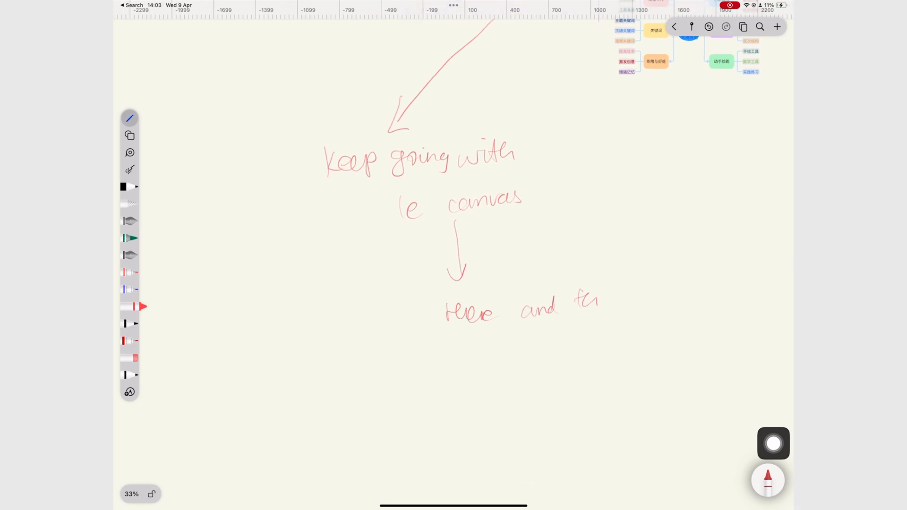
pyautogui.moveTo(590, 301); pyautogui.dragTo(627, 300)
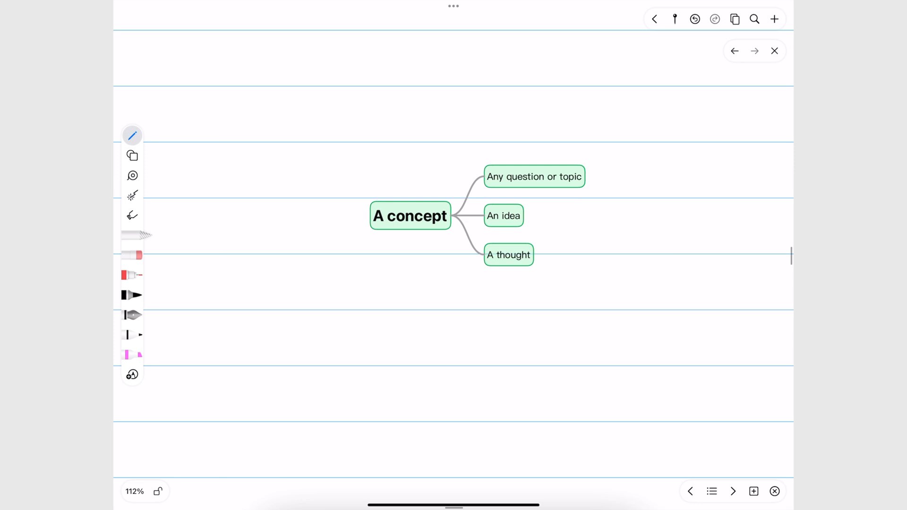
# Step: Rename the central topic to 'Internal environment' and recolour Management structure cyan
pyautogui.doubleClick(409, 215)
pyautogui.write('Internal e')
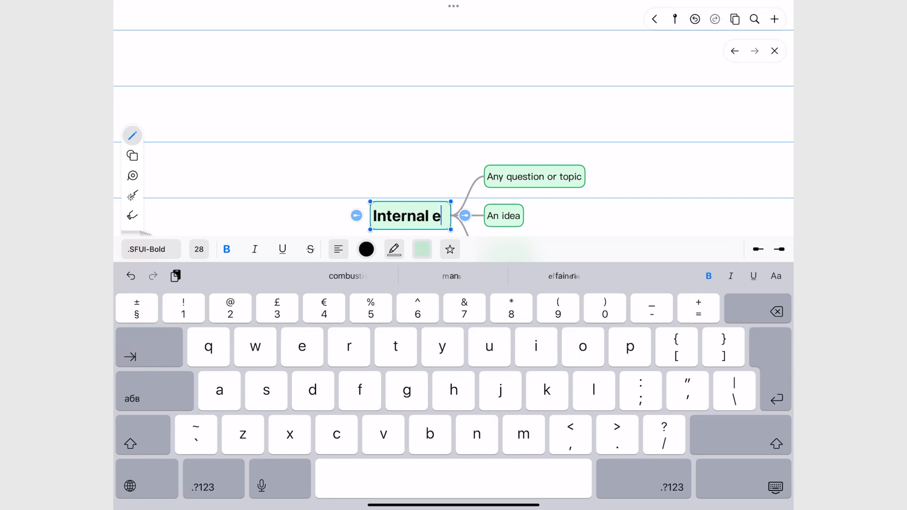
pyautogui.write('nvironment')
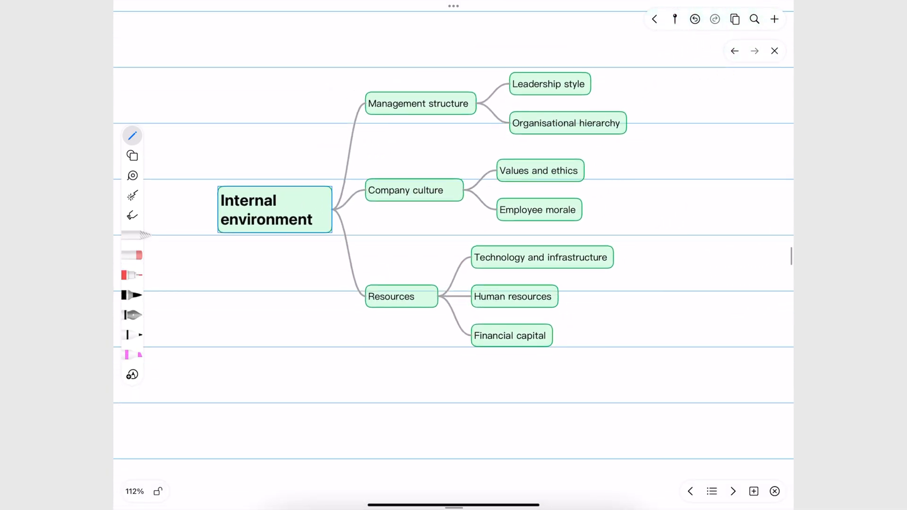
pyautogui.click(274, 209)
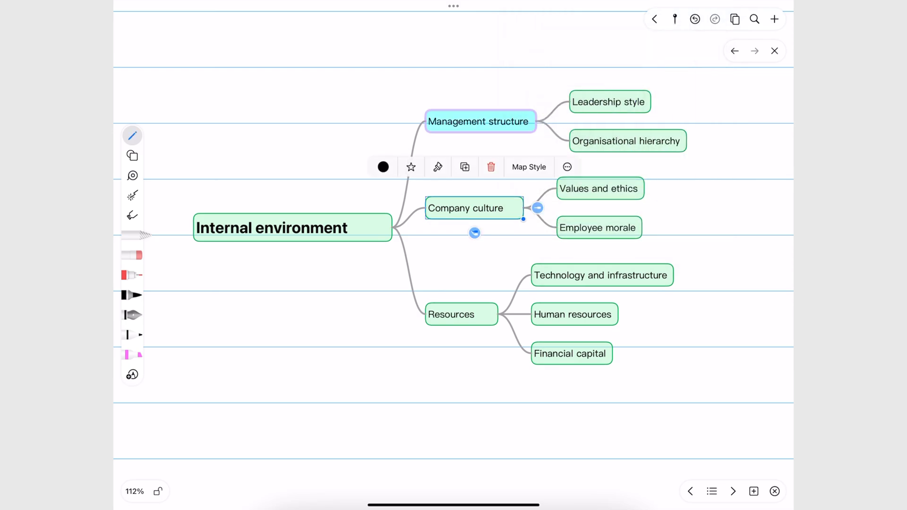
# Step: Give the Company culture topic the cyan background style
pyautogui.click(382, 166)
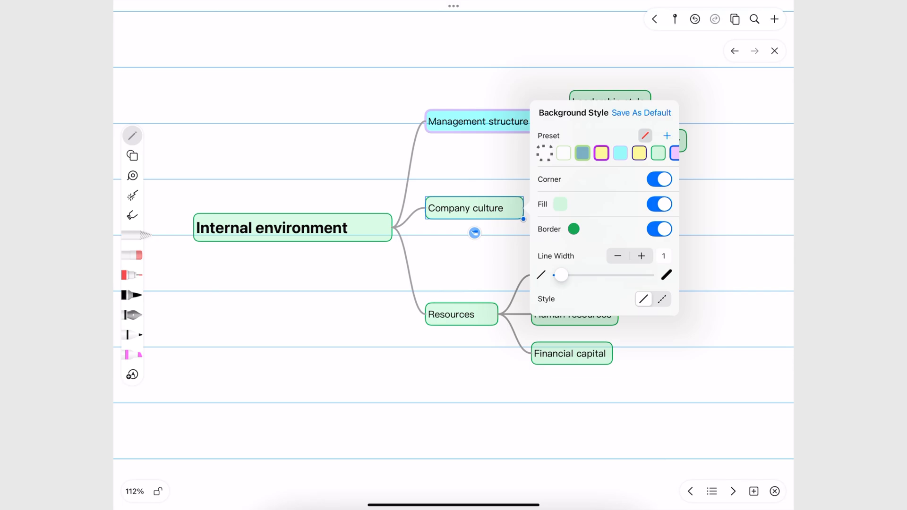
pyautogui.click(619, 153)
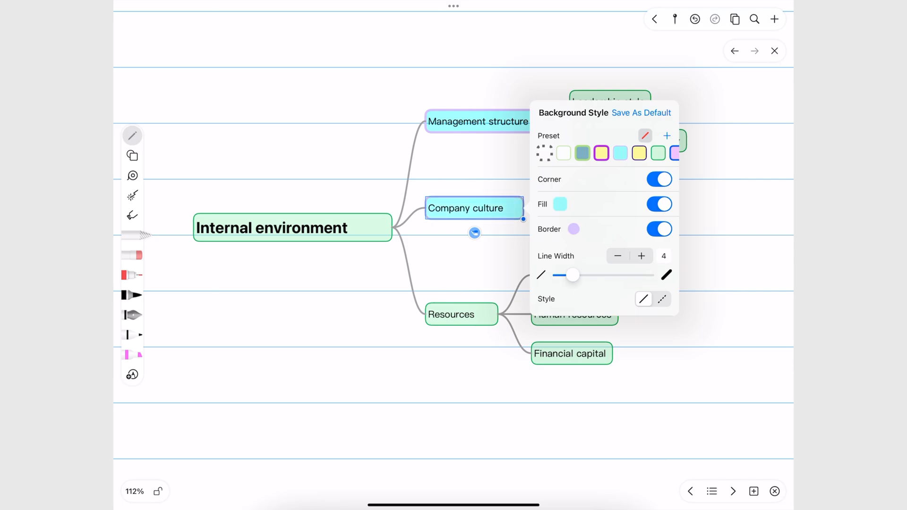
pyautogui.click(292, 228)
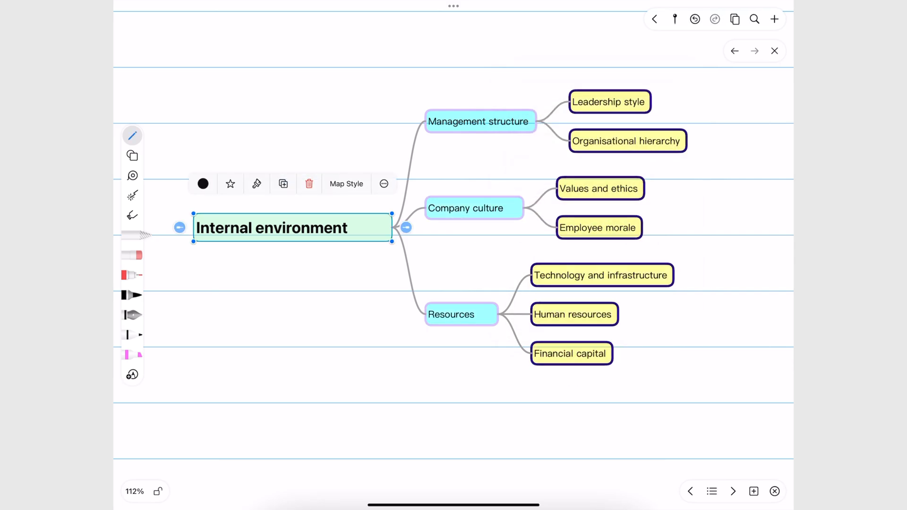
# Step: Switch the map to right-angled connectors and choose a compactness setting
pyautogui.click(346, 183)
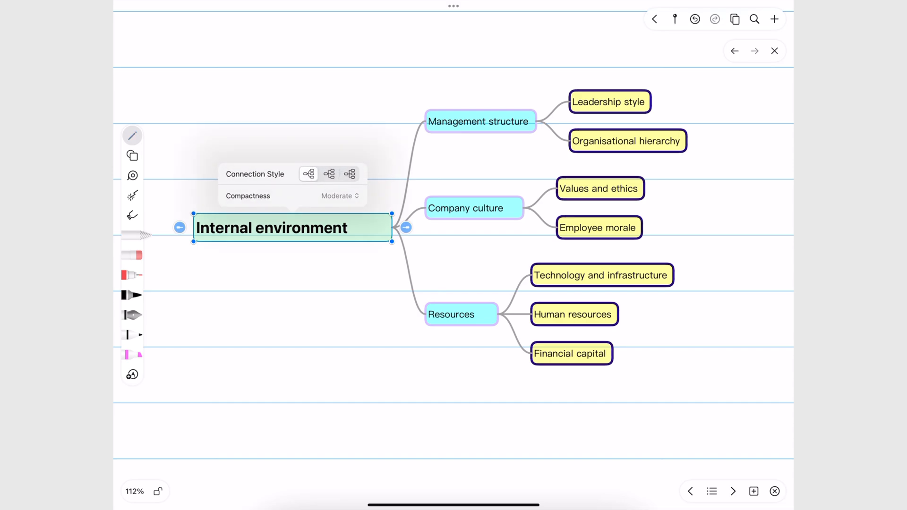
pyautogui.click(350, 174)
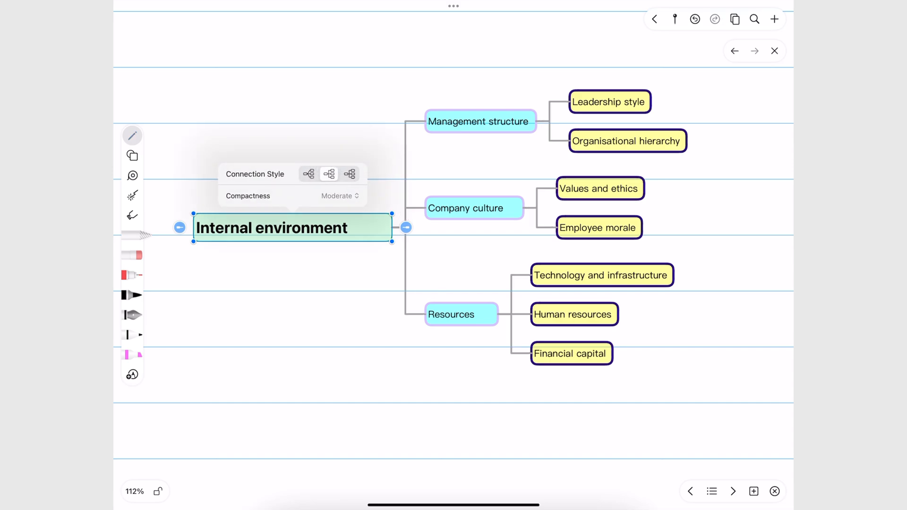
pyautogui.click(349, 174)
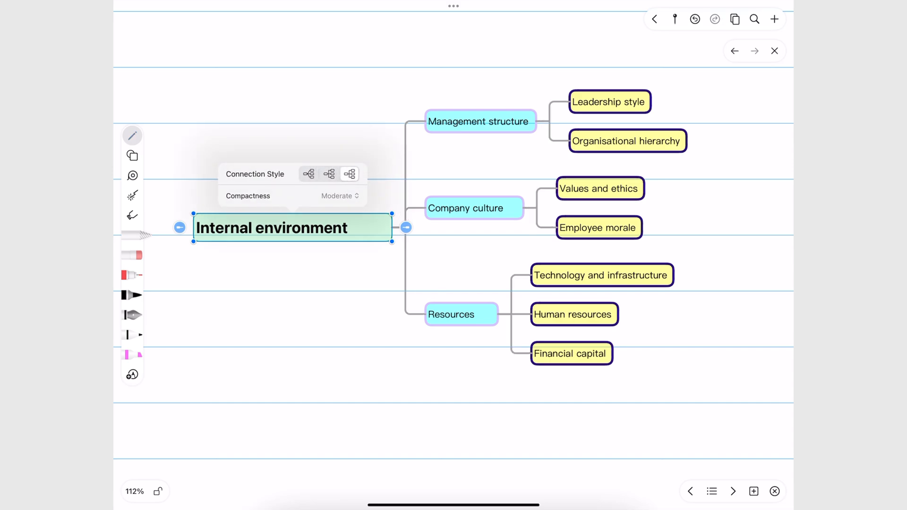
pyautogui.click(338, 196)
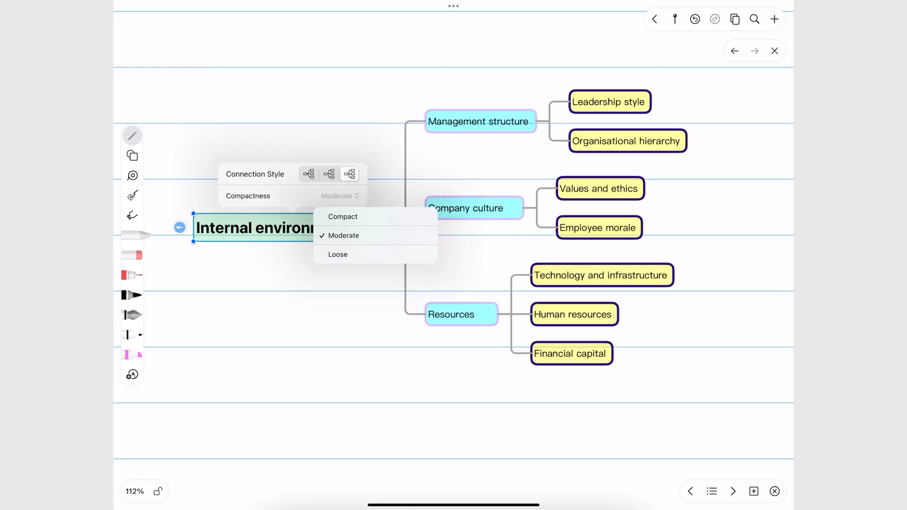
pyautogui.click(337, 254)
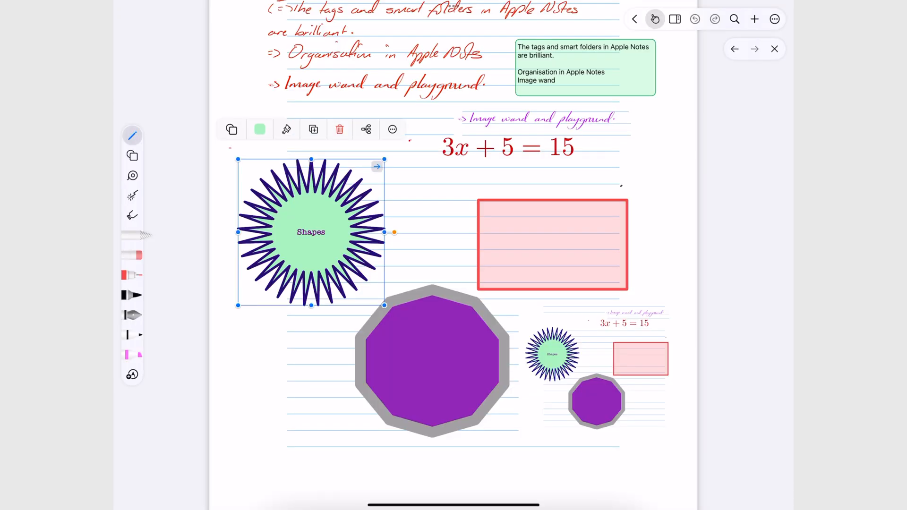
# Step: Attach the Prodrafts website link to the handwritten OCR image via Link to
pyautogui.click(392, 130)
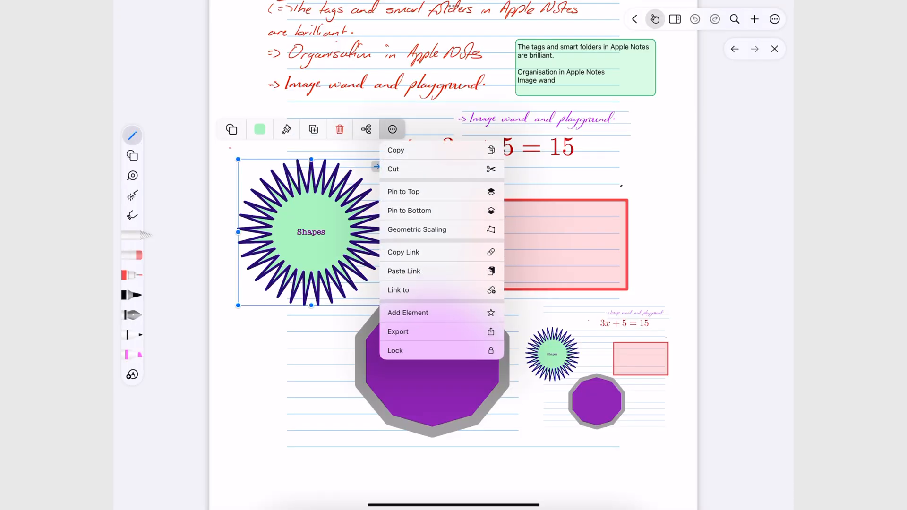
pyautogui.click(404, 251)
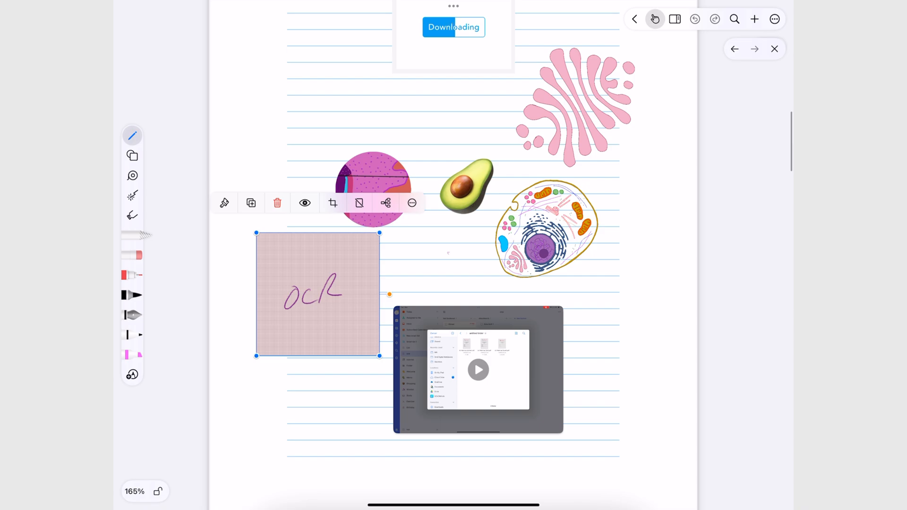
pyautogui.click(412, 202)
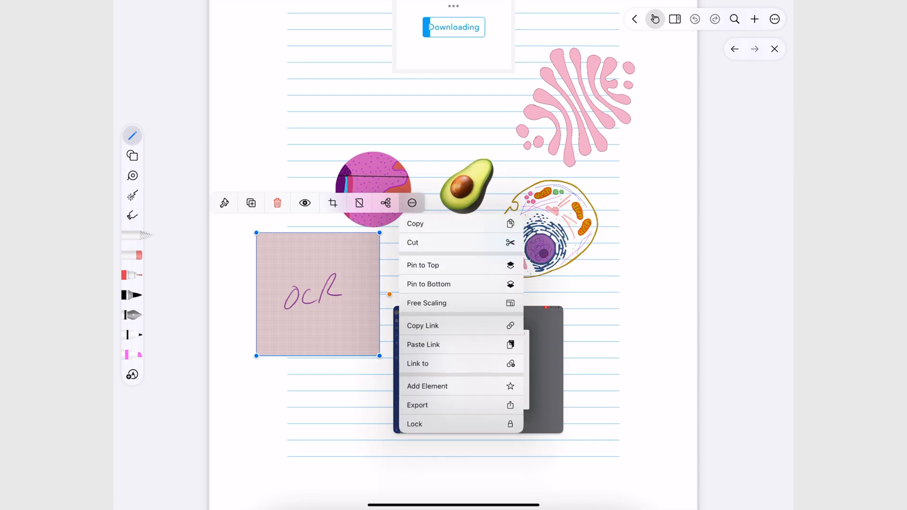
pyautogui.click(418, 363)
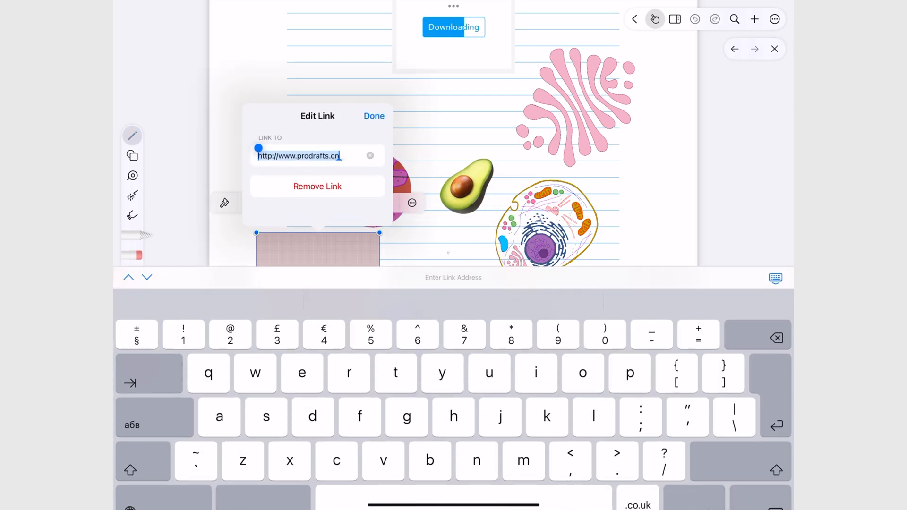
pyautogui.click(370, 155)
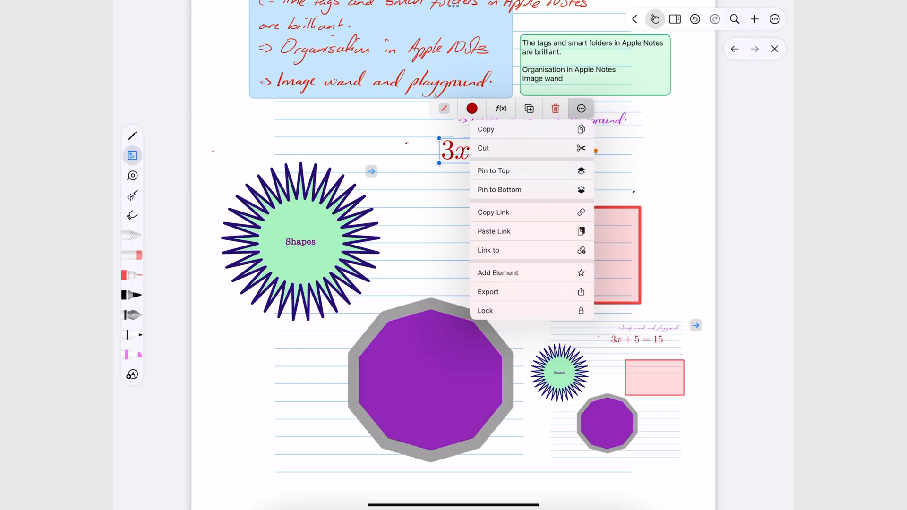
# Step: Leave the note for the Drafts library and browse into Folder 2
pyautogui.click(489, 250)
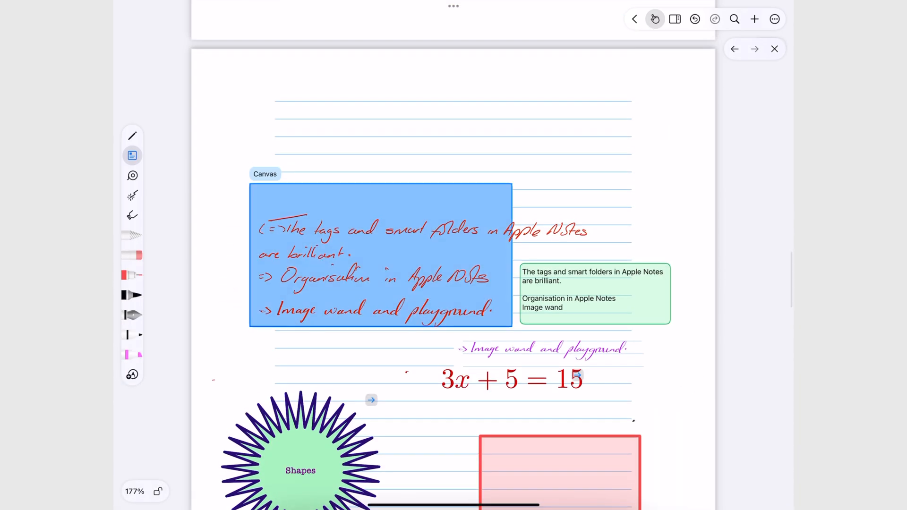
pyautogui.scroll(-3)
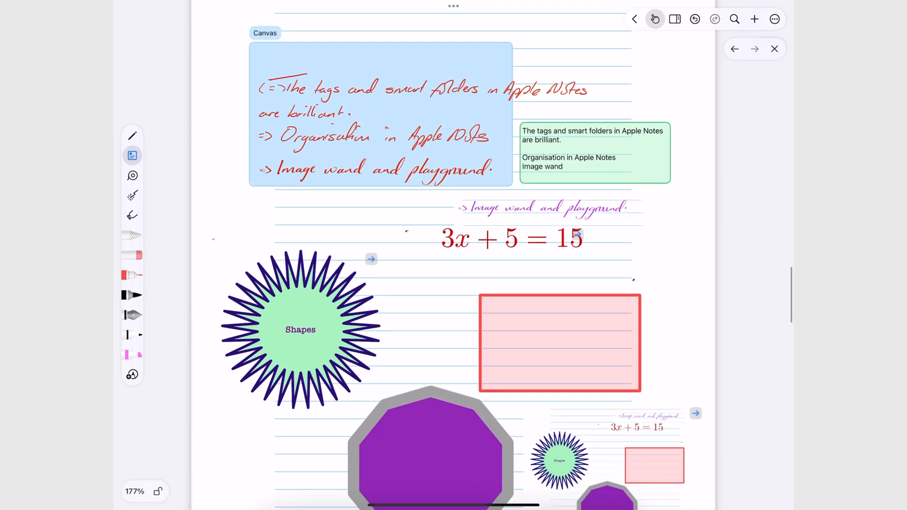
pyautogui.scroll(-3)
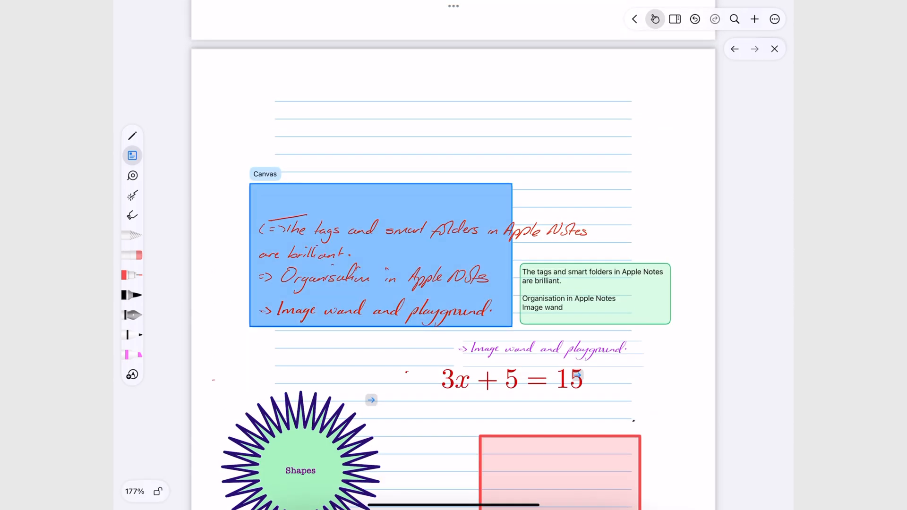
pyautogui.scroll(-3)
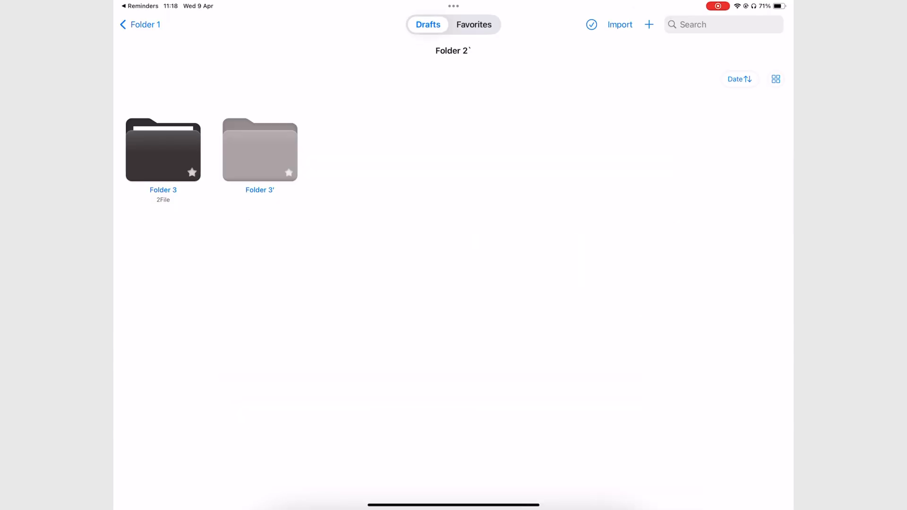
# Step: Back in Folder 2, bring up the options for Folder 3' and dismiss them
pyautogui.click(260, 150)
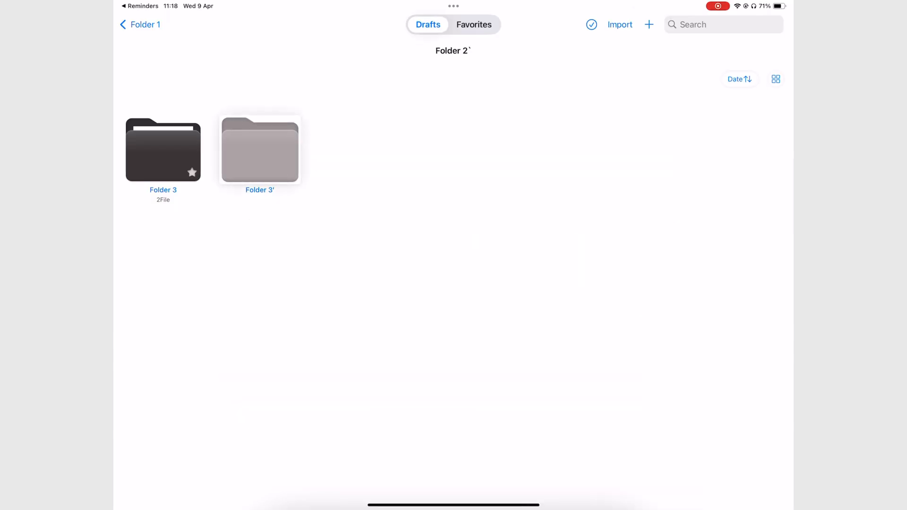
pyautogui.rightClick(260, 149)
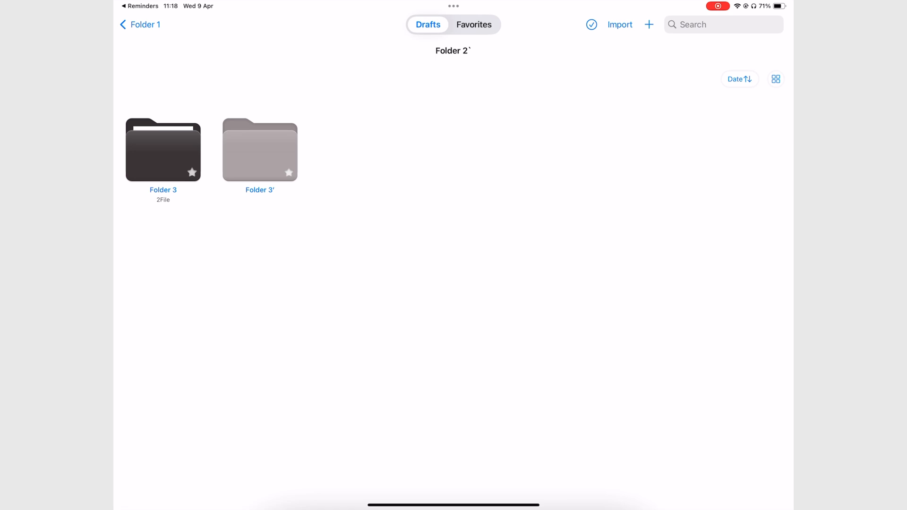
pyautogui.click(140, 24)
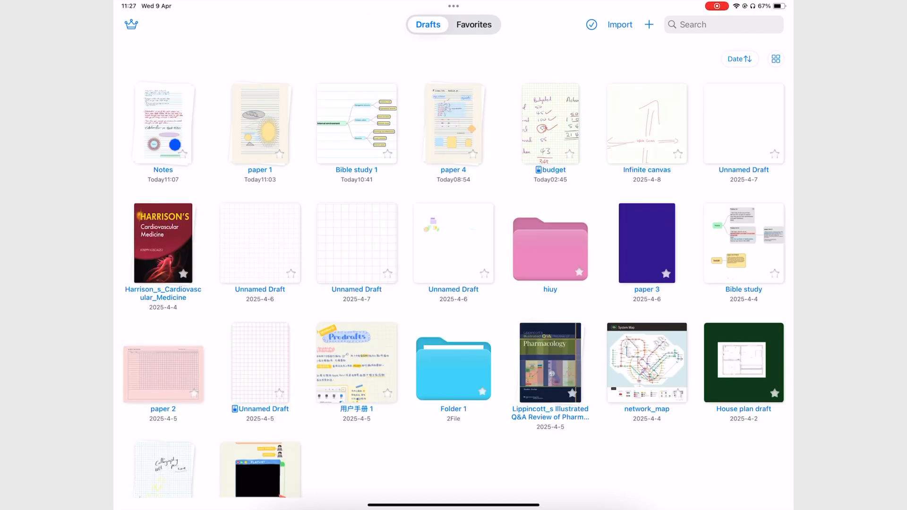
# Step: Export a backup zip of all drafts into the new 'Prodrafts backup' folder in Files
pyautogui.click(130, 25)
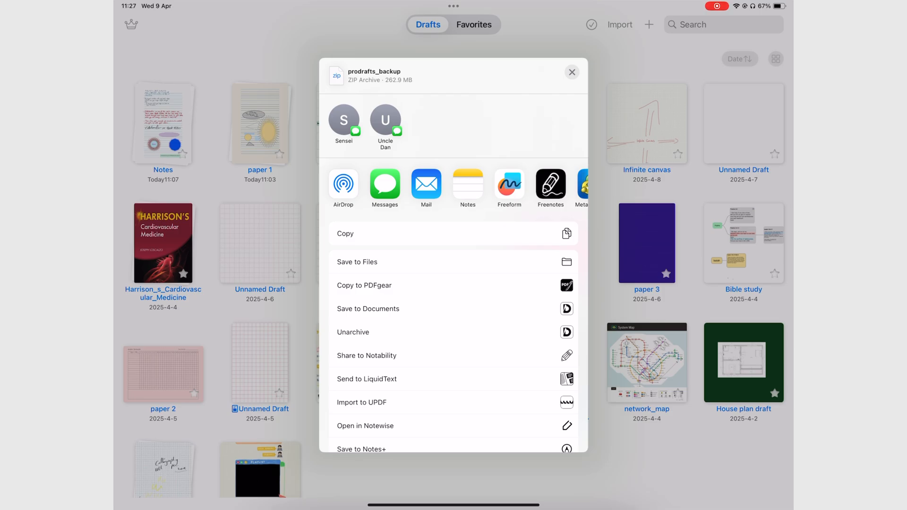
pyautogui.click(357, 262)
pyautogui.write('Prodrafts backup')
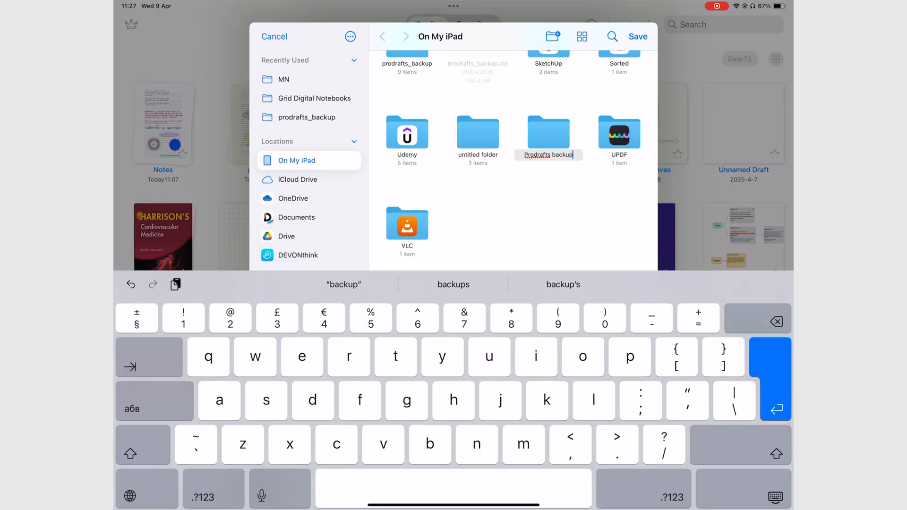
pyautogui.doubleClick(548, 134)
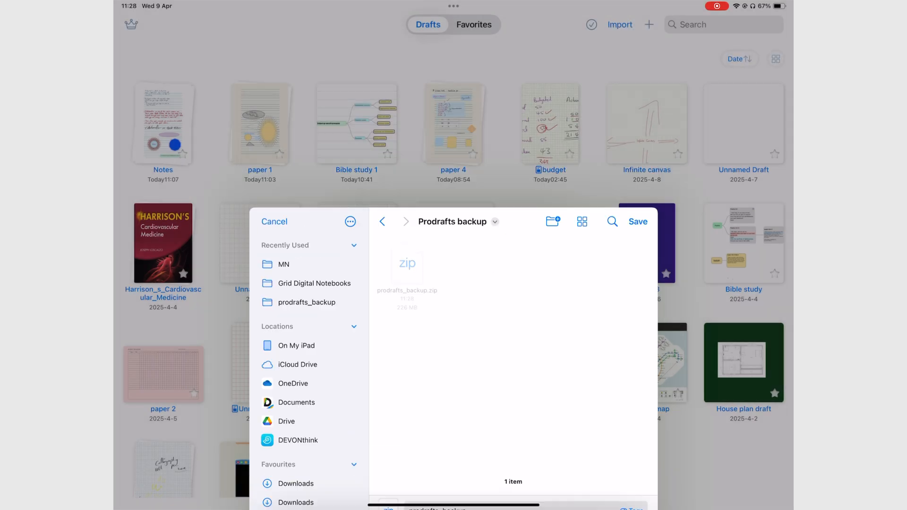
pyautogui.click(274, 221)
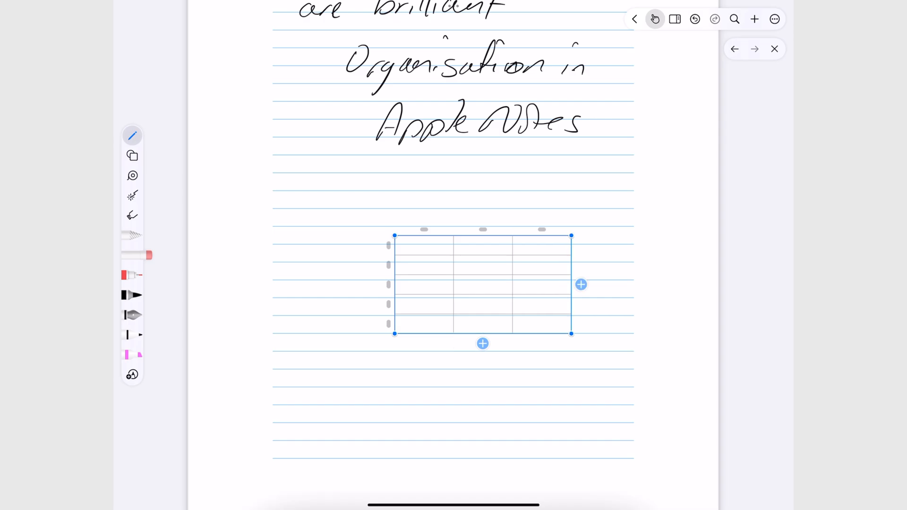
# Step: Widen the table to four columns and enter the Political, Economic, Social, Legal headers
pyautogui.scroll(-3)
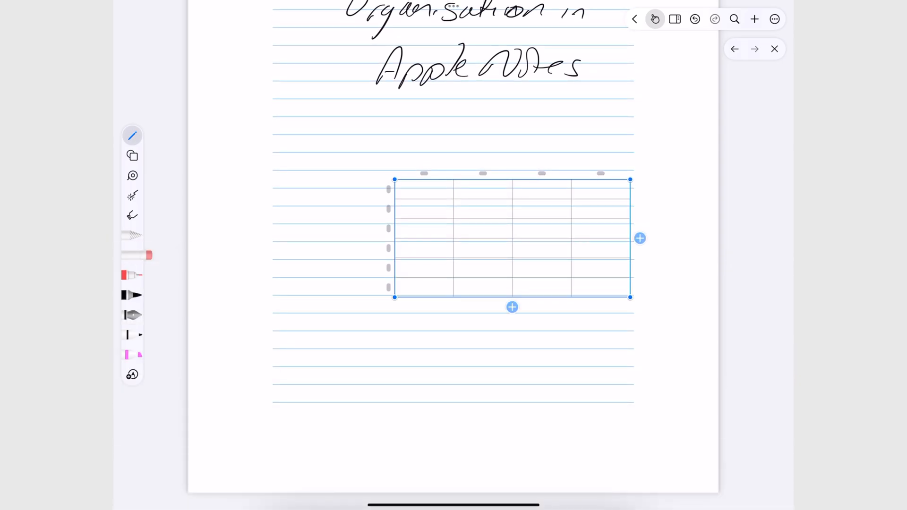
pyautogui.moveTo(512, 238); pyautogui.dragTo(414, 211)
pyautogui.write('Poli')
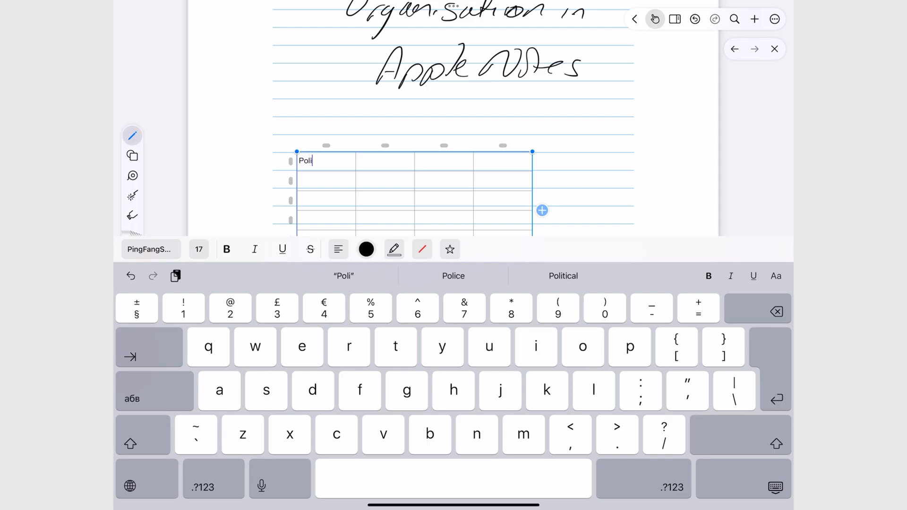
pyautogui.click(563, 276)
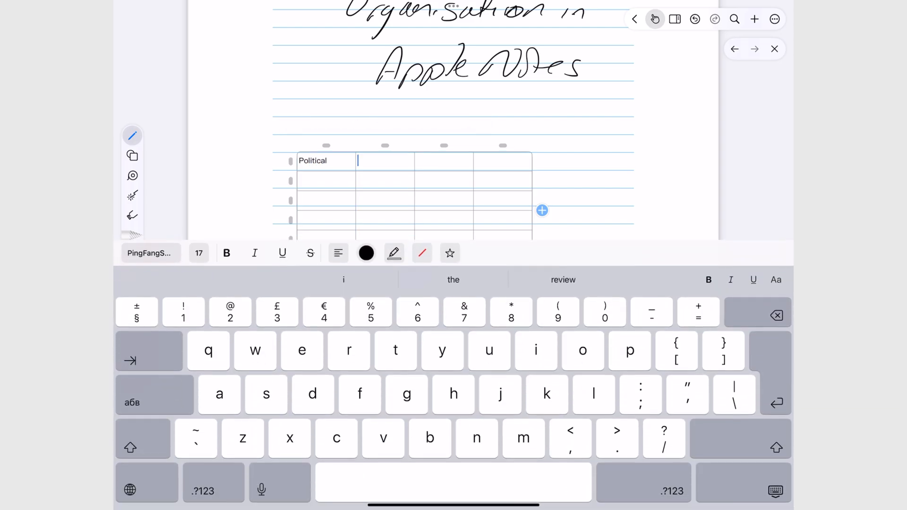
pyautogui.doubleClick(313, 161)
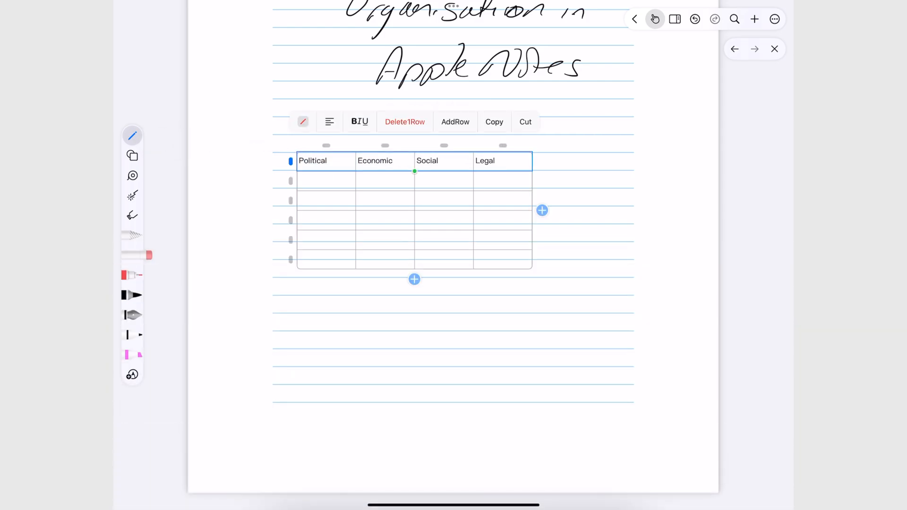
# Step: Make the header row bold and colour the table borders red
pyautogui.click(359, 122)
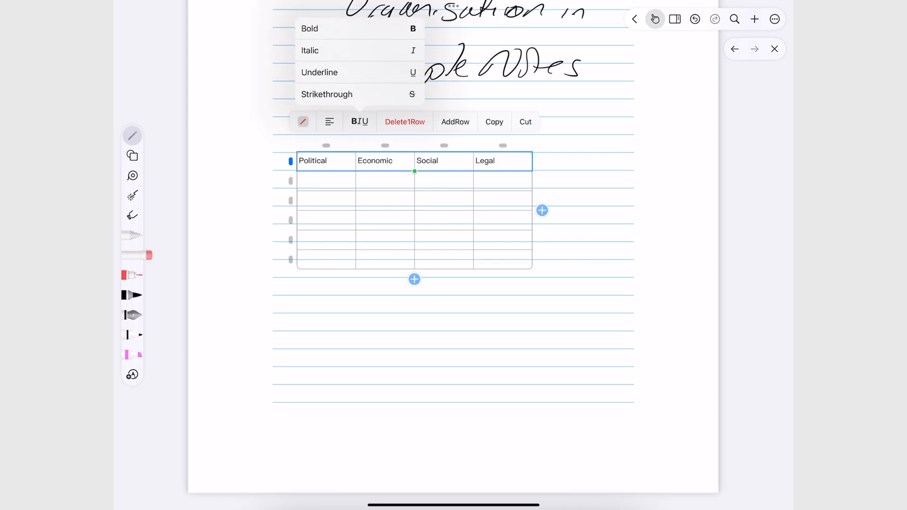
pyautogui.click(354, 121)
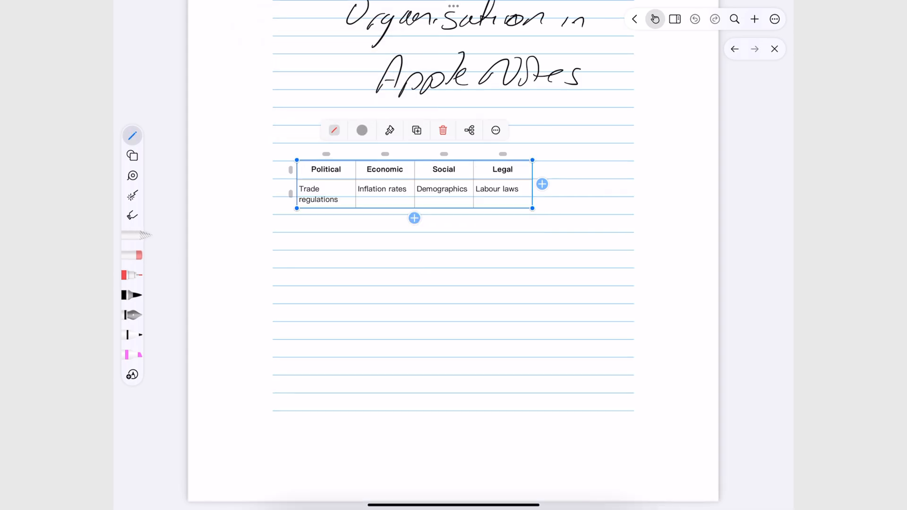
pyautogui.click(362, 130)
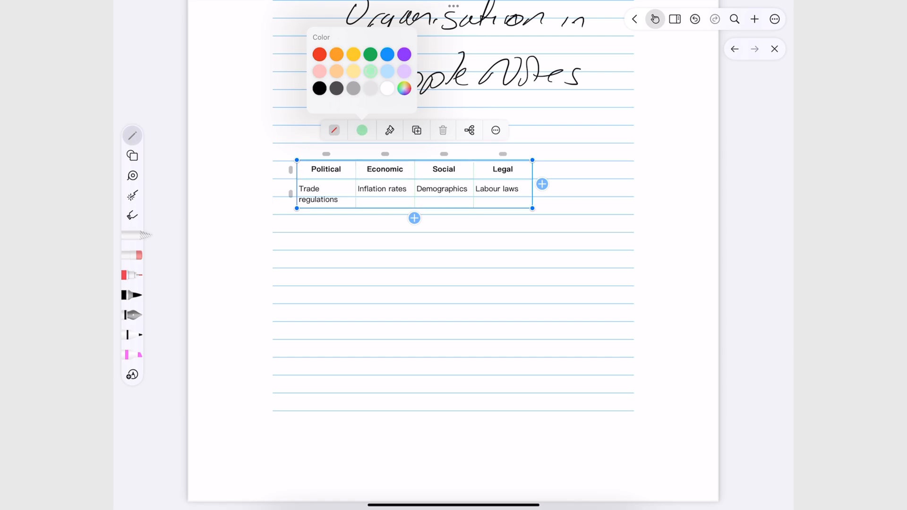
pyautogui.click(319, 54)
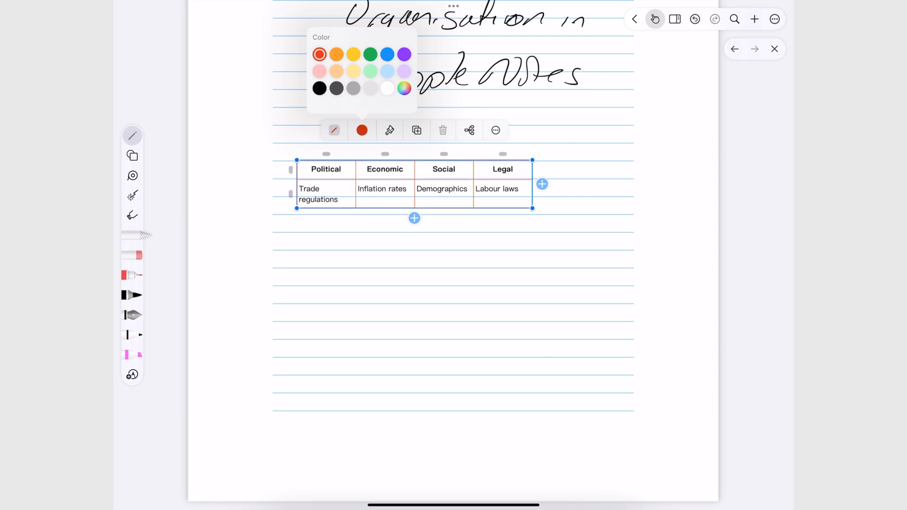